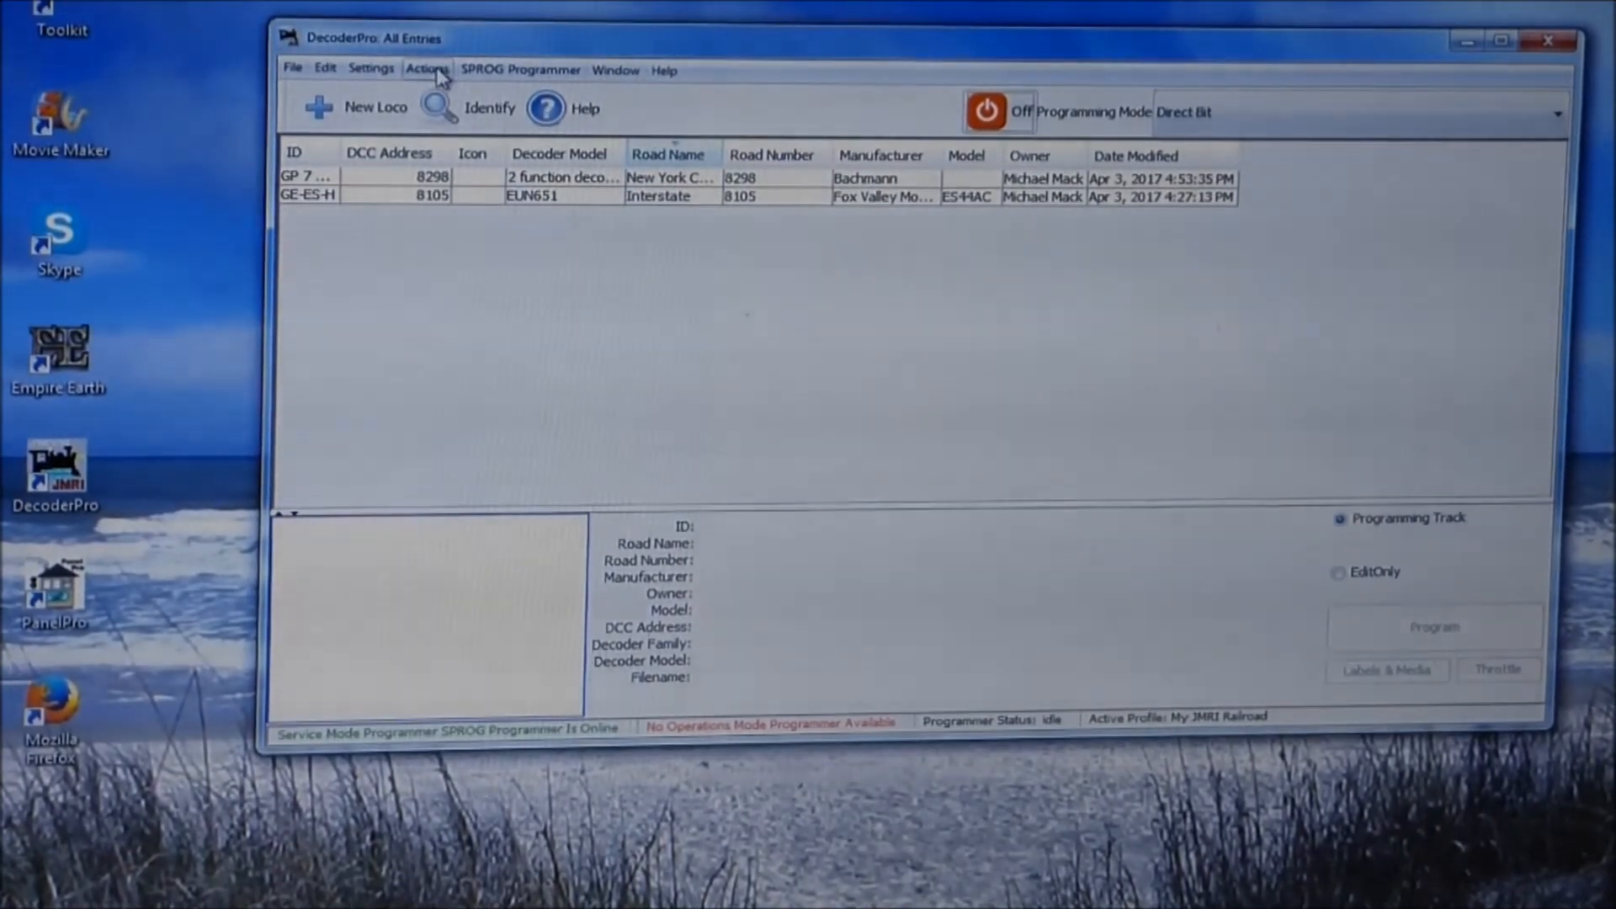
Open a new throttle from the Actions menu and switch track power on.
{"action": "left_click", "coordinate": [428, 69]}
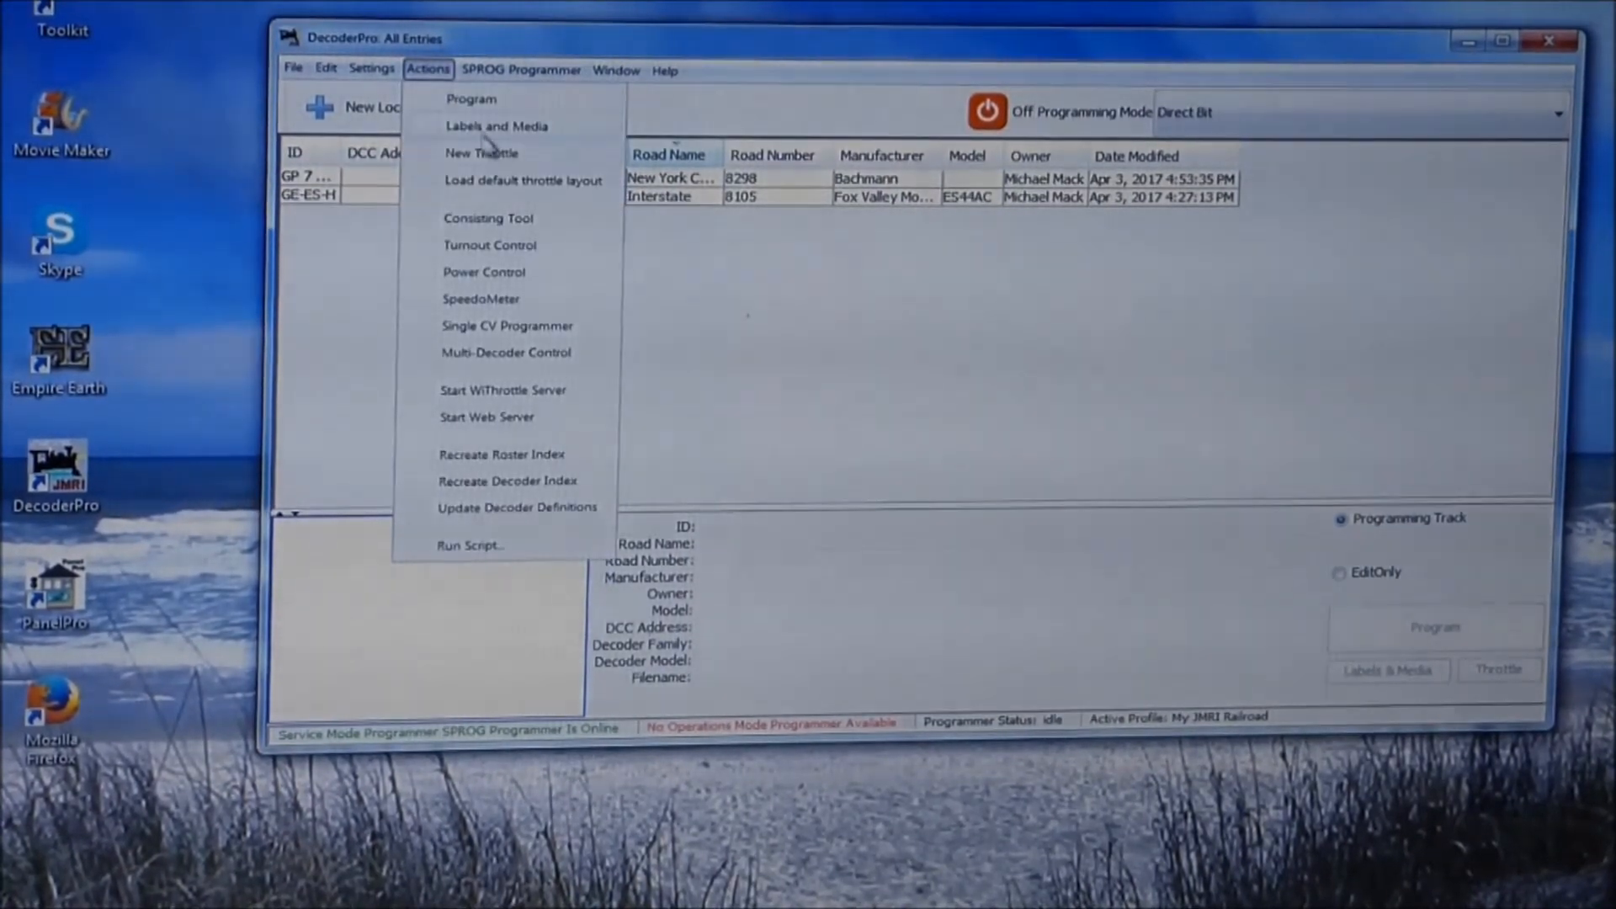
{"action": "left_click", "coordinate": [482, 153]}
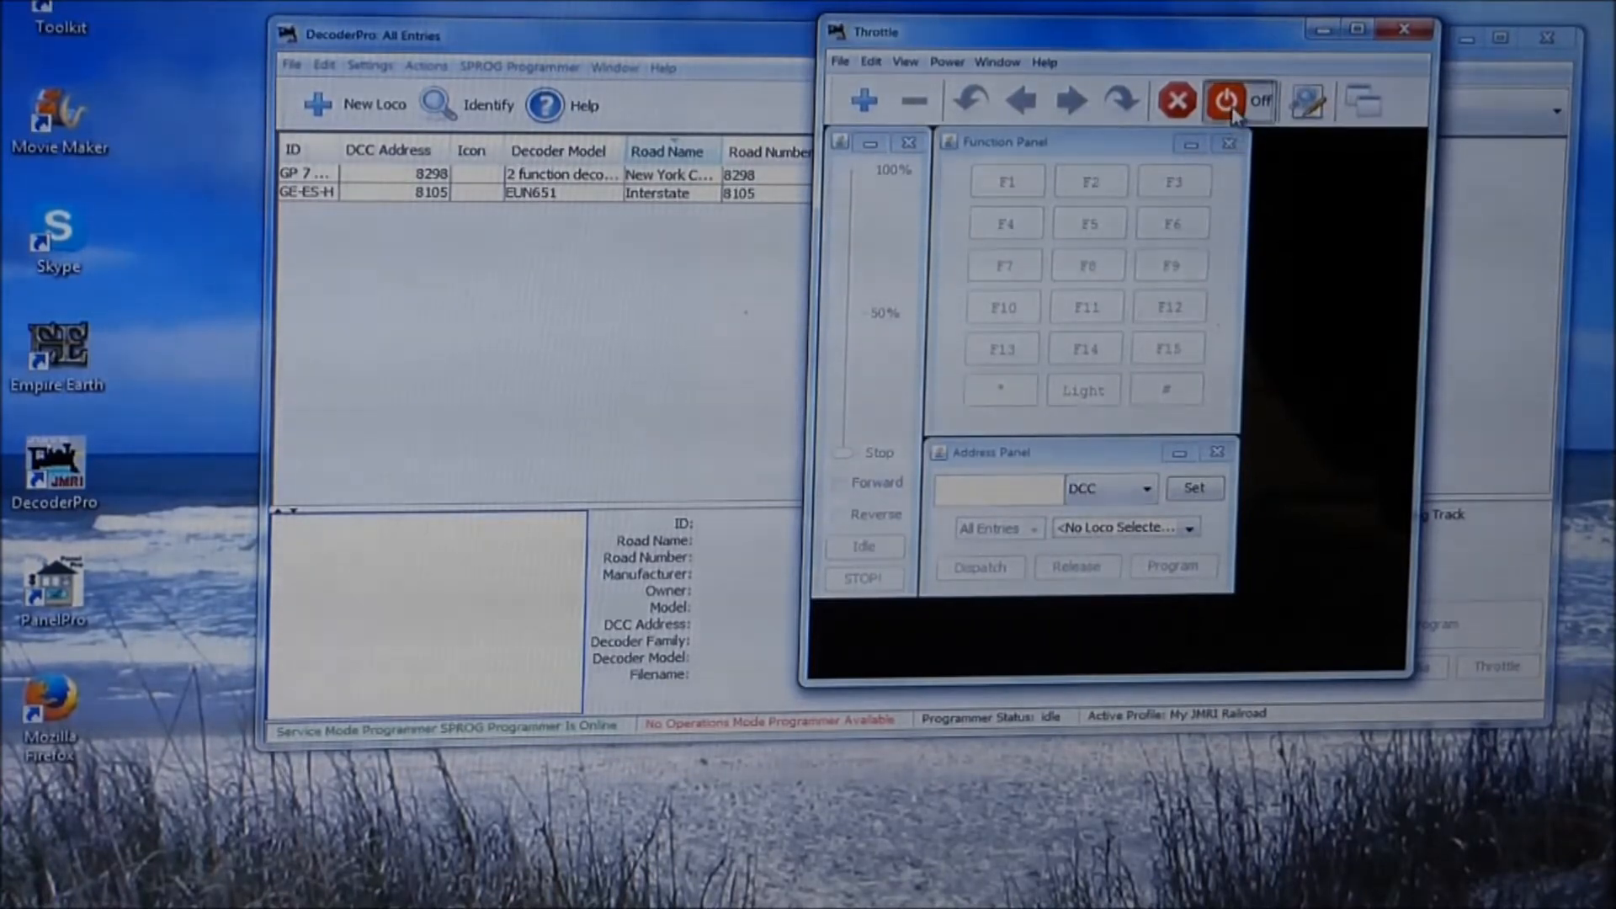
{"action": "left_click", "coordinate": [1235, 101]}
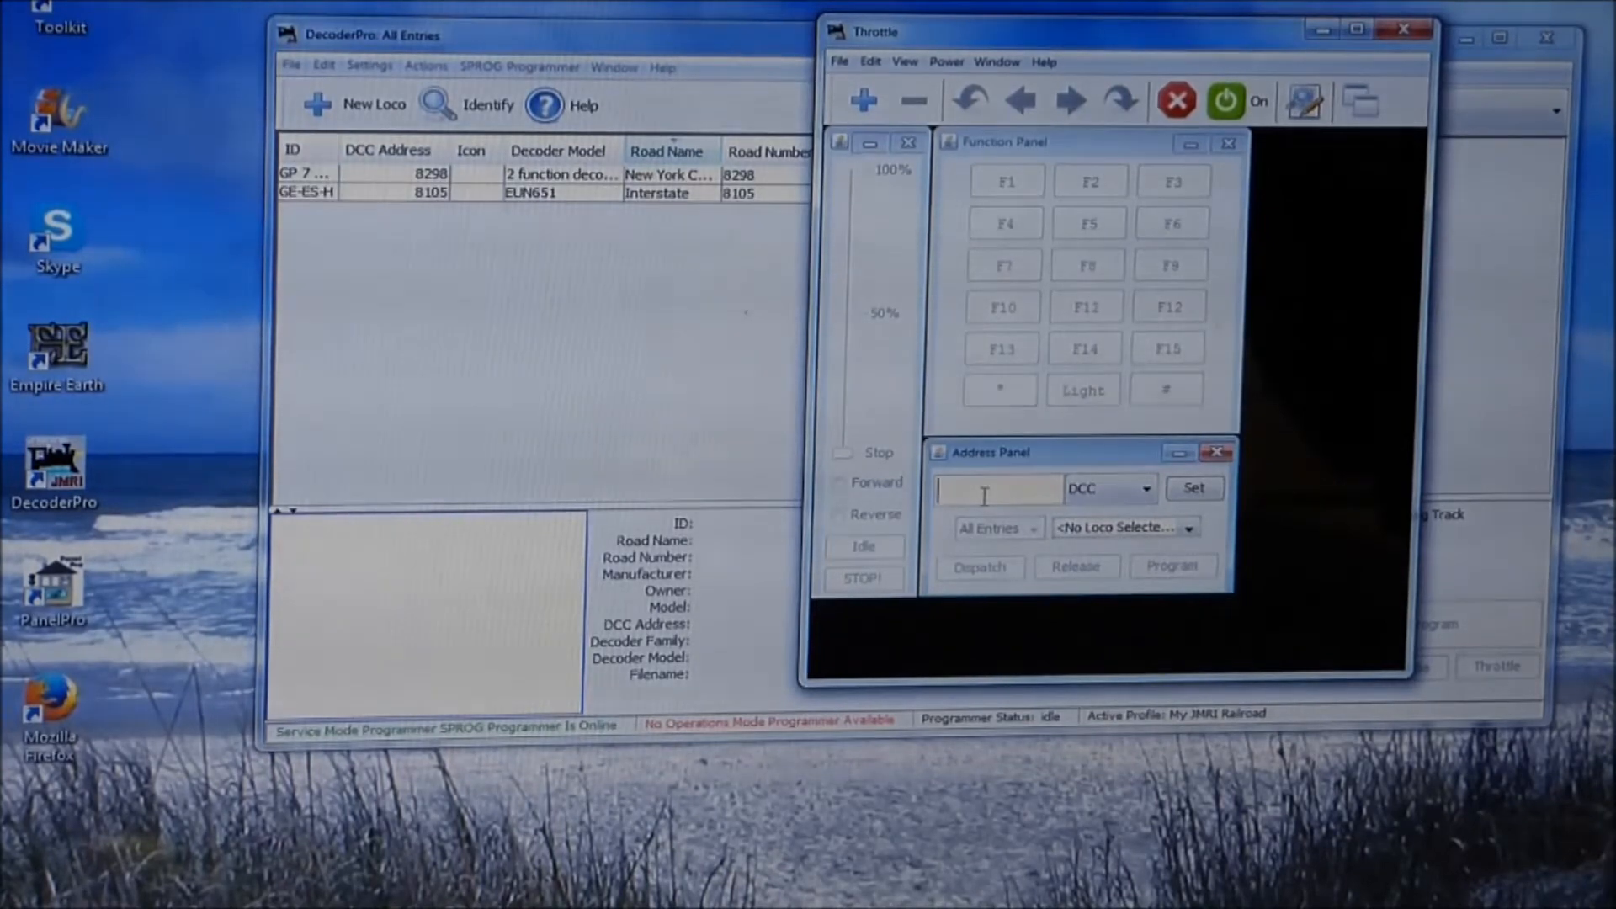
Enter 3 in the throttle's Address Panel and set it.
{"action": "type", "text": "3"}
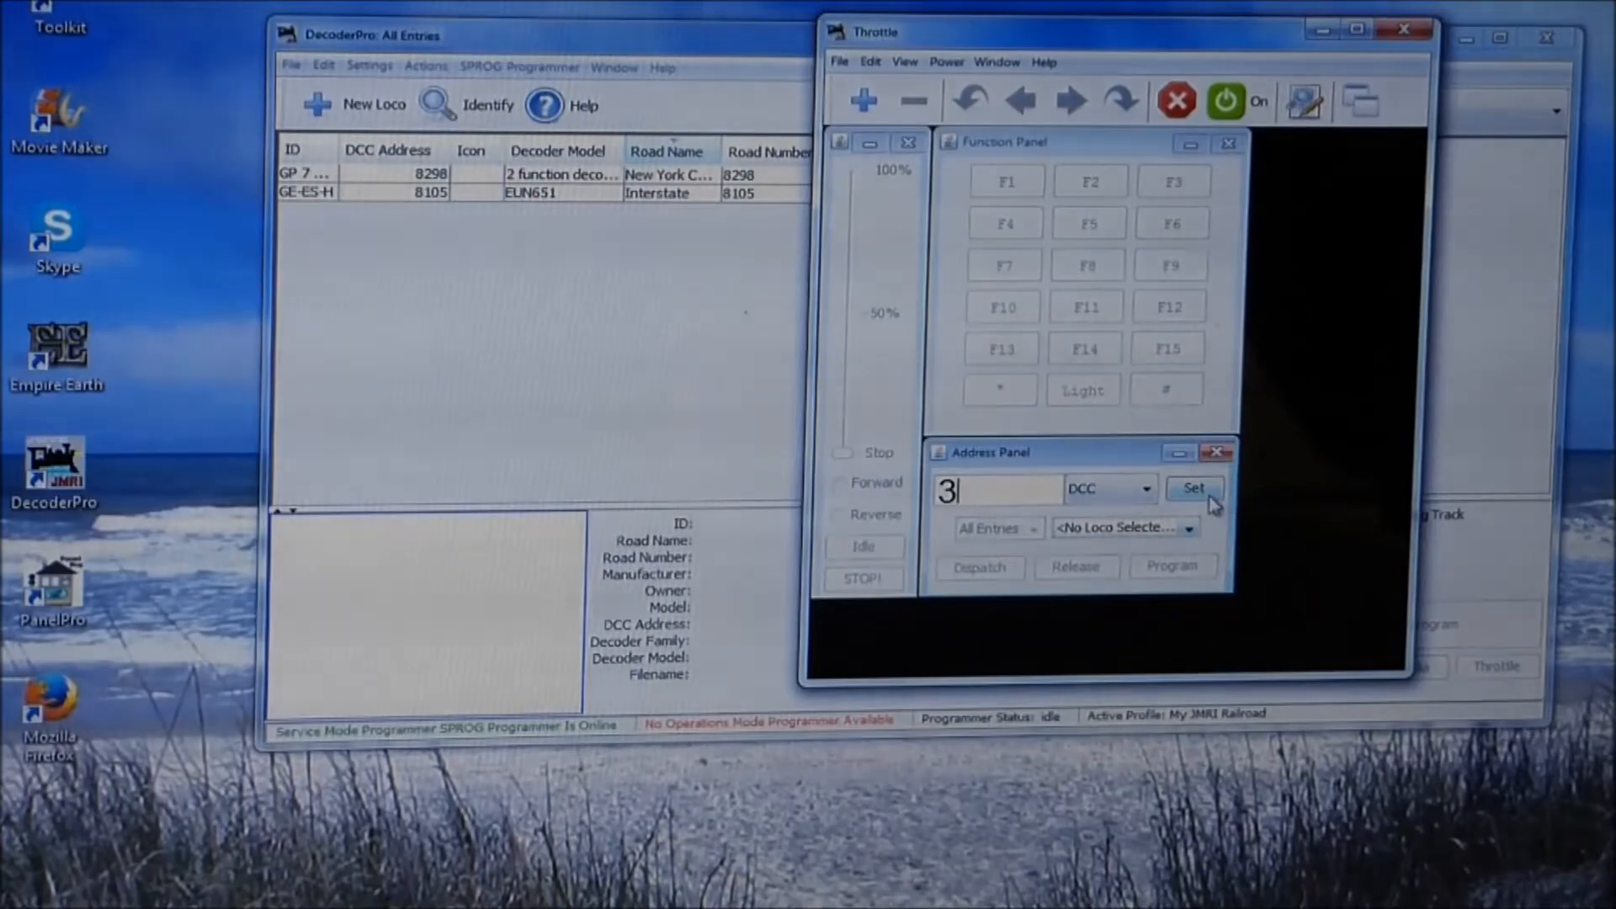
{"action": "left_click", "coordinate": [1194, 487]}
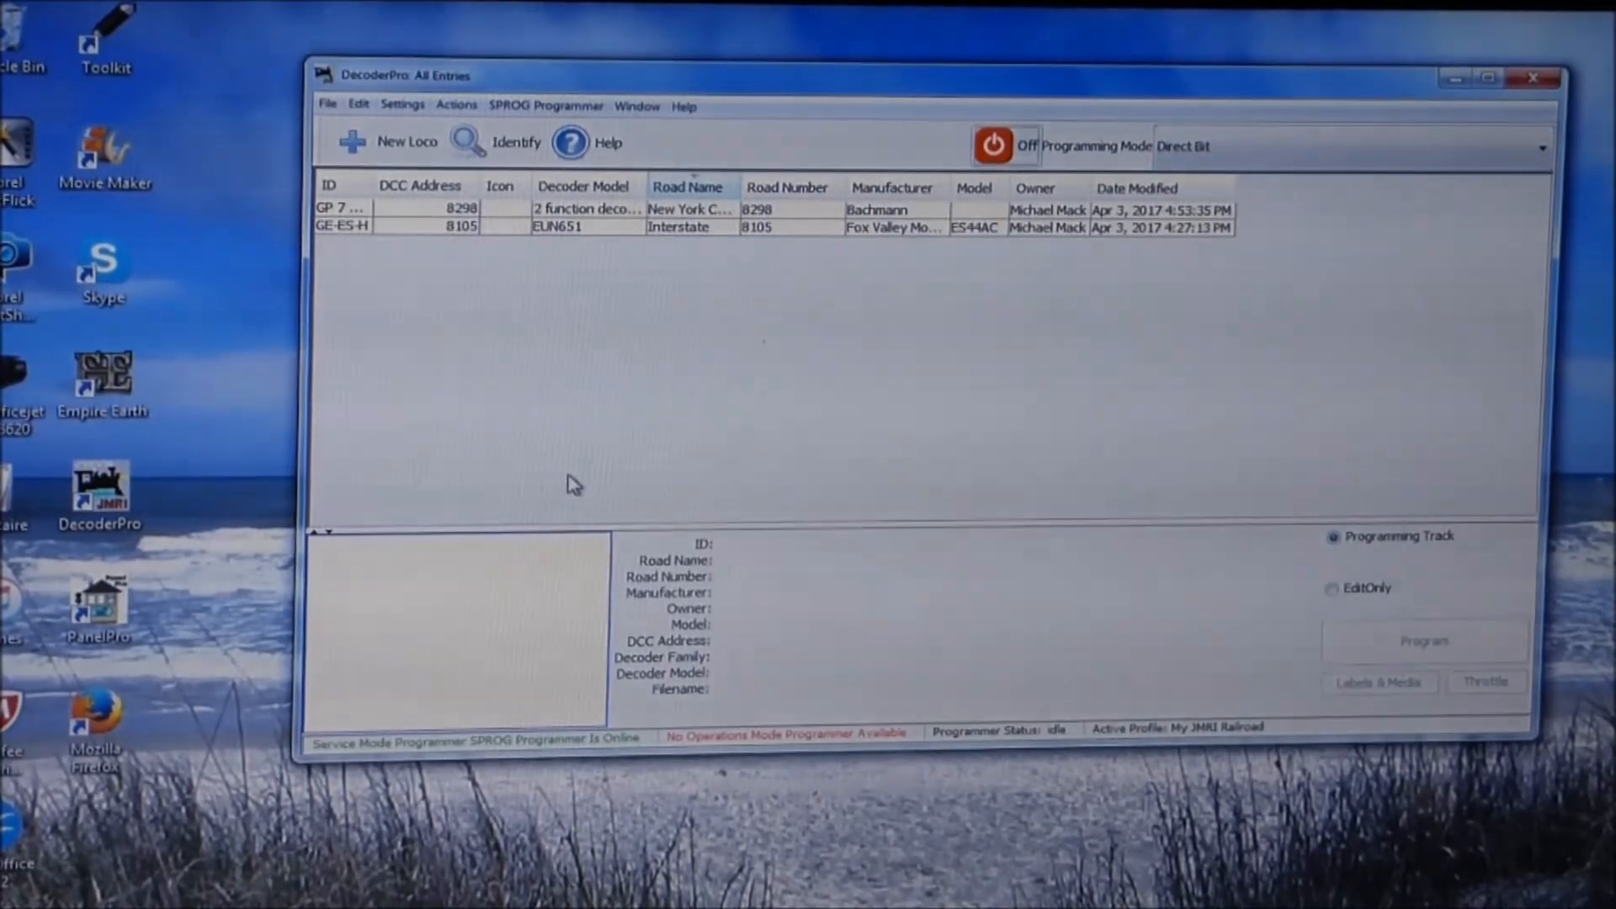
{"action": "mouse_move", "coordinate": [552, 482]}
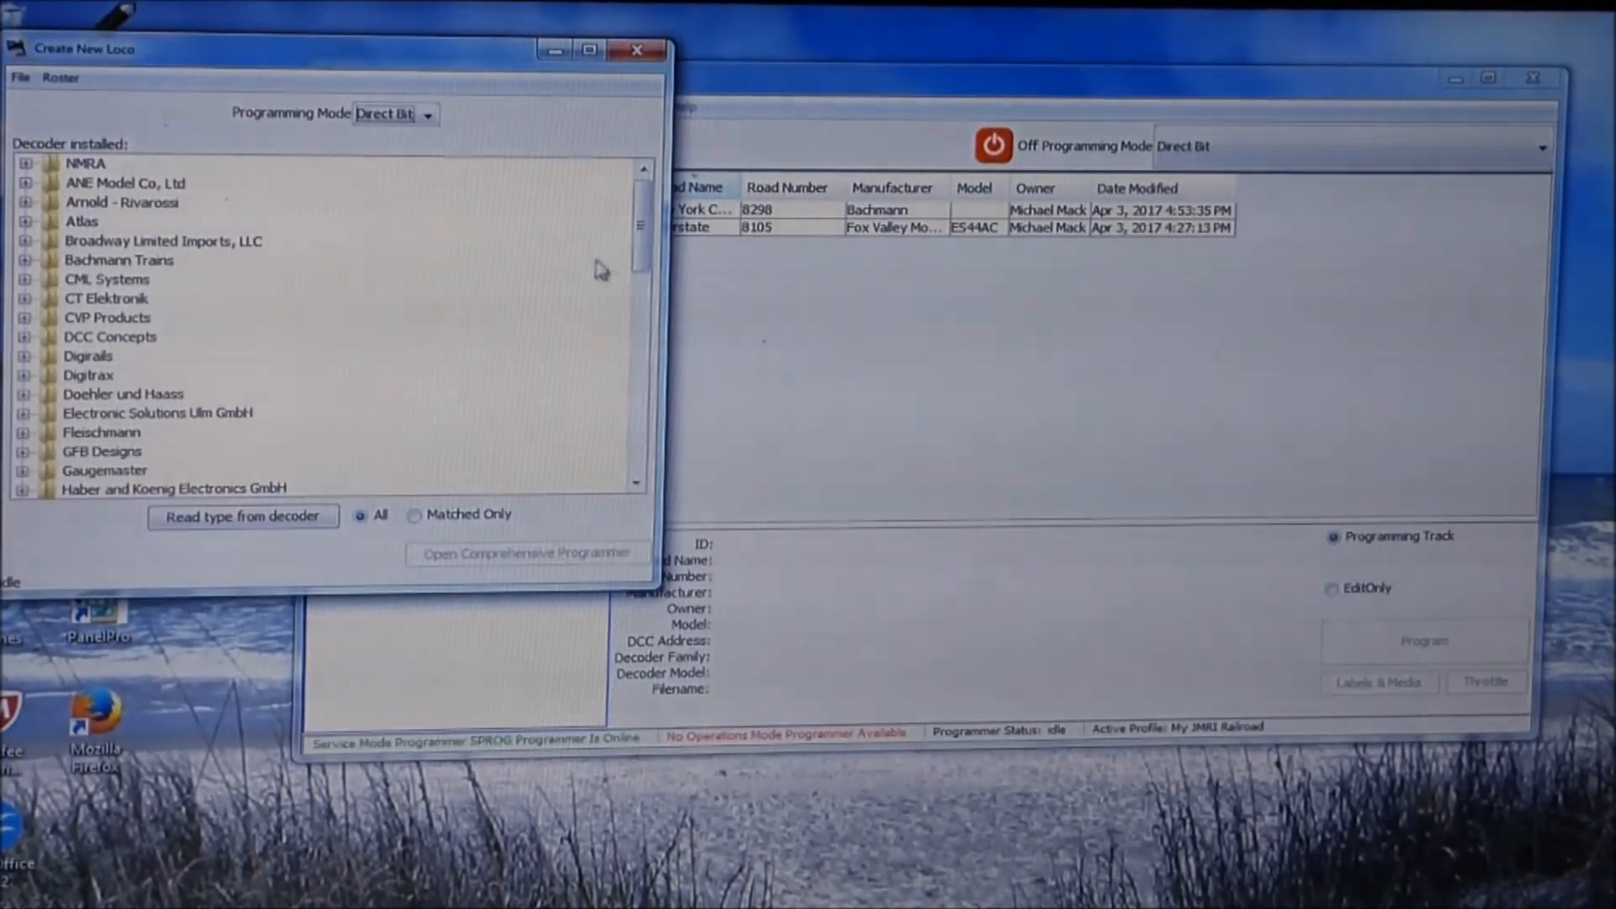
Limit the decoder list to Matched Only and read the decoder type, detecting a TCS EUN651.
{"action": "scroll", "scroll_direction": "down", "scroll_amount": 3}
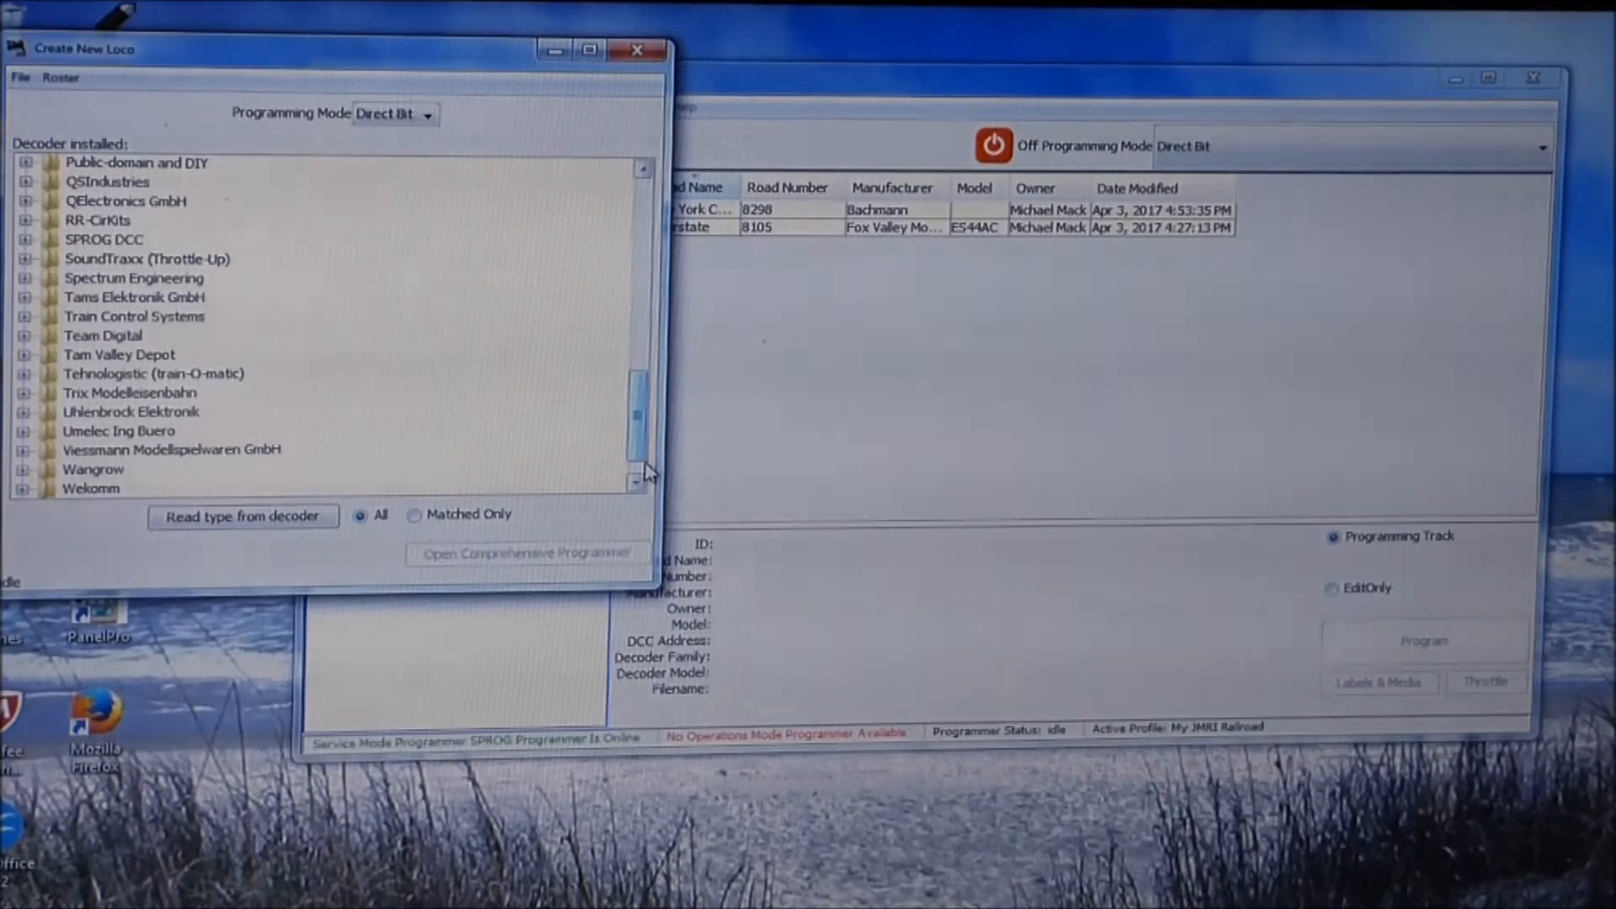
{"action": "scroll", "scroll_direction": "up", "scroll_amount": 3}
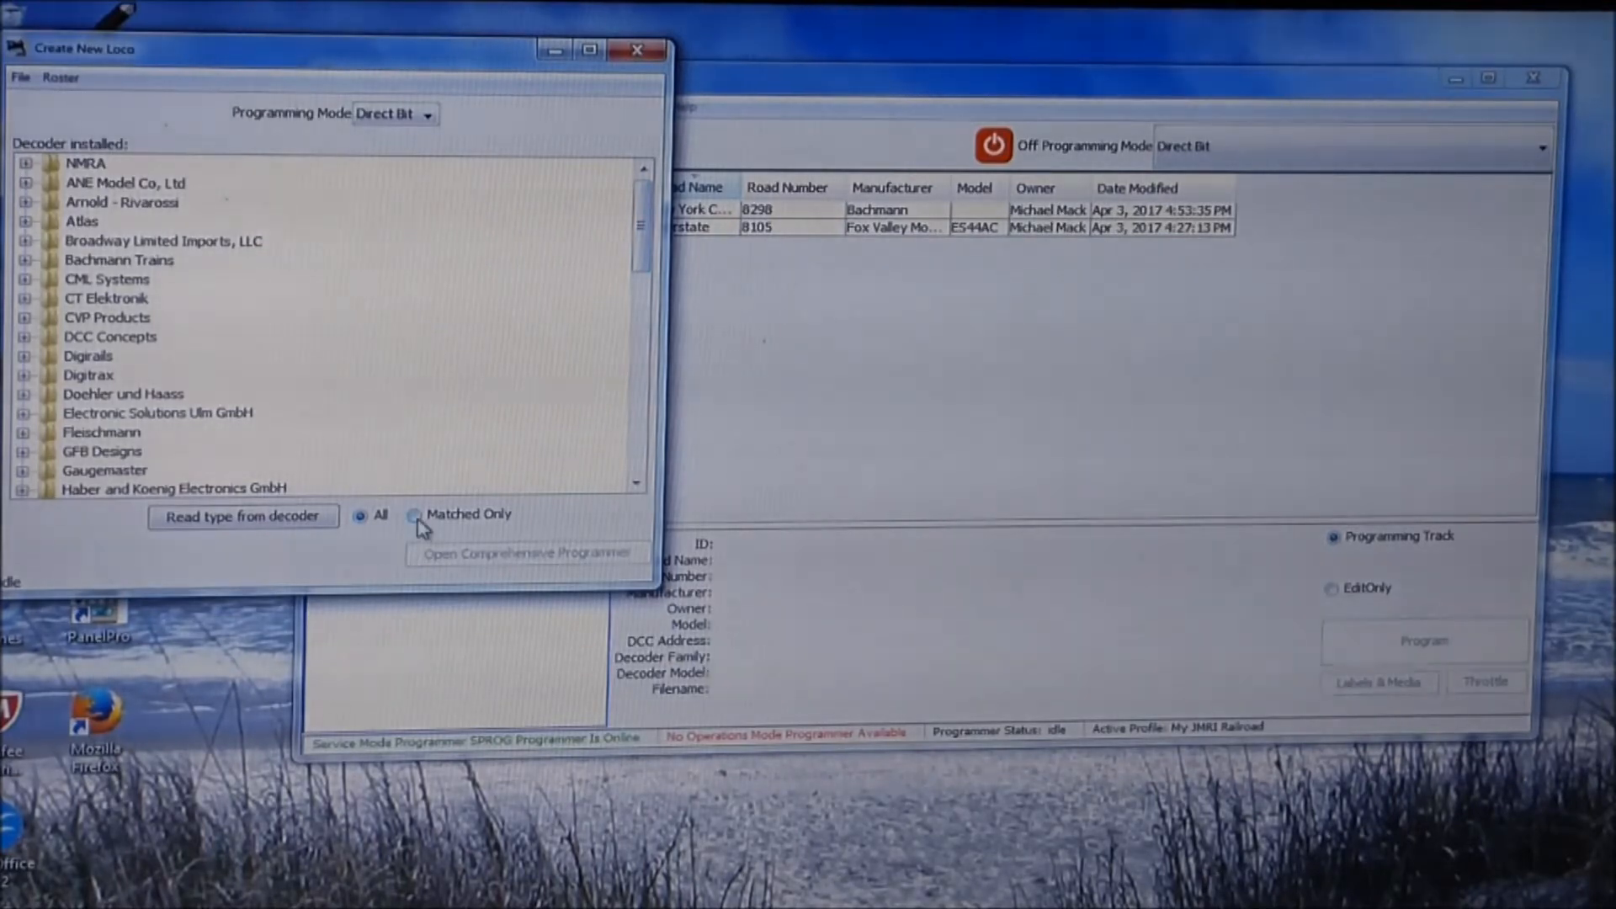
{"action": "left_click", "coordinate": [414, 515]}
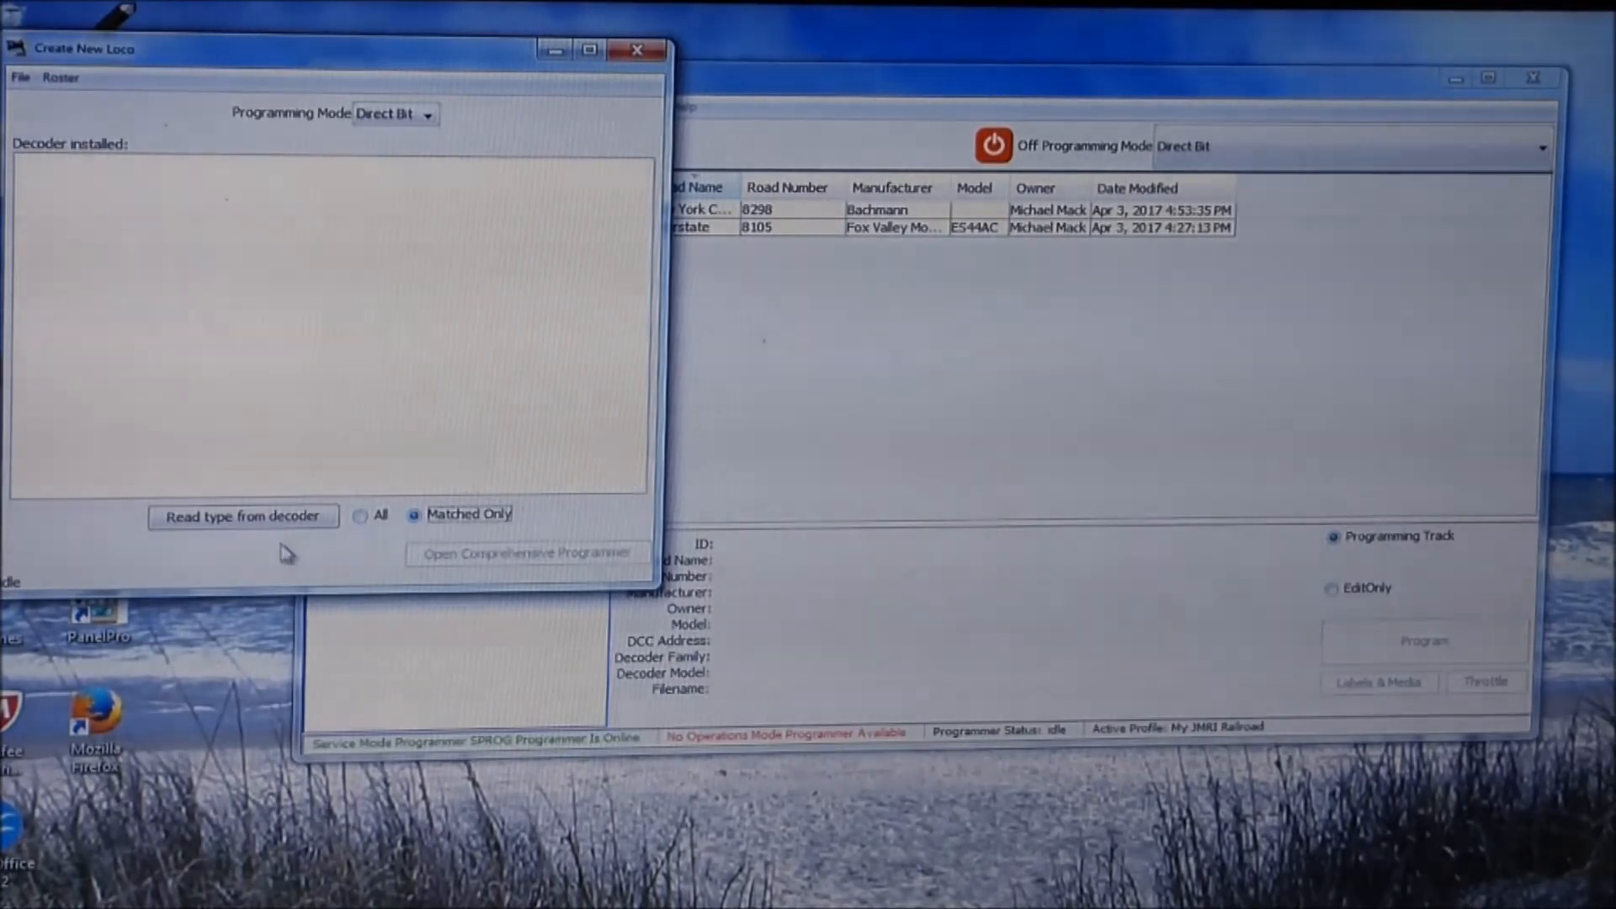
{"action": "mouse_move", "coordinate": [244, 516]}
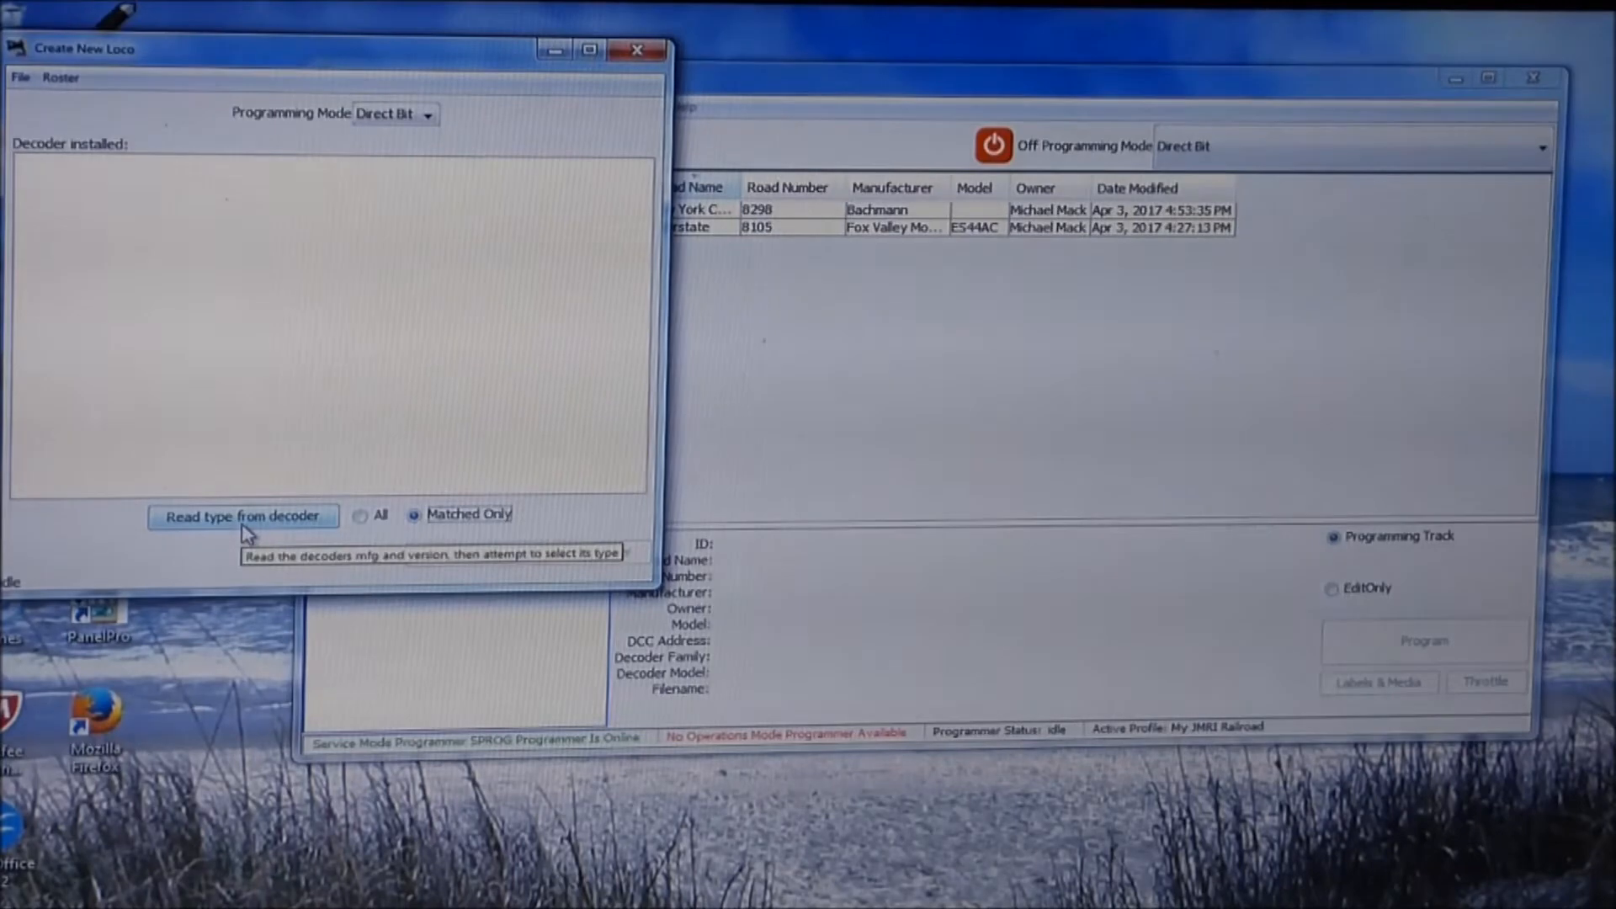
{"action": "left_click", "coordinate": [243, 515]}
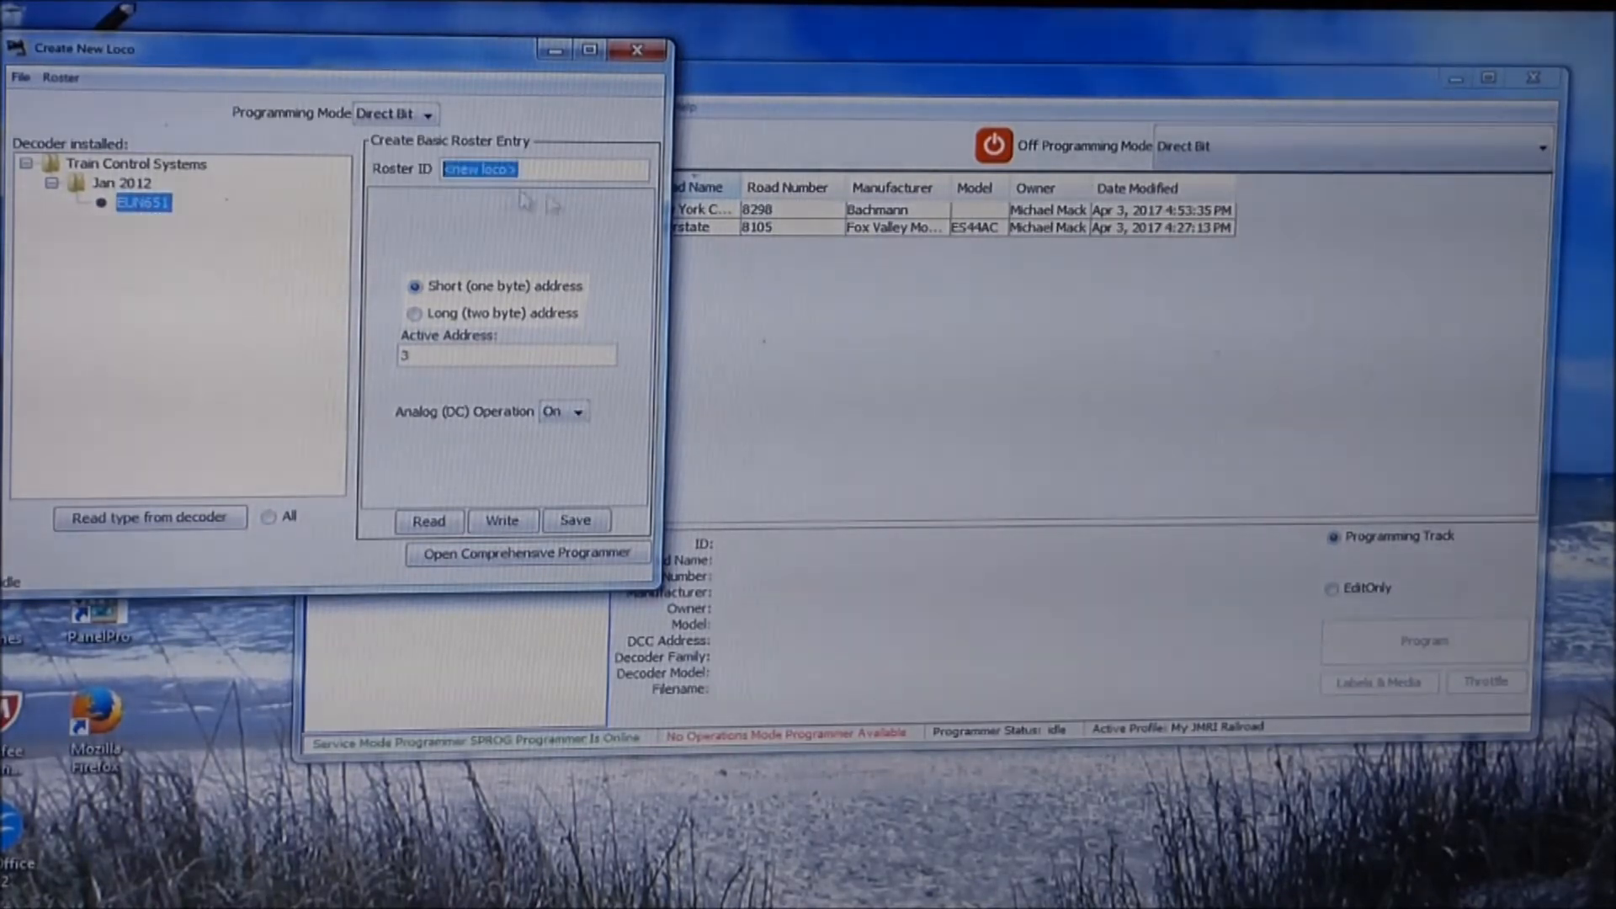
{"action": "mouse_move", "coordinate": [638, 215]}
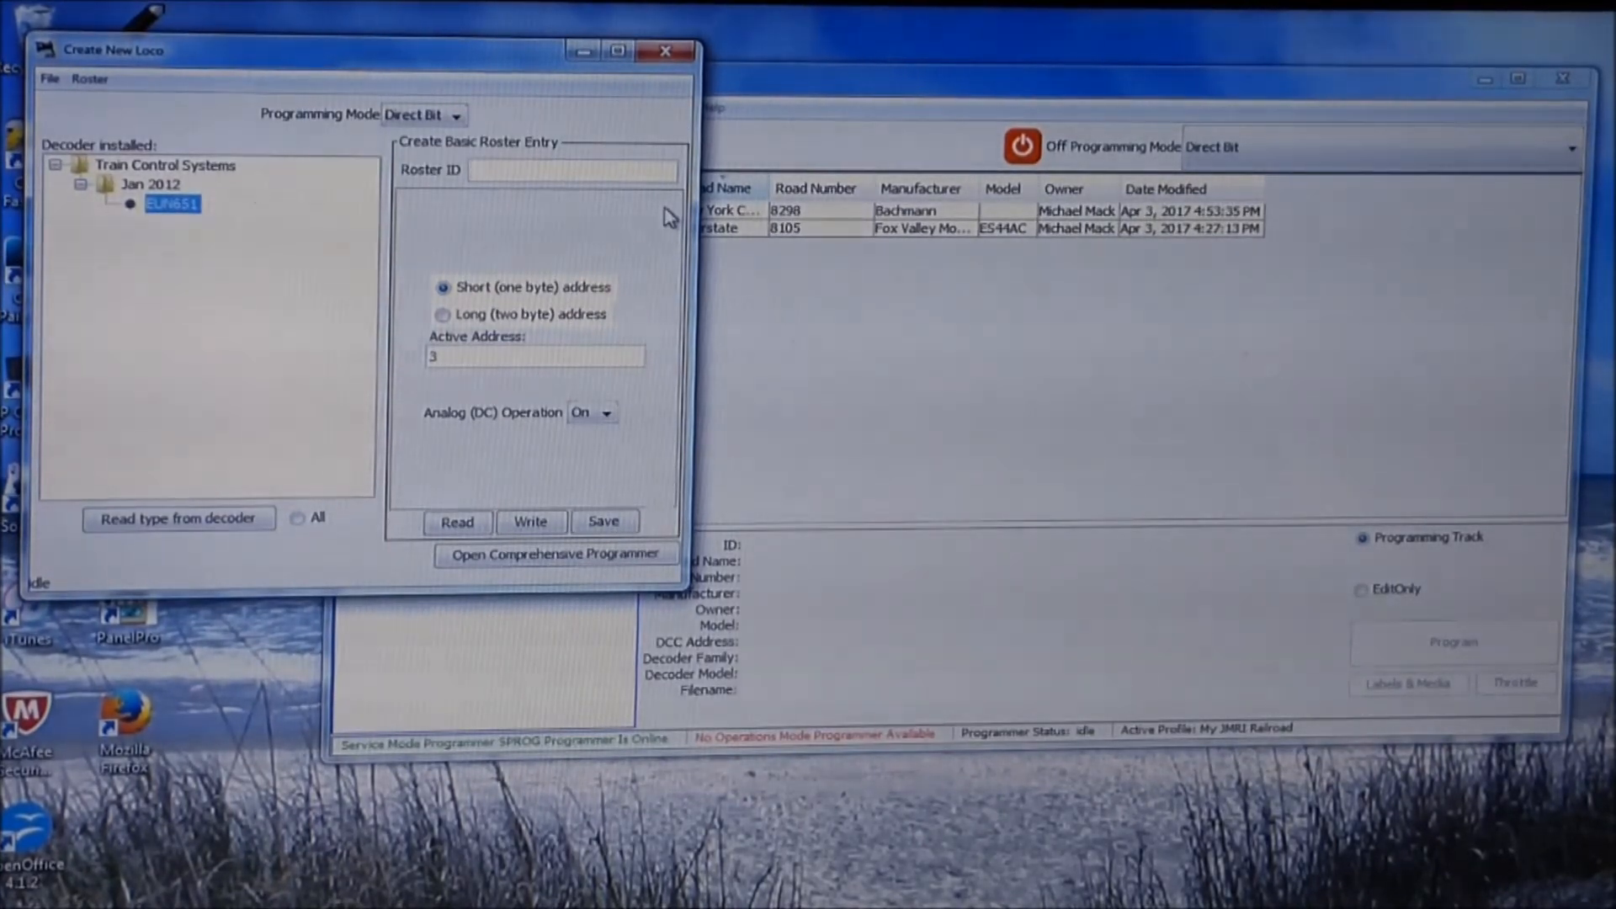
Enter Roster ID ES44AC and set a long two-byte address of 8104.
{"action": "type", "text": "E"}
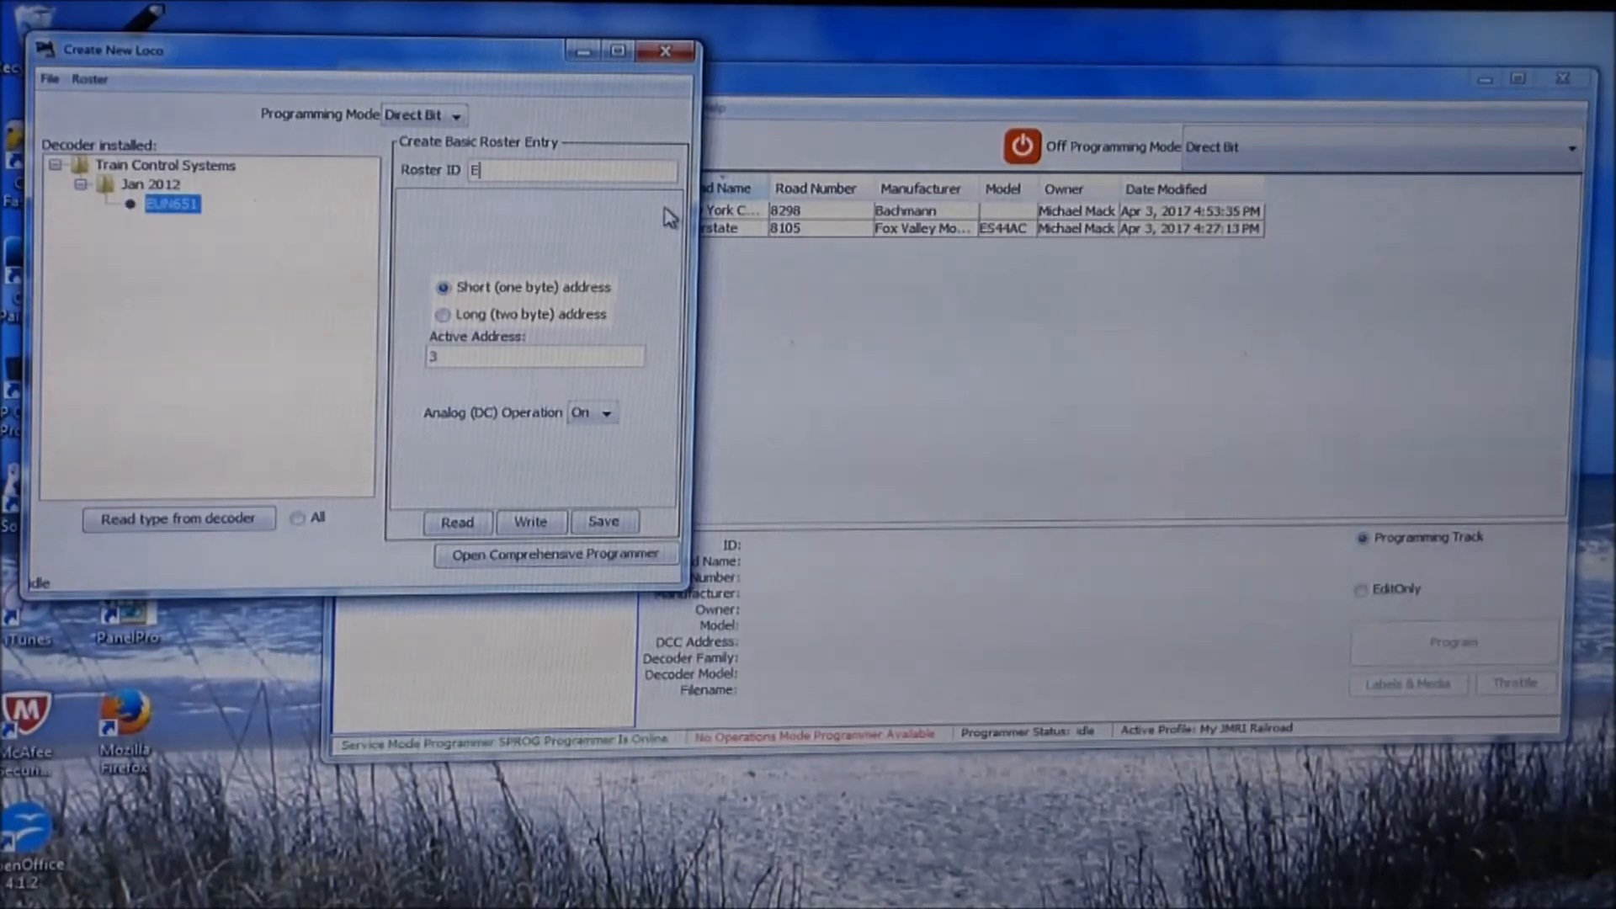
{"action": "type", "text": "S44"}
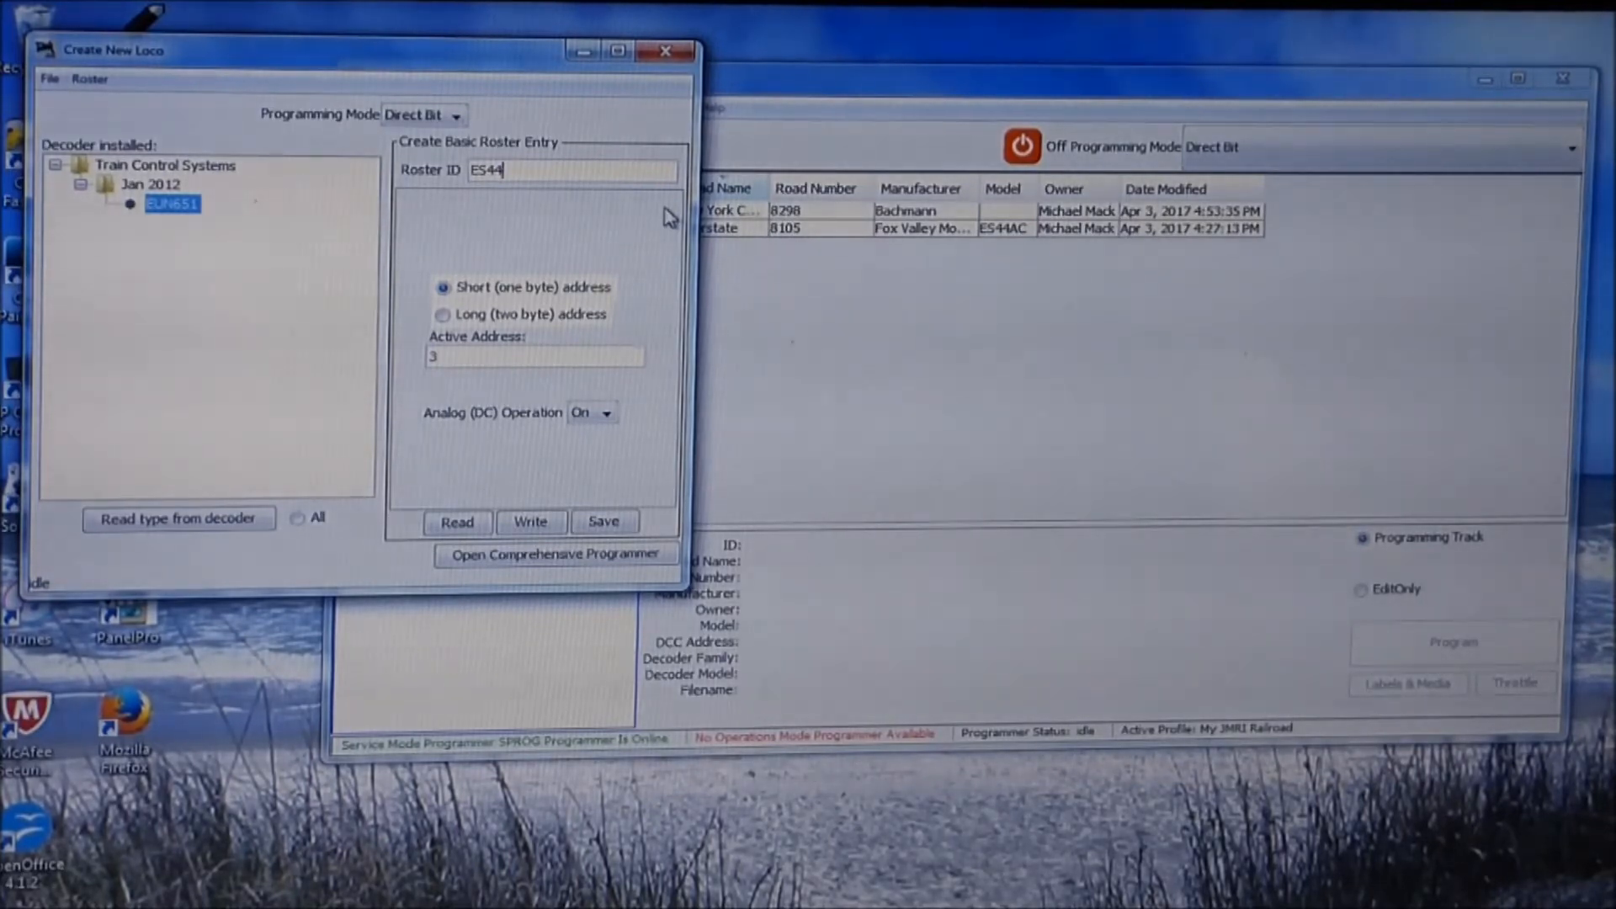
{"action": "type", "text": "AC"}
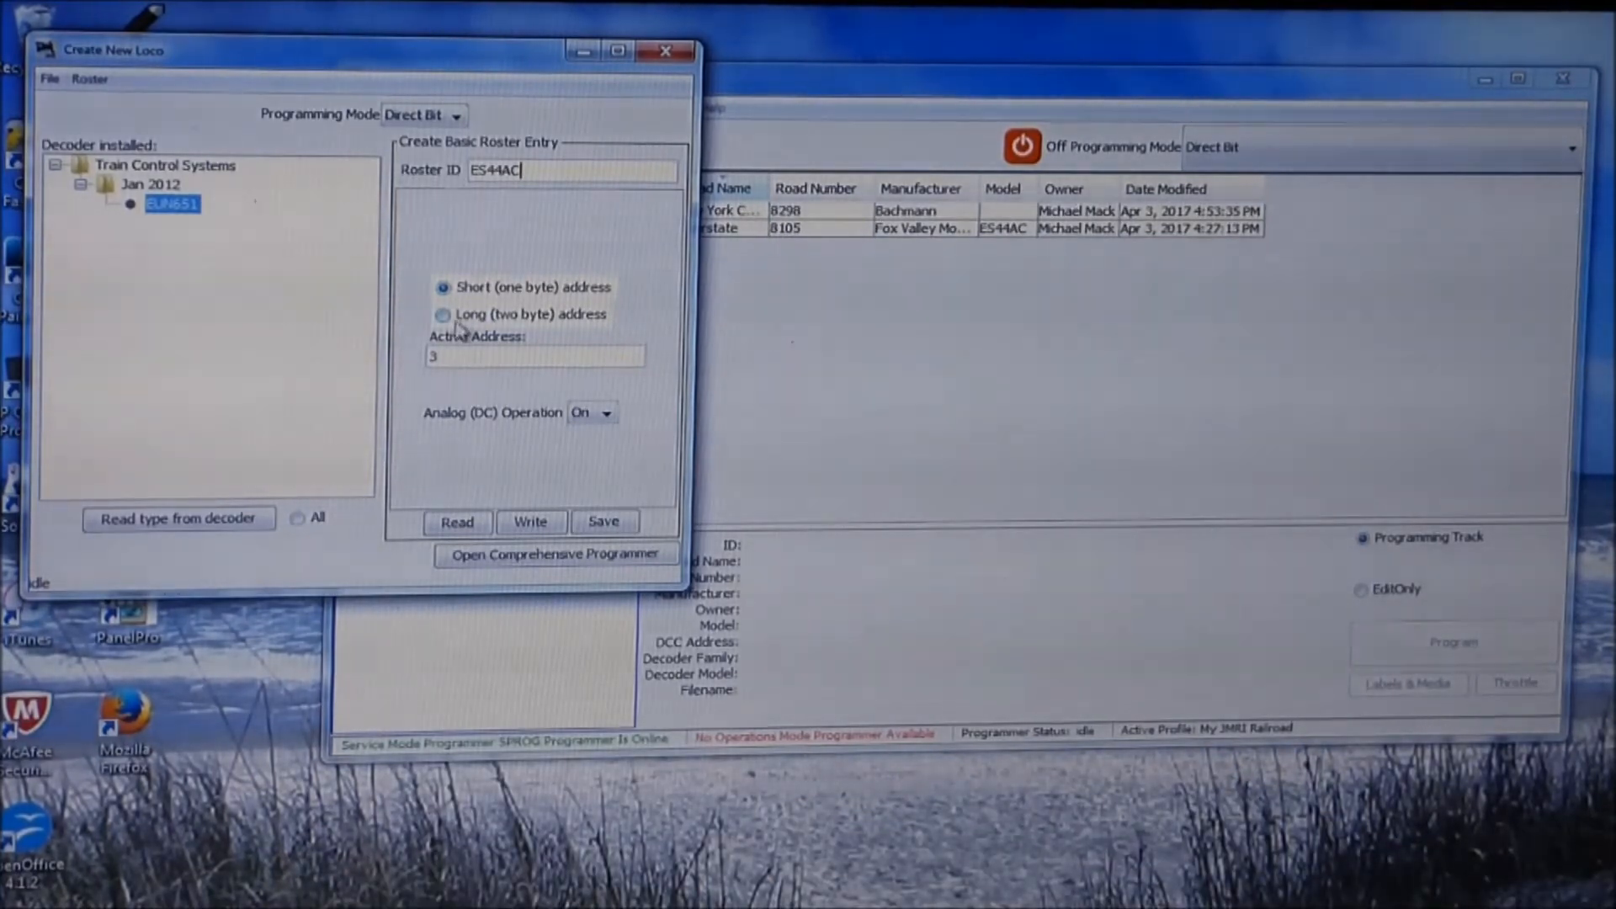
{"action": "left_click", "coordinate": [443, 314]}
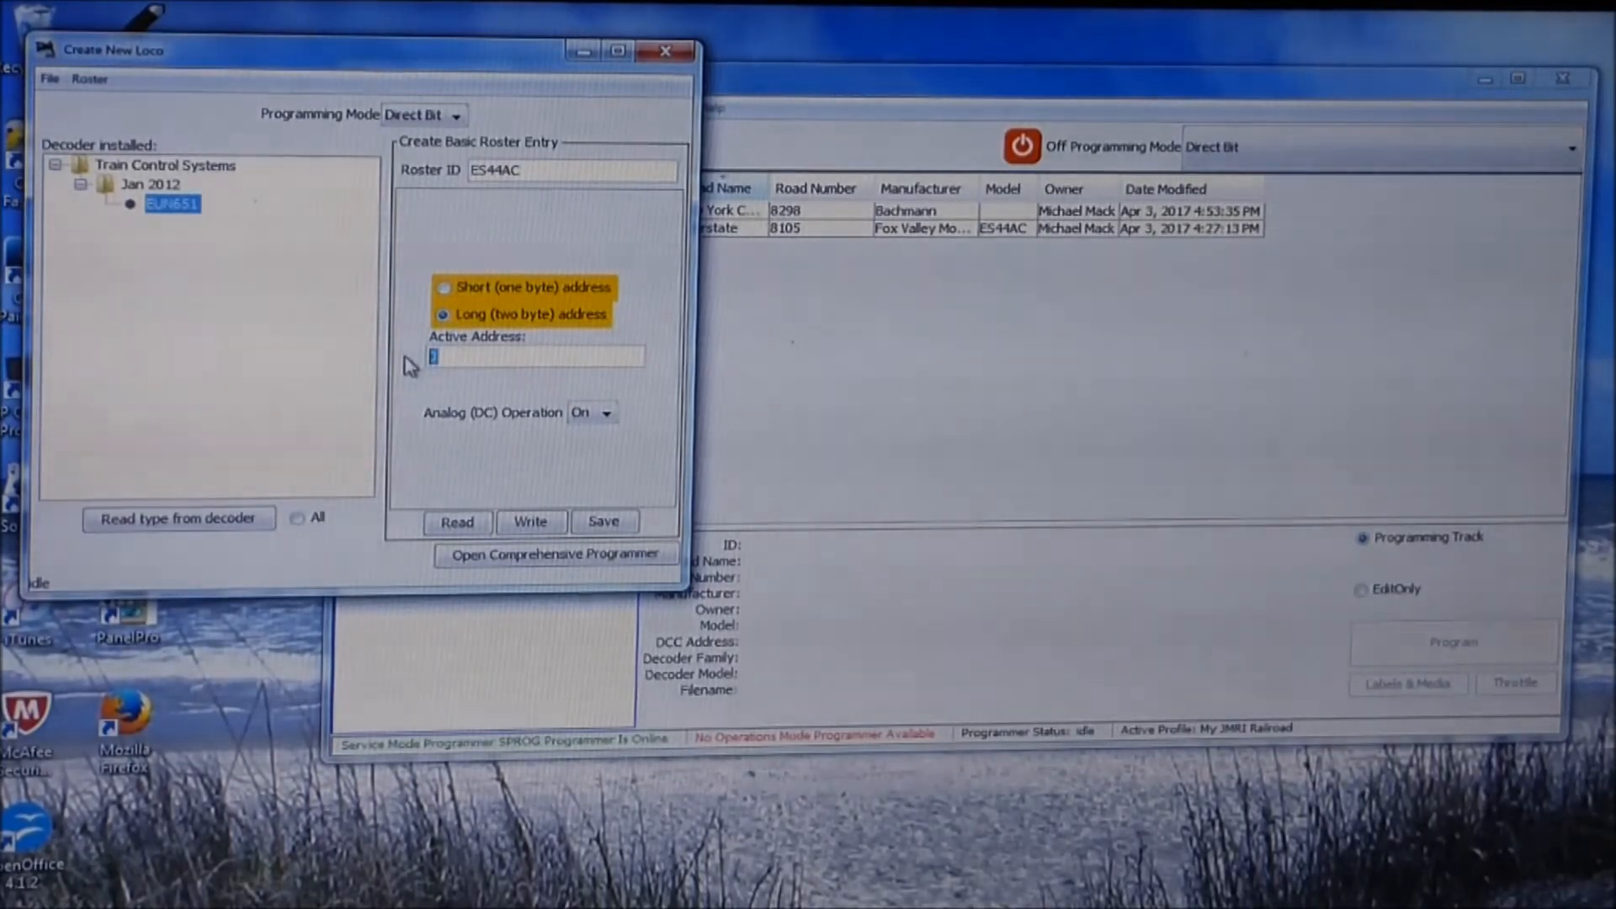
{"action": "type", "text": "8104"}
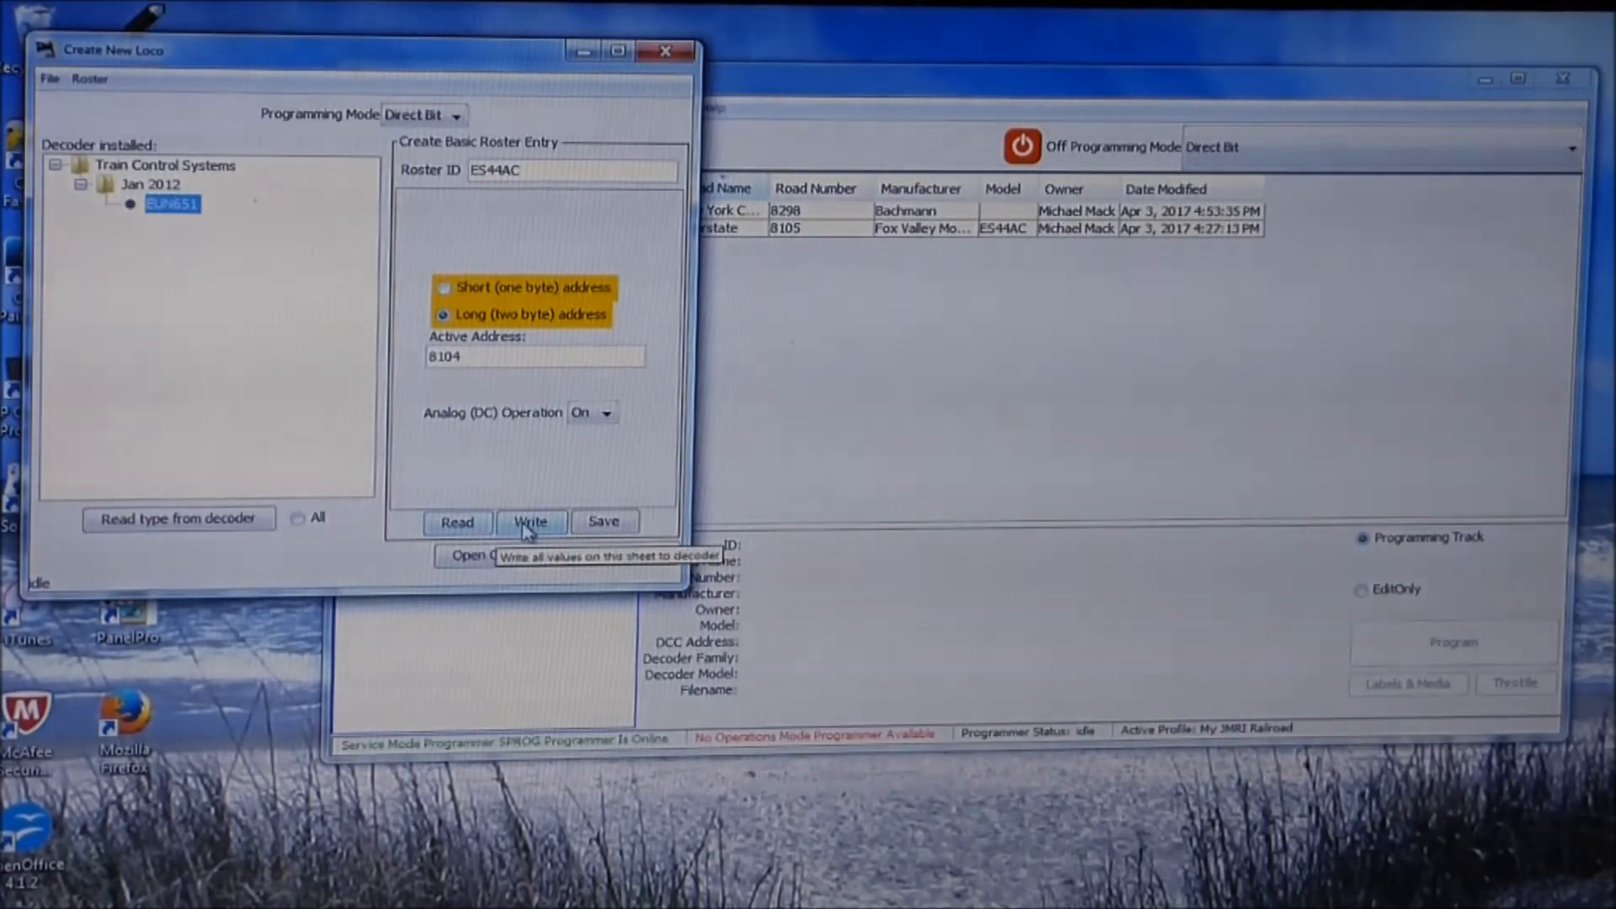
Write the address values to the decoder and save the ES44AC roster entry.
{"action": "left_click", "coordinate": [531, 522]}
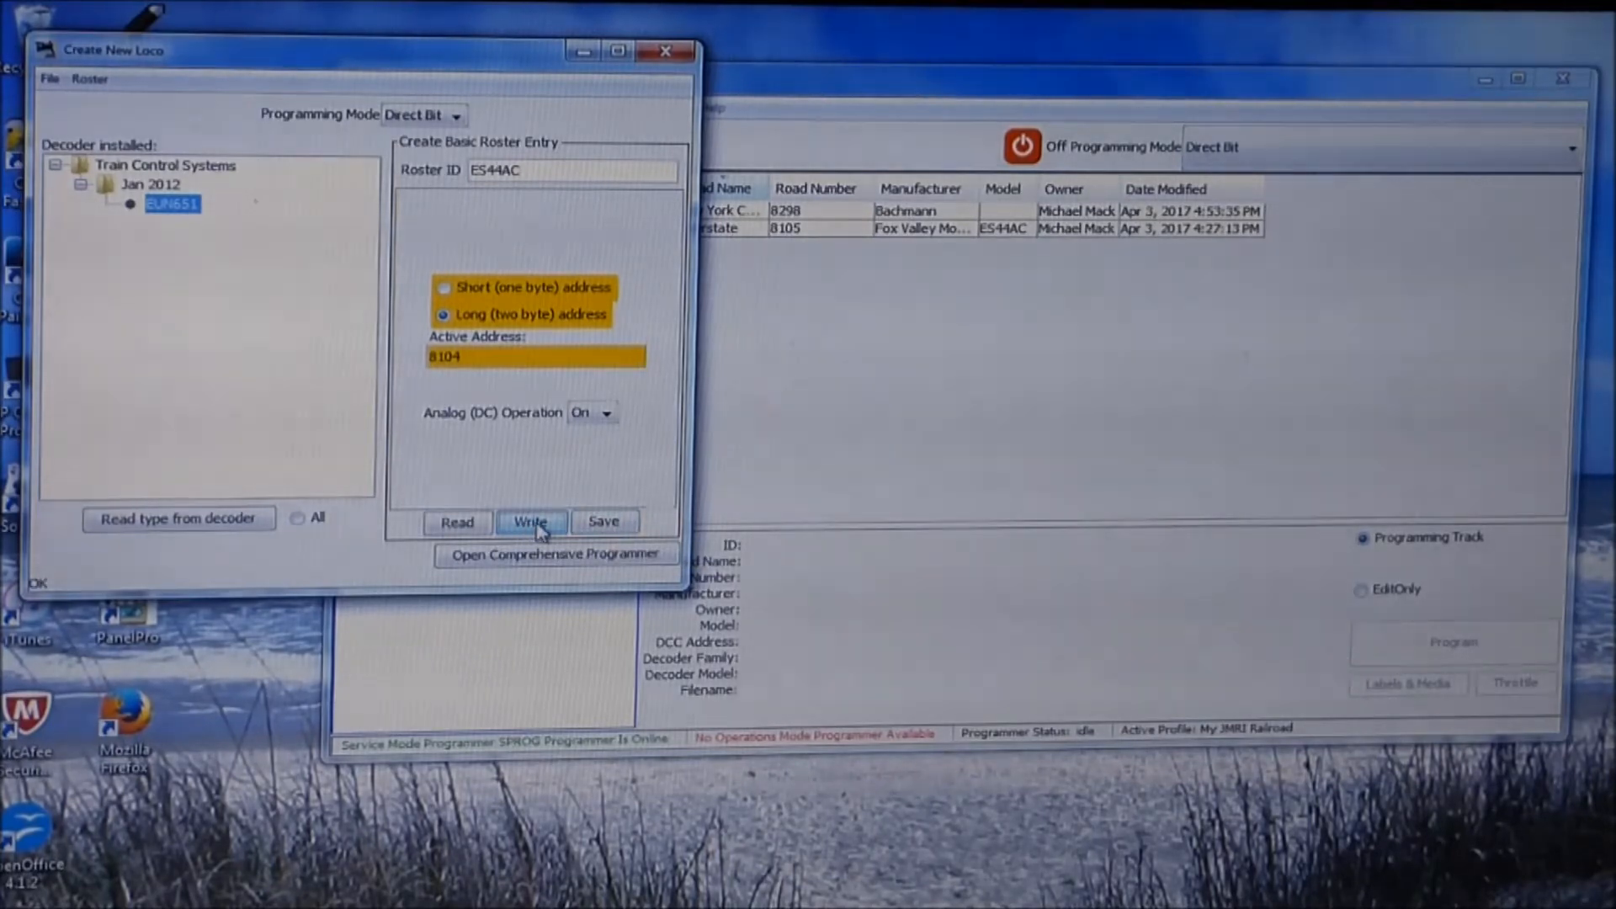
{"action": "left_click", "coordinate": [531, 522]}
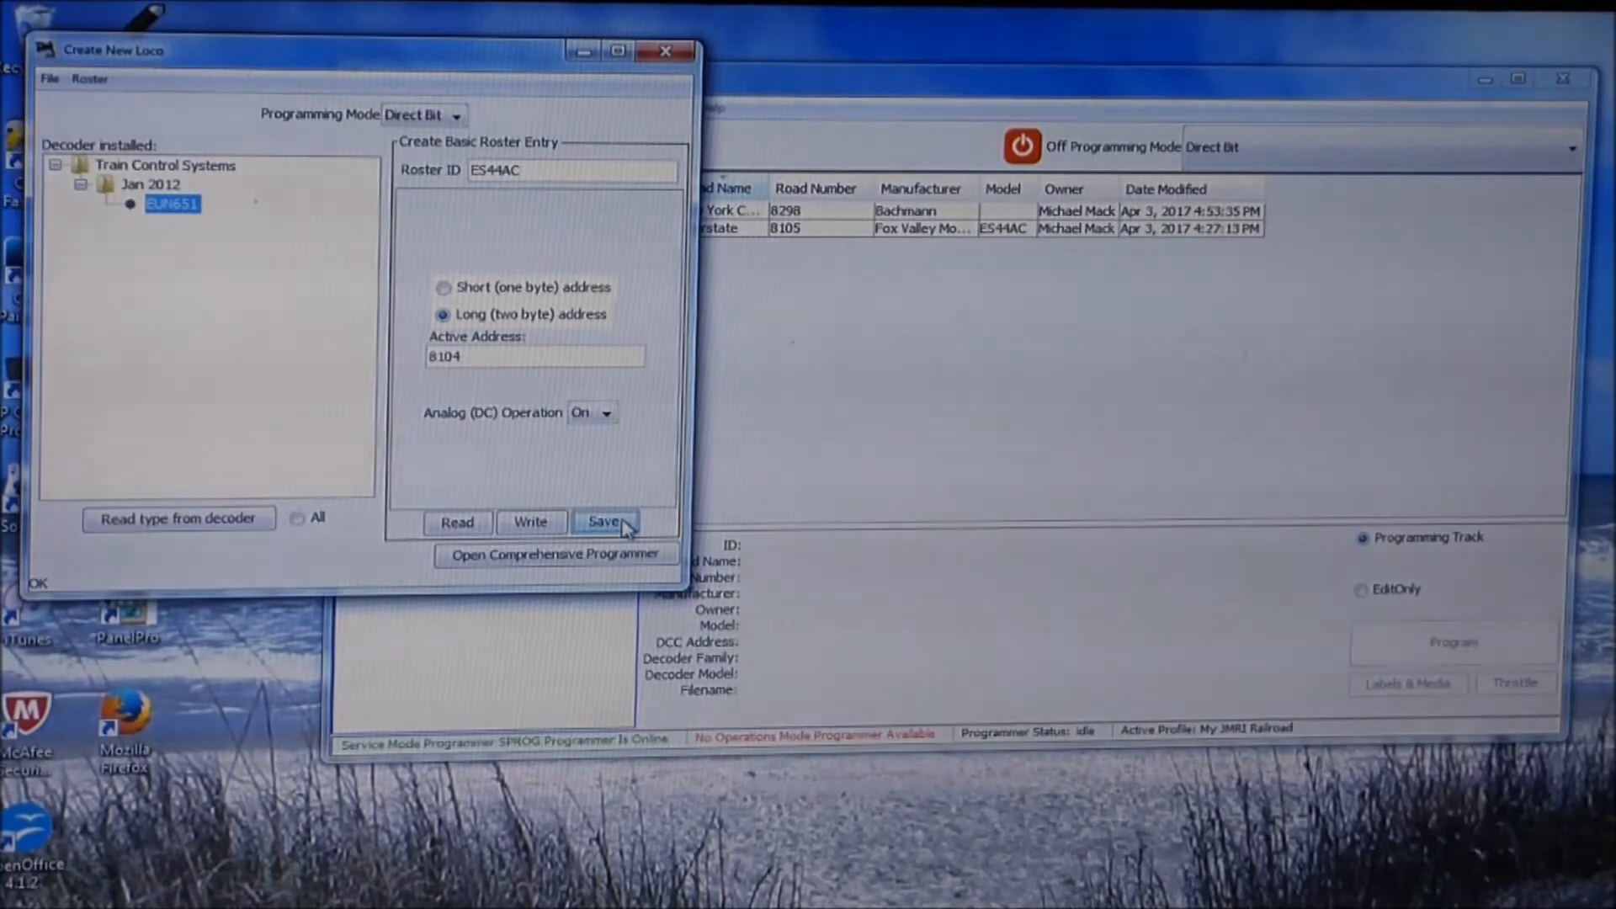
{"action": "left_click", "coordinate": [605, 522]}
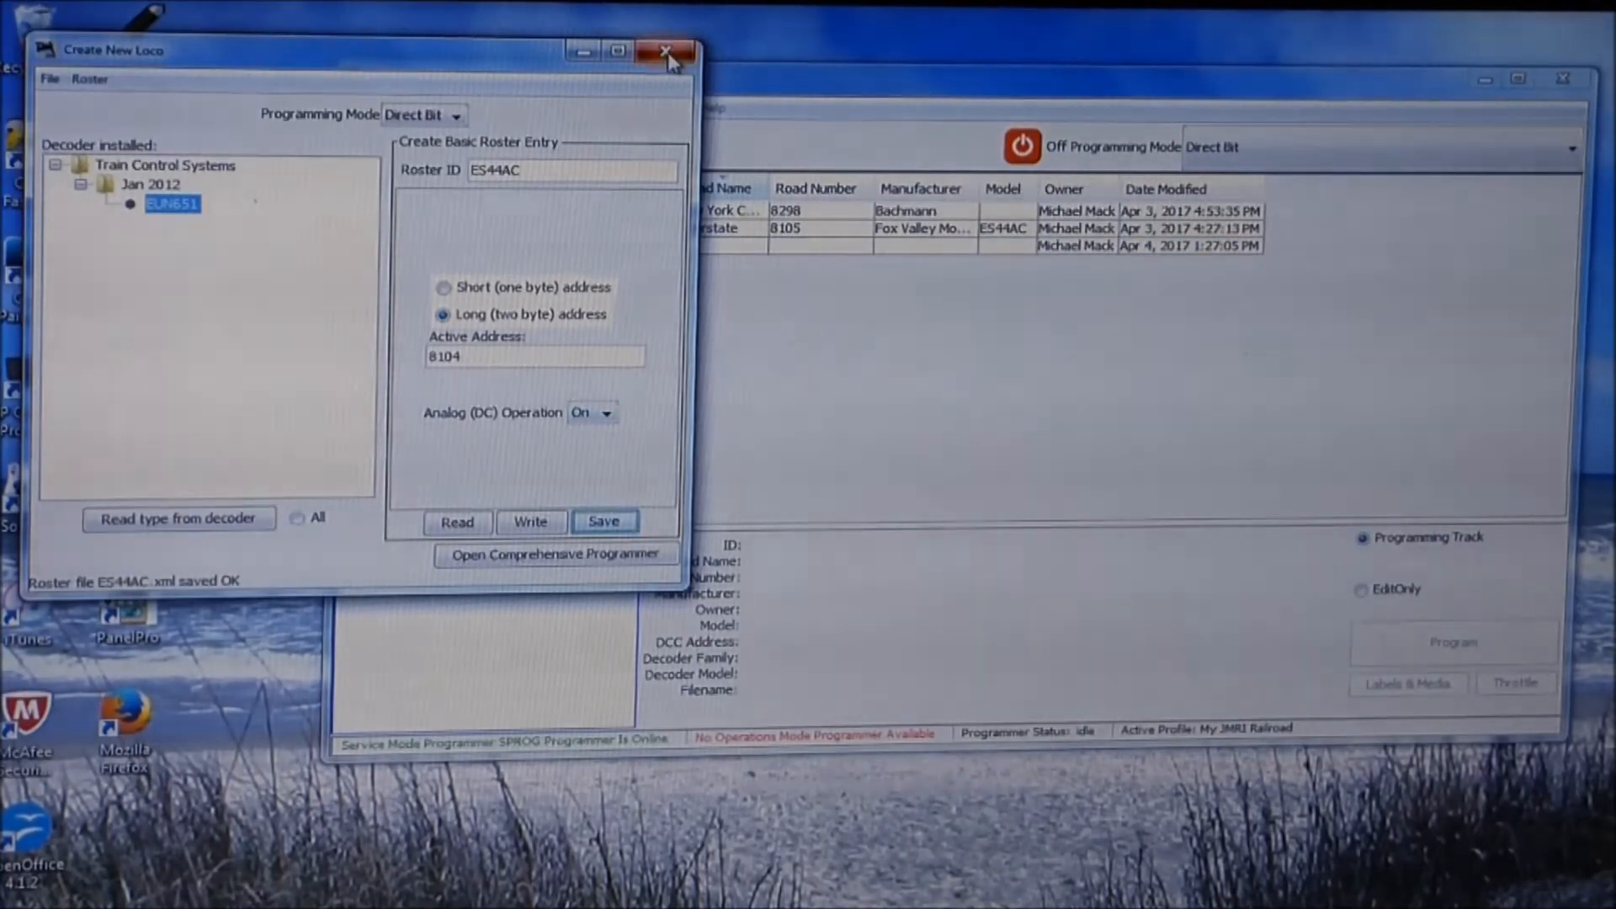
{"action": "left_click", "coordinate": [665, 51]}
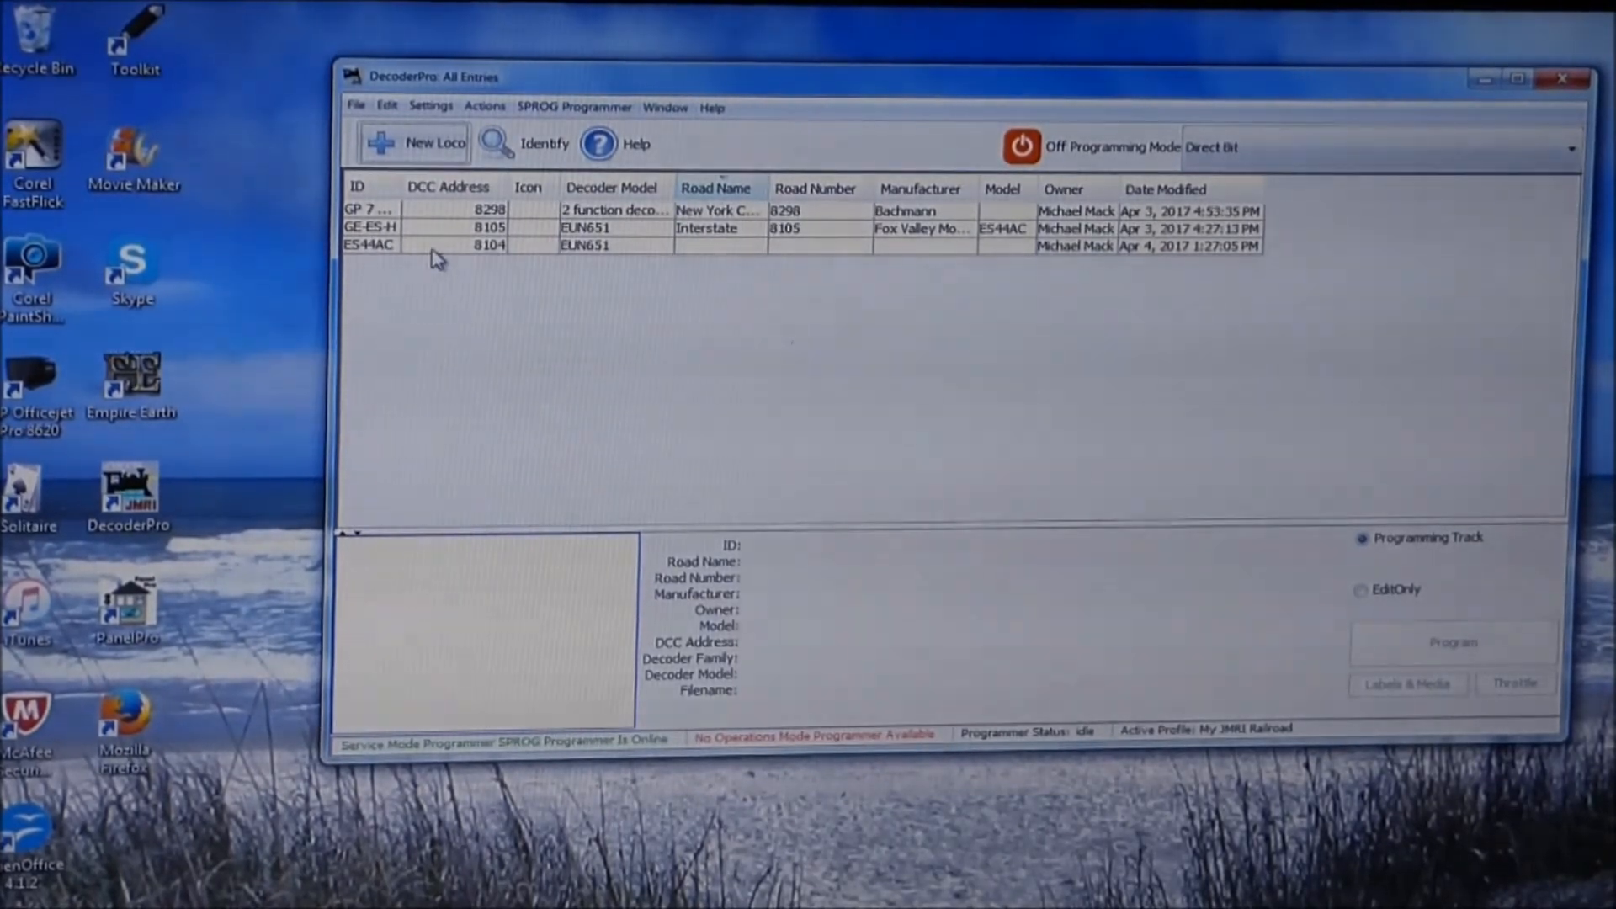
{"action": "mouse_move", "coordinate": [696, 257]}
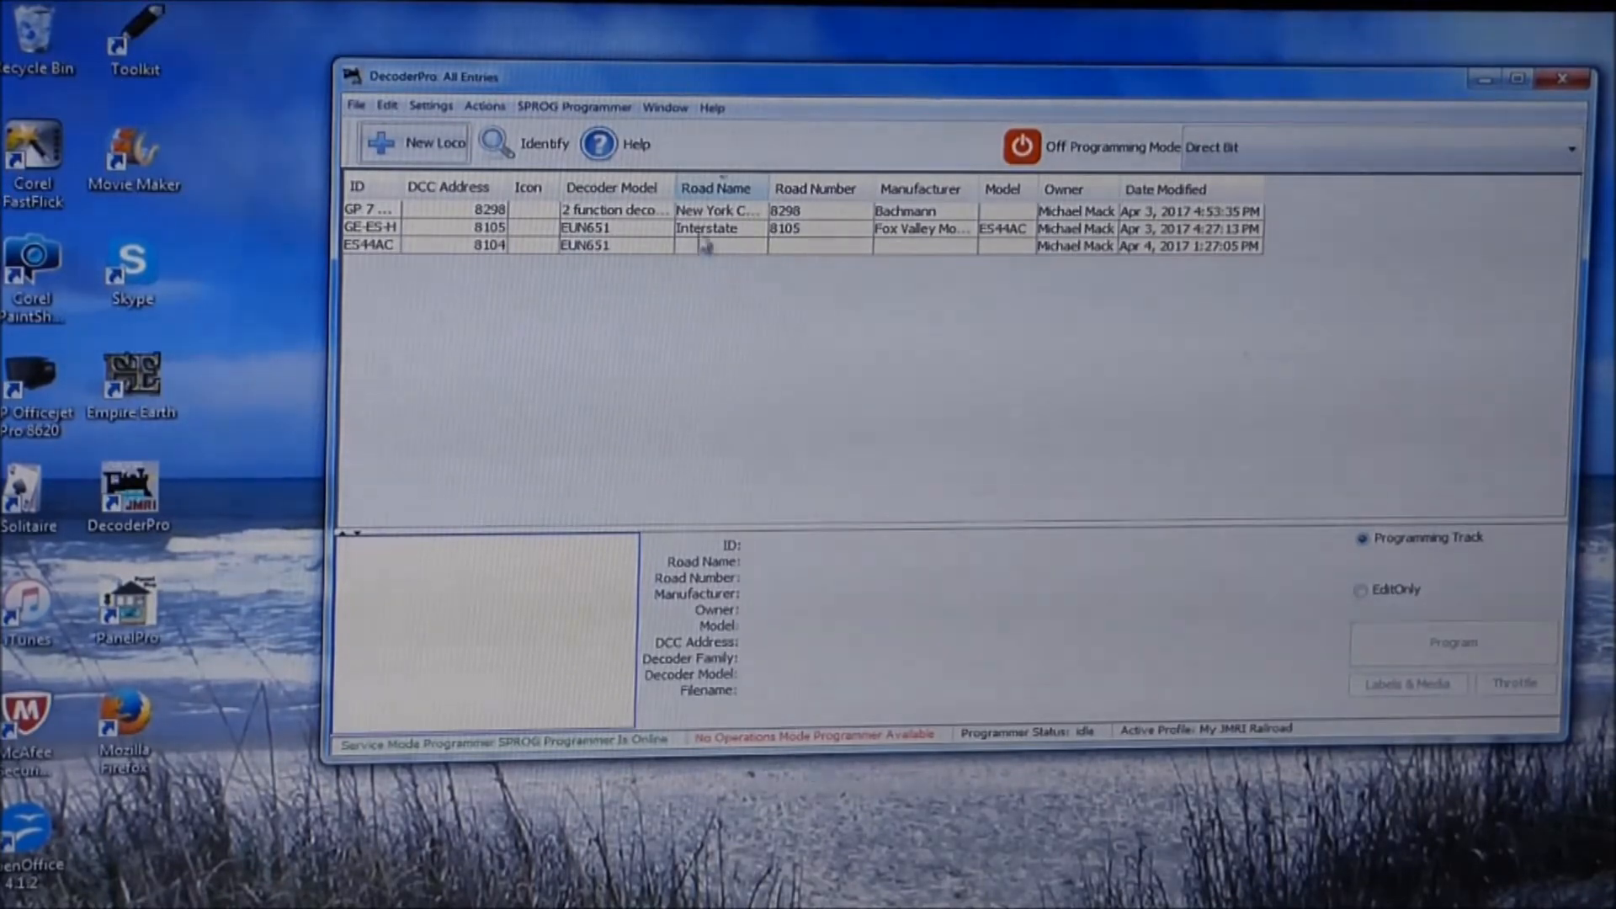
{"action": "mouse_move", "coordinate": [777, 258]}
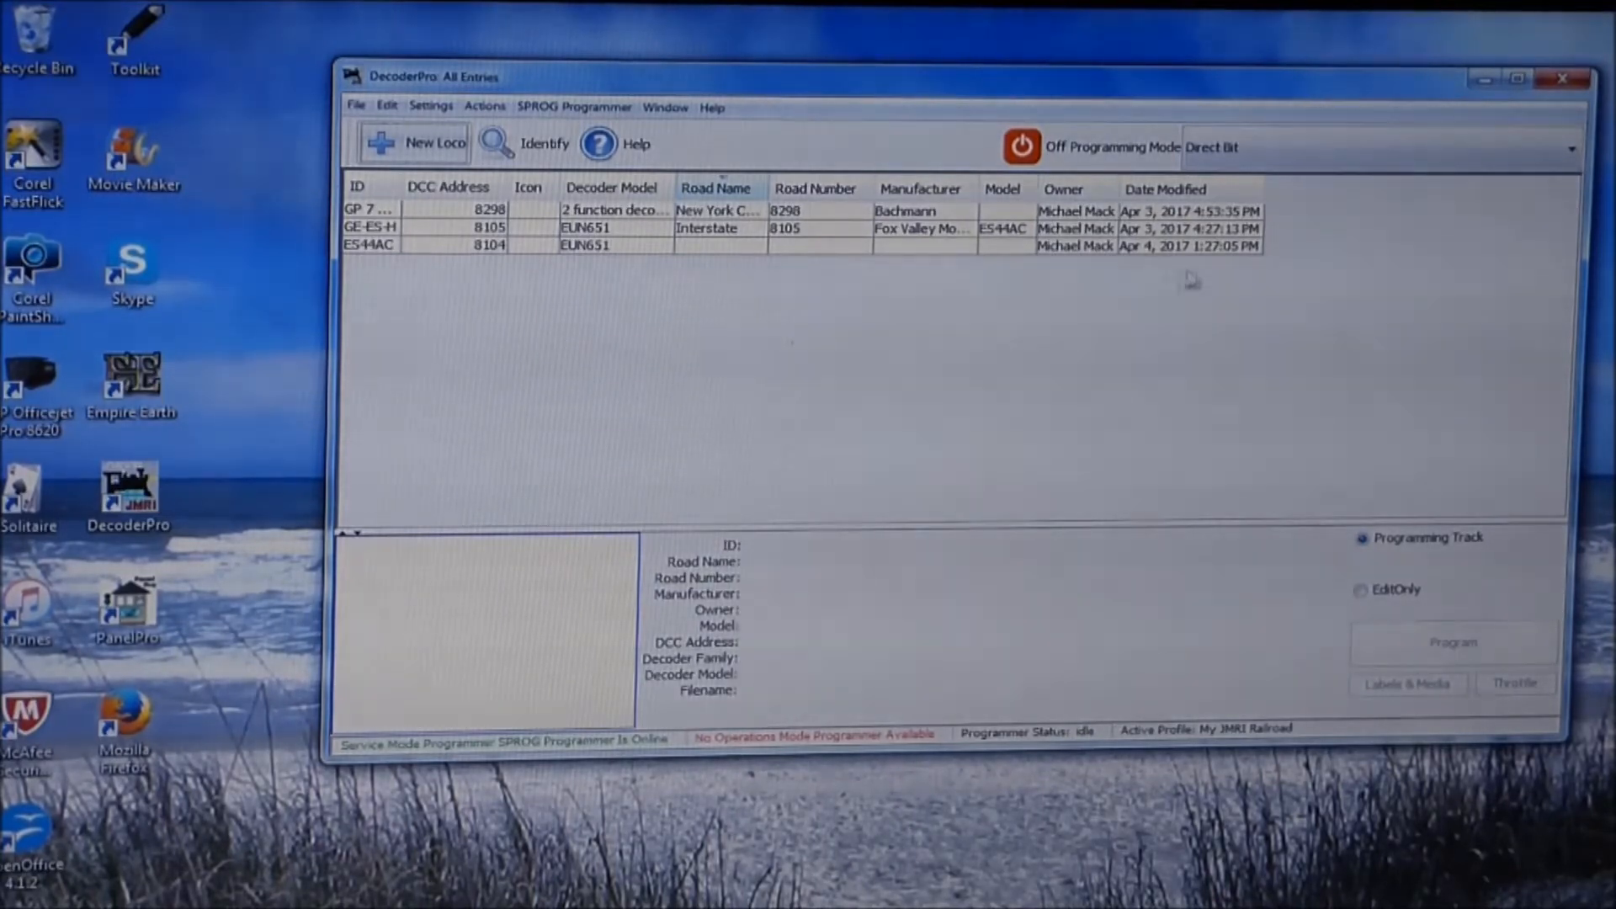
{"action": "mouse_move", "coordinate": [1165, 258]}
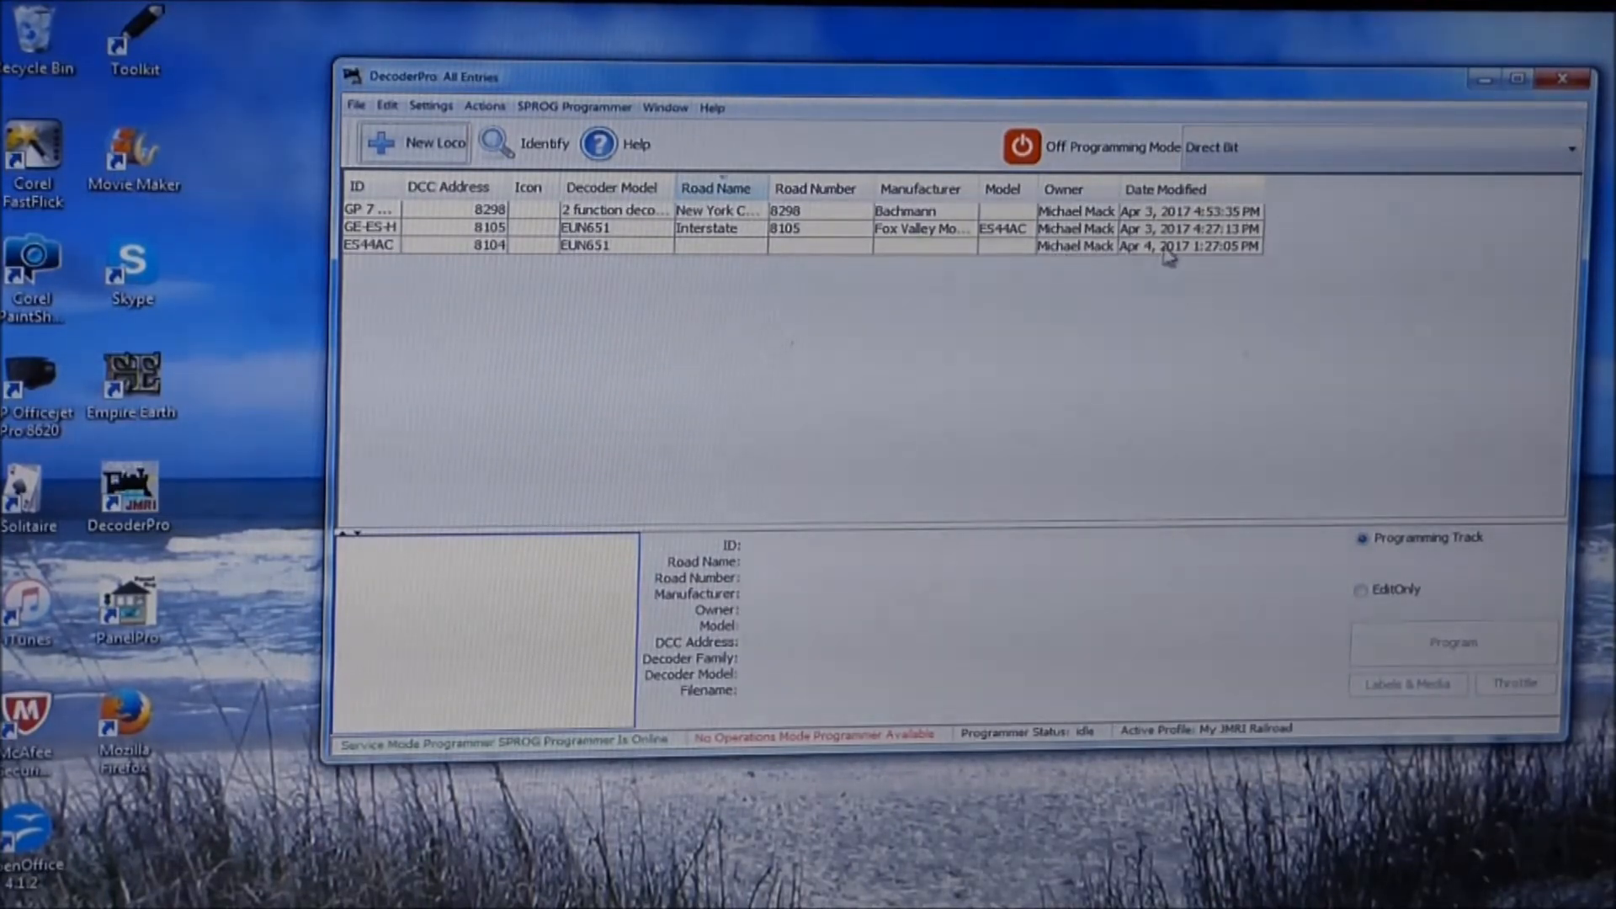
{"action": "mouse_move", "coordinate": [709, 338]}
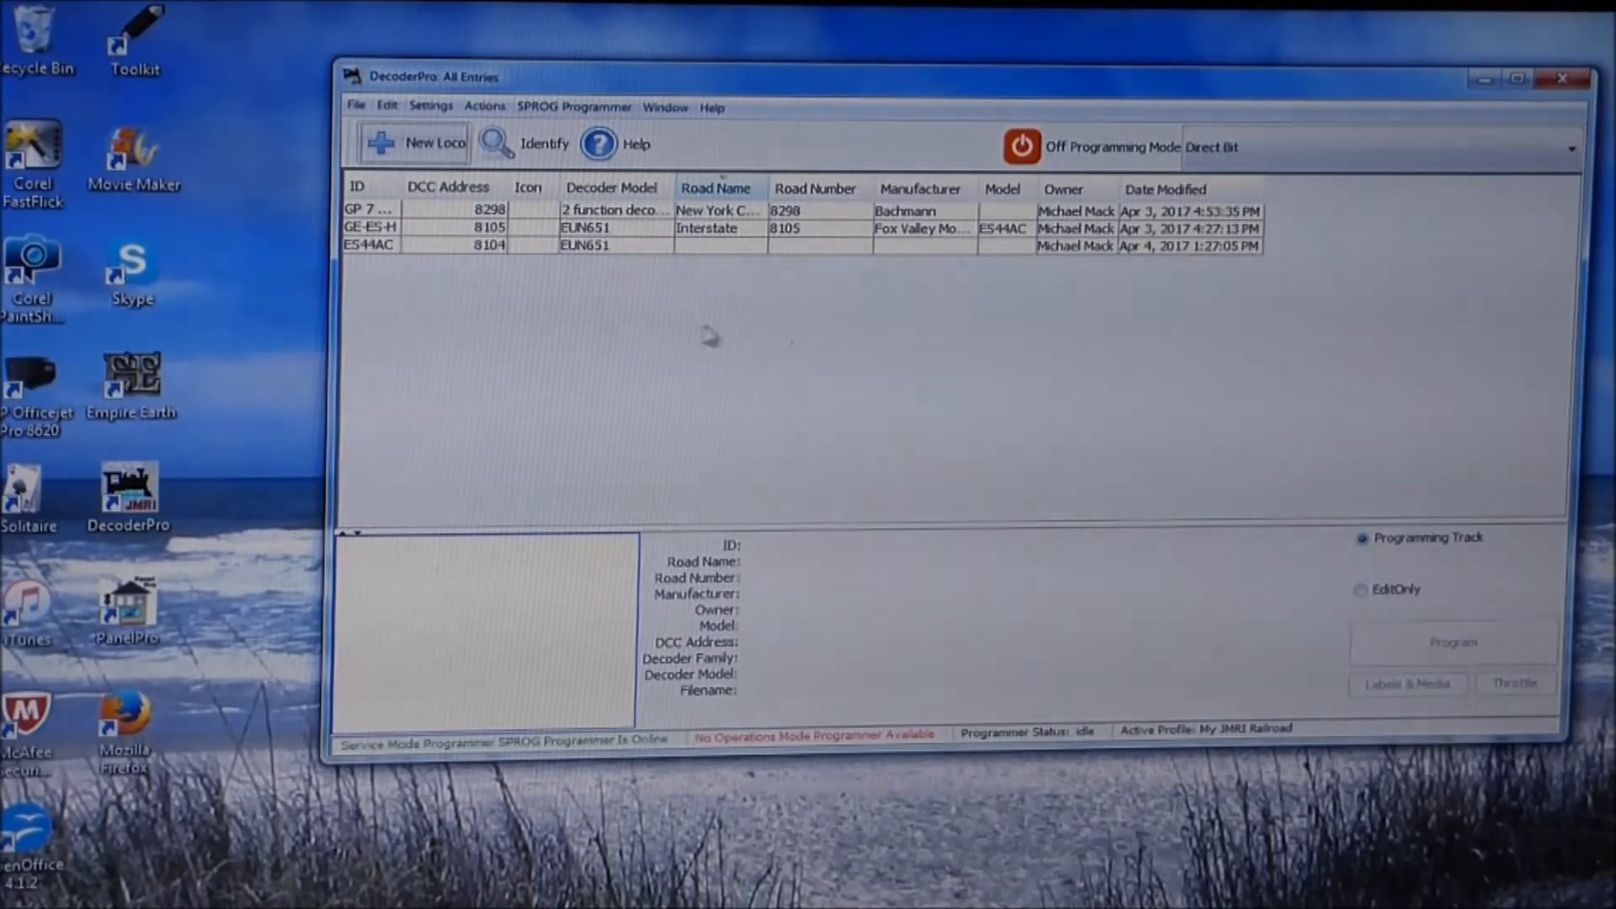
{"action": "mouse_move", "coordinate": [433, 249]}
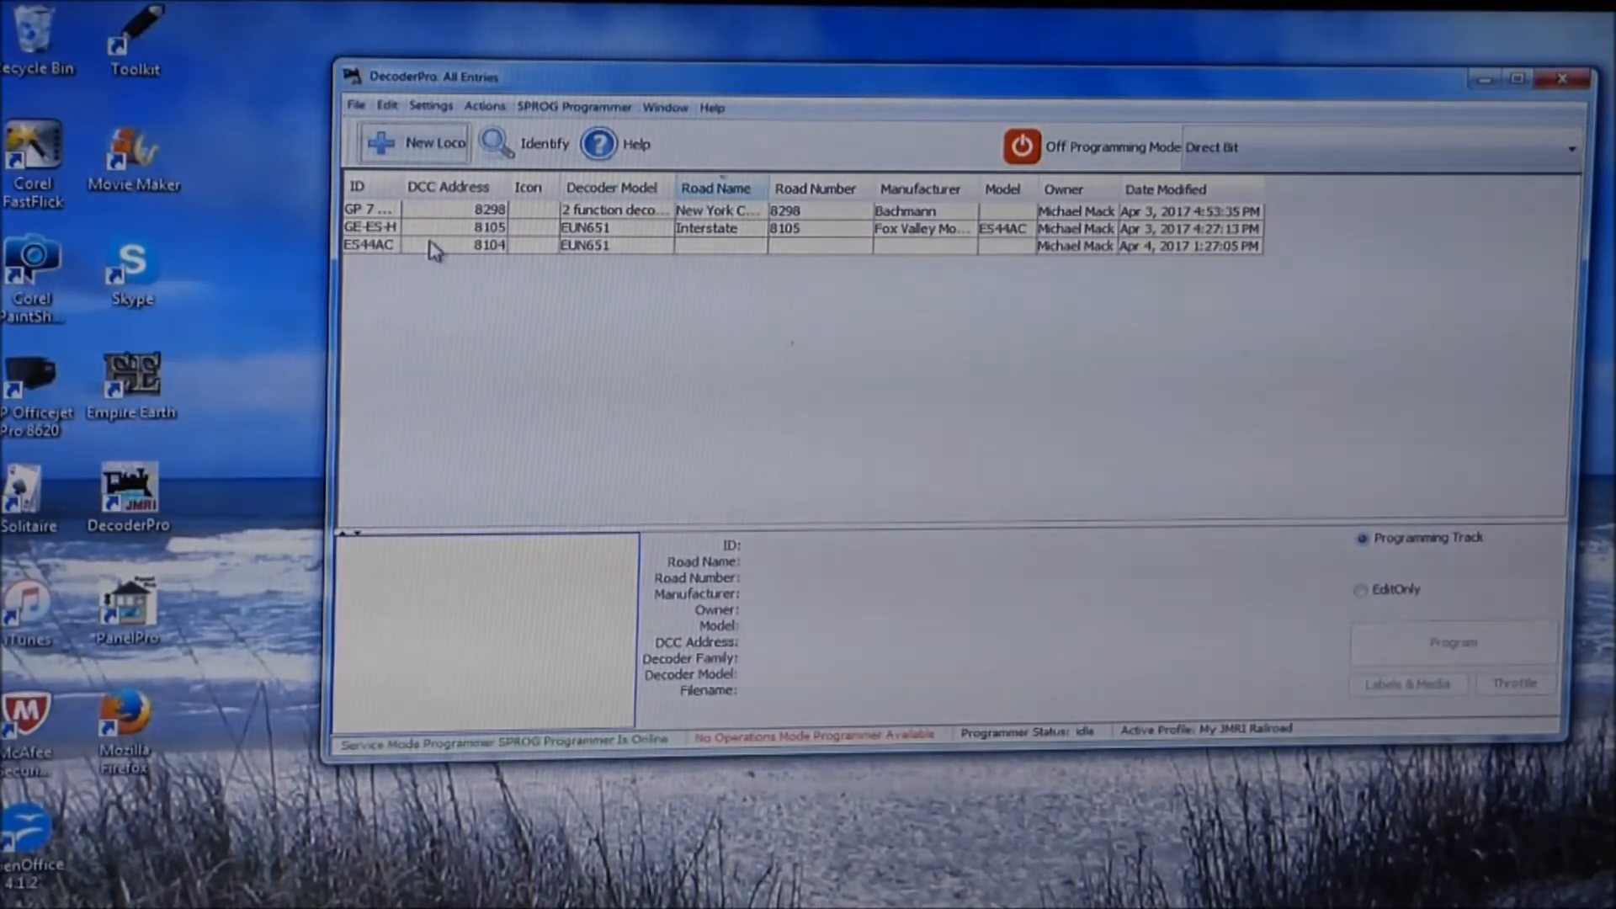
Open the ES44AC entry and enter road name Lehigh Valley and road number 8104.
{"action": "double_click", "coordinate": [369, 245]}
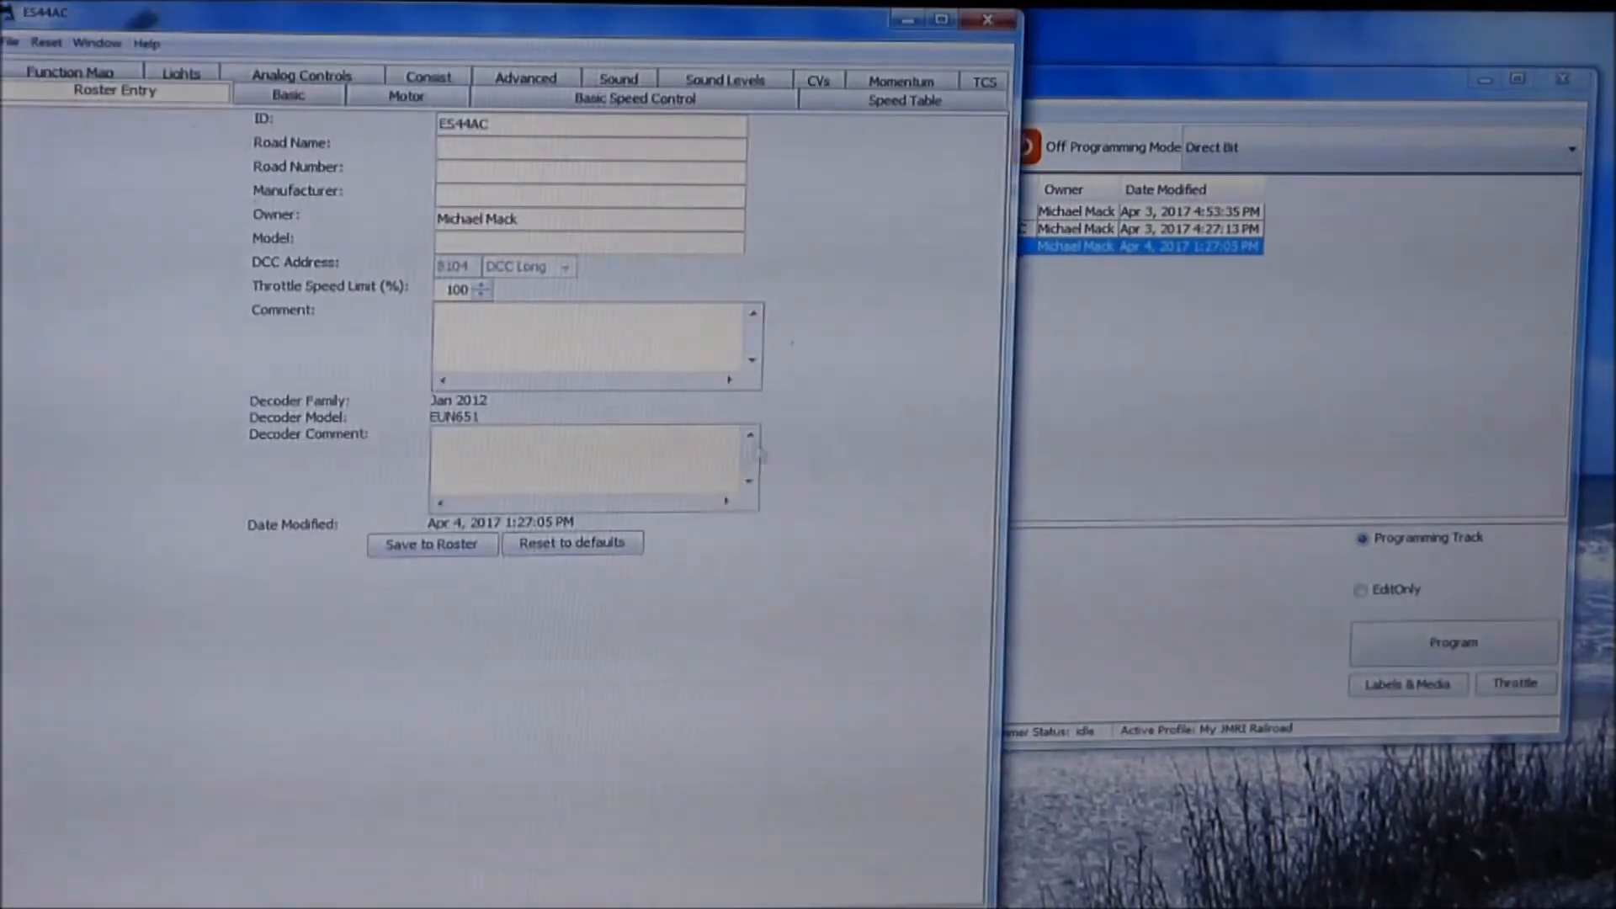
{"action": "left_click", "coordinate": [550, 219]}
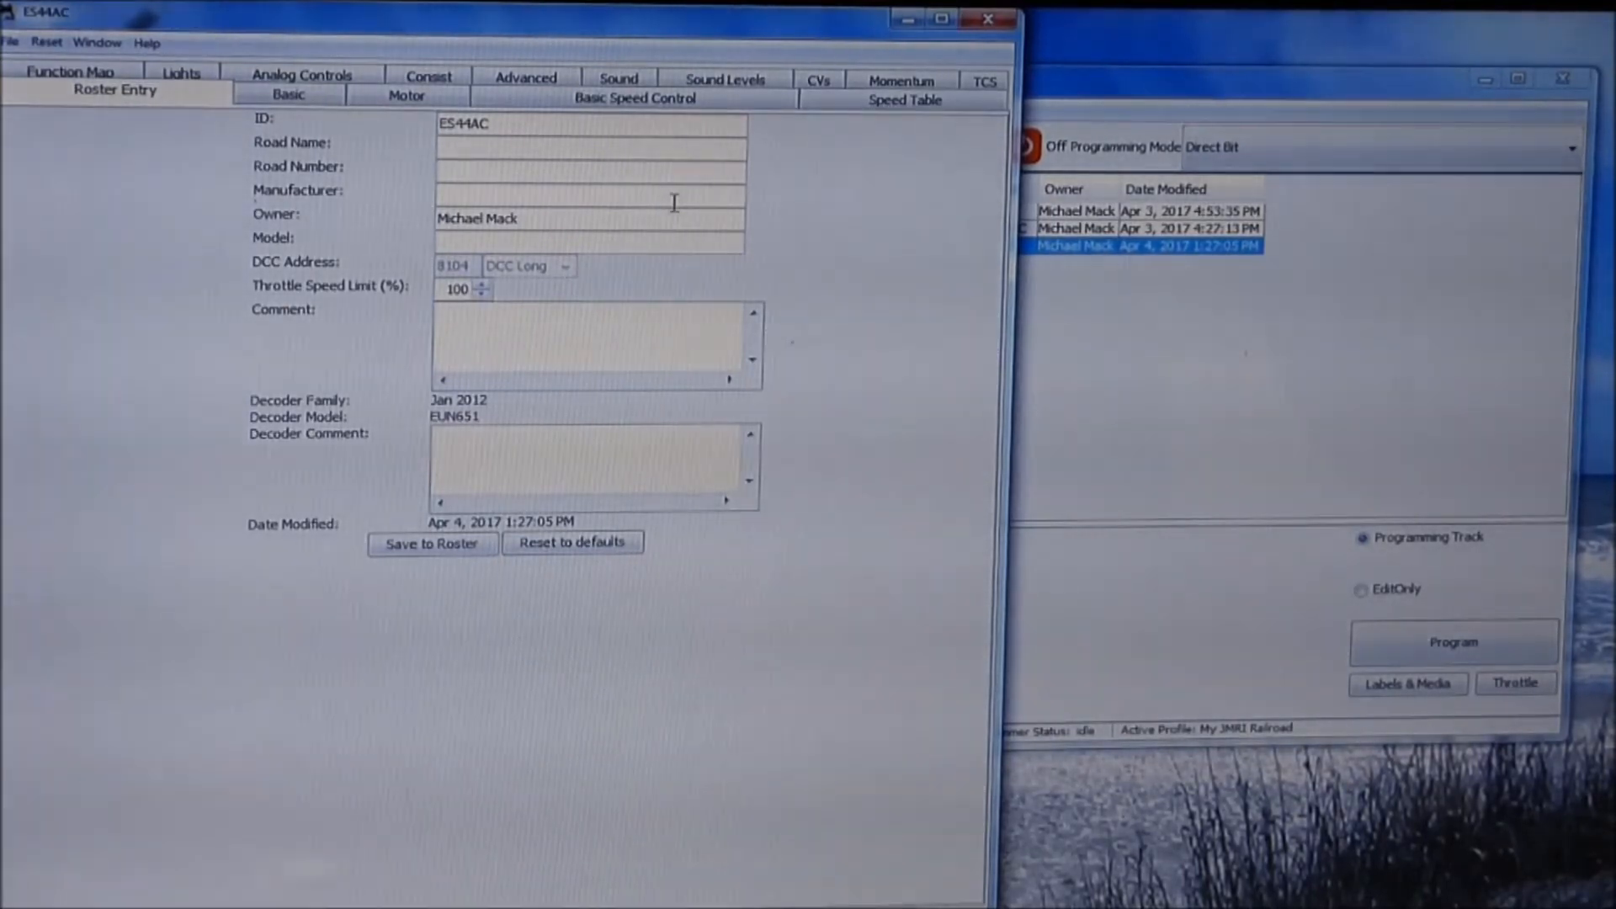
{"action": "type", "text": "L"}
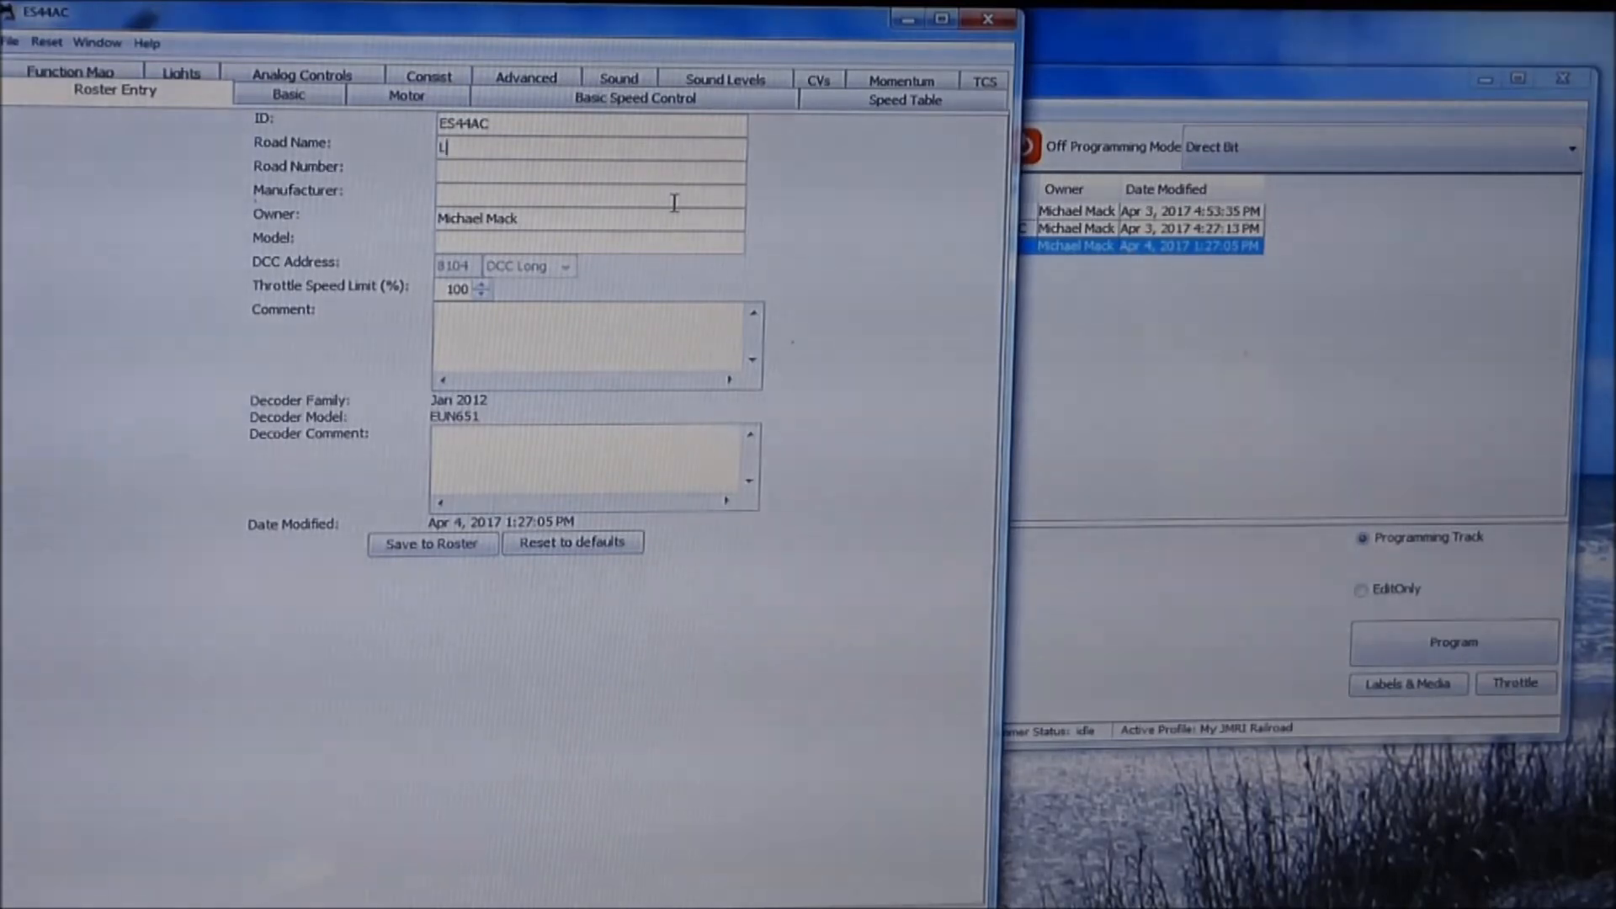
{"action": "type", "text": "e"}
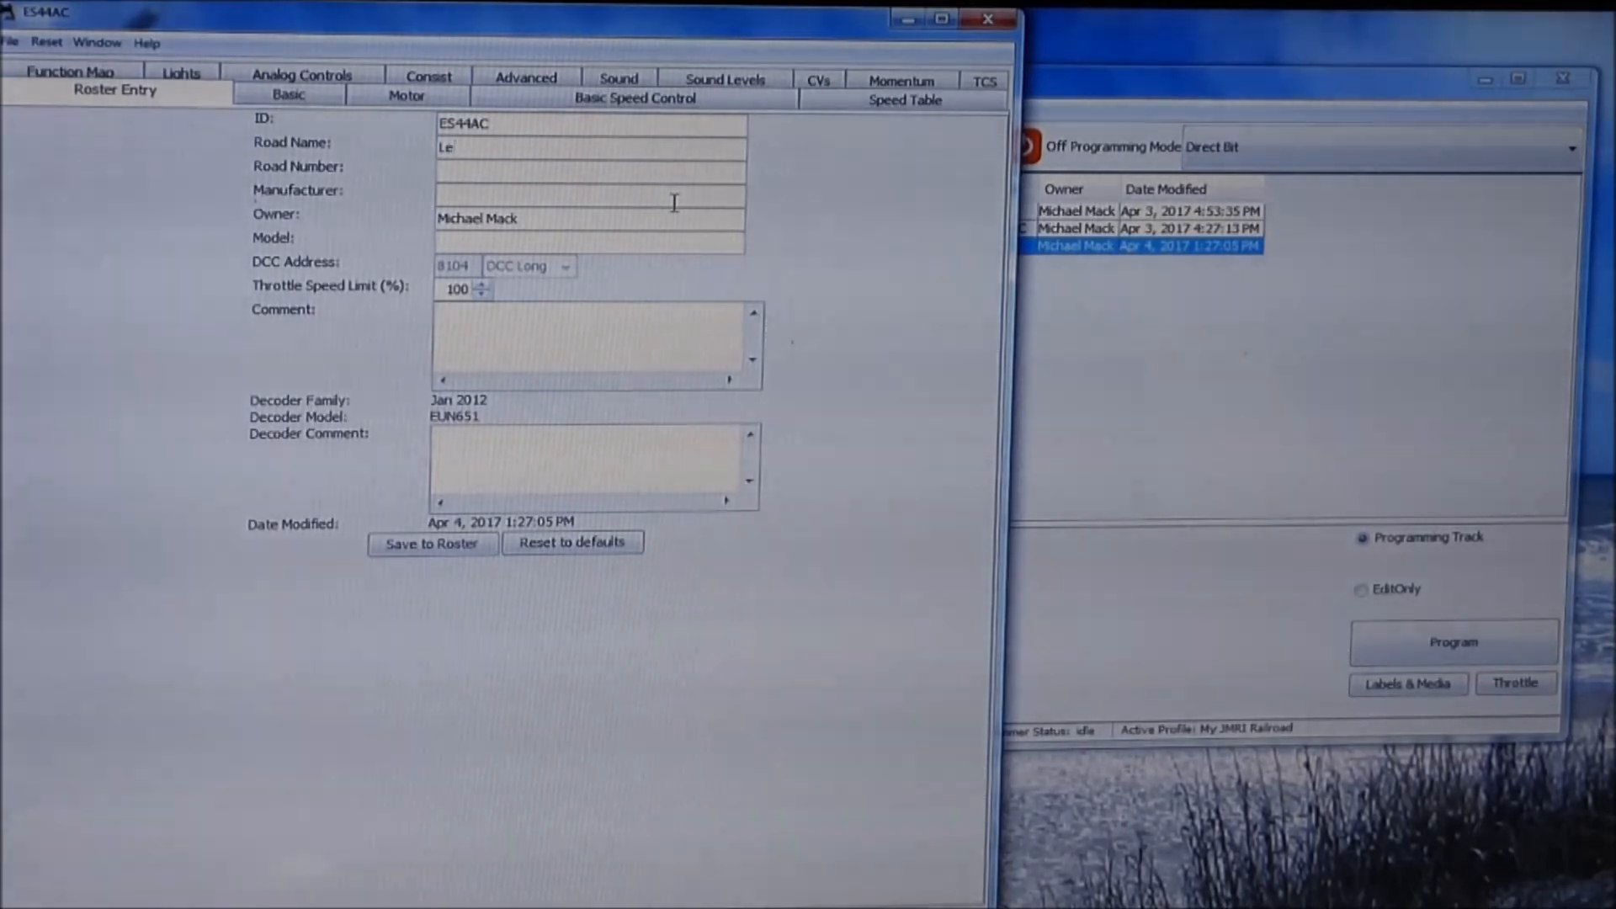
{"action": "type", "text": "h"}
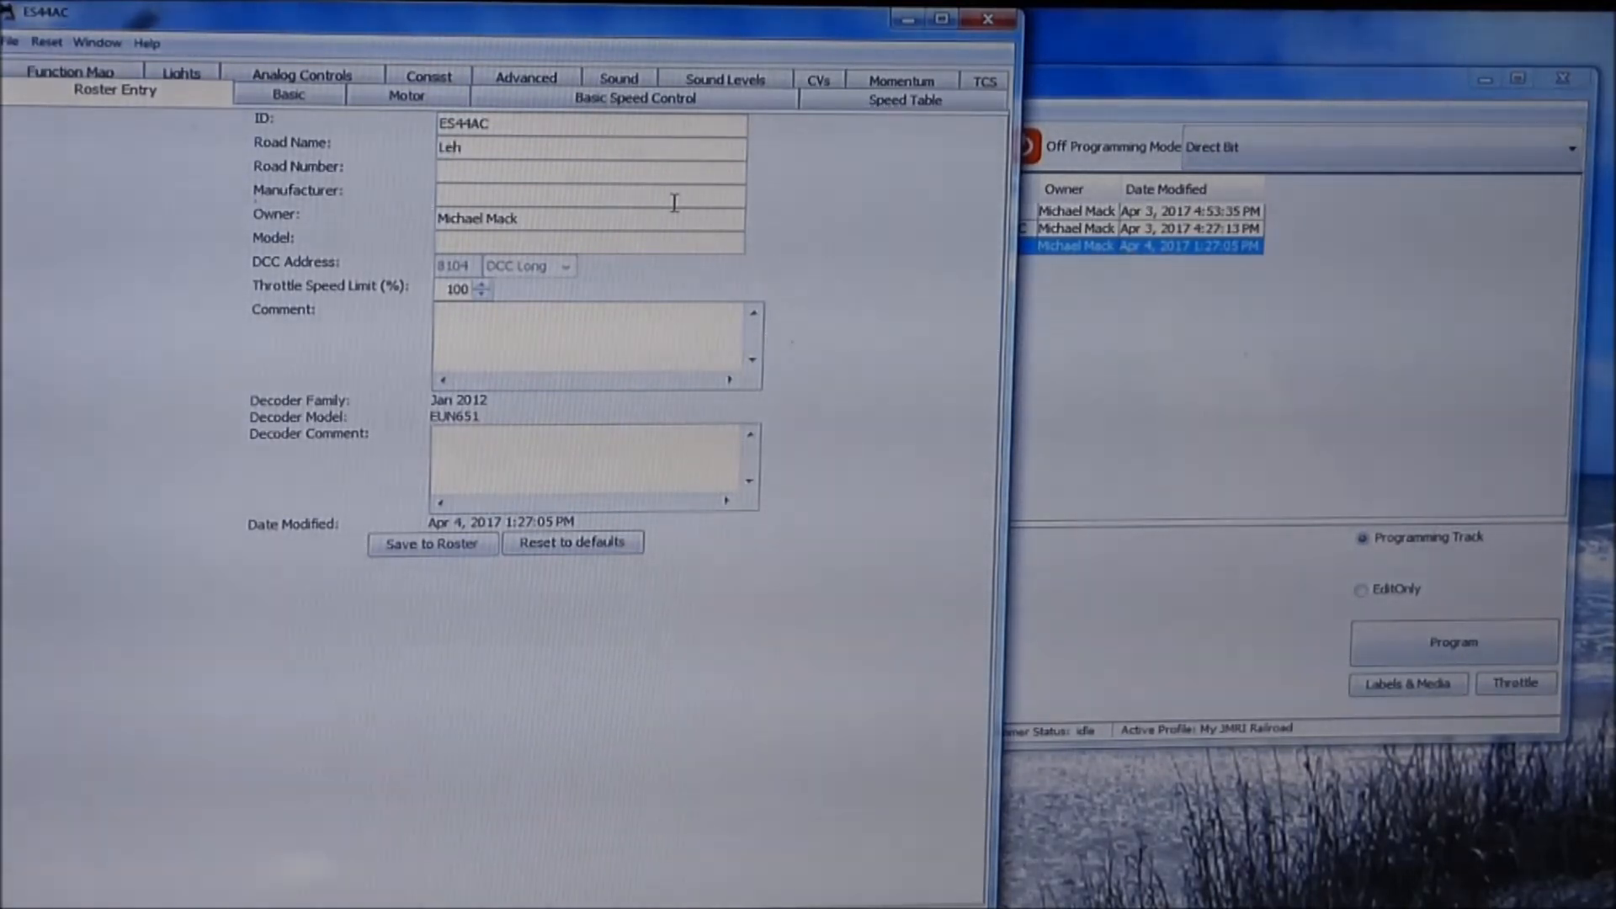
{"action": "type", "text": "igh"}
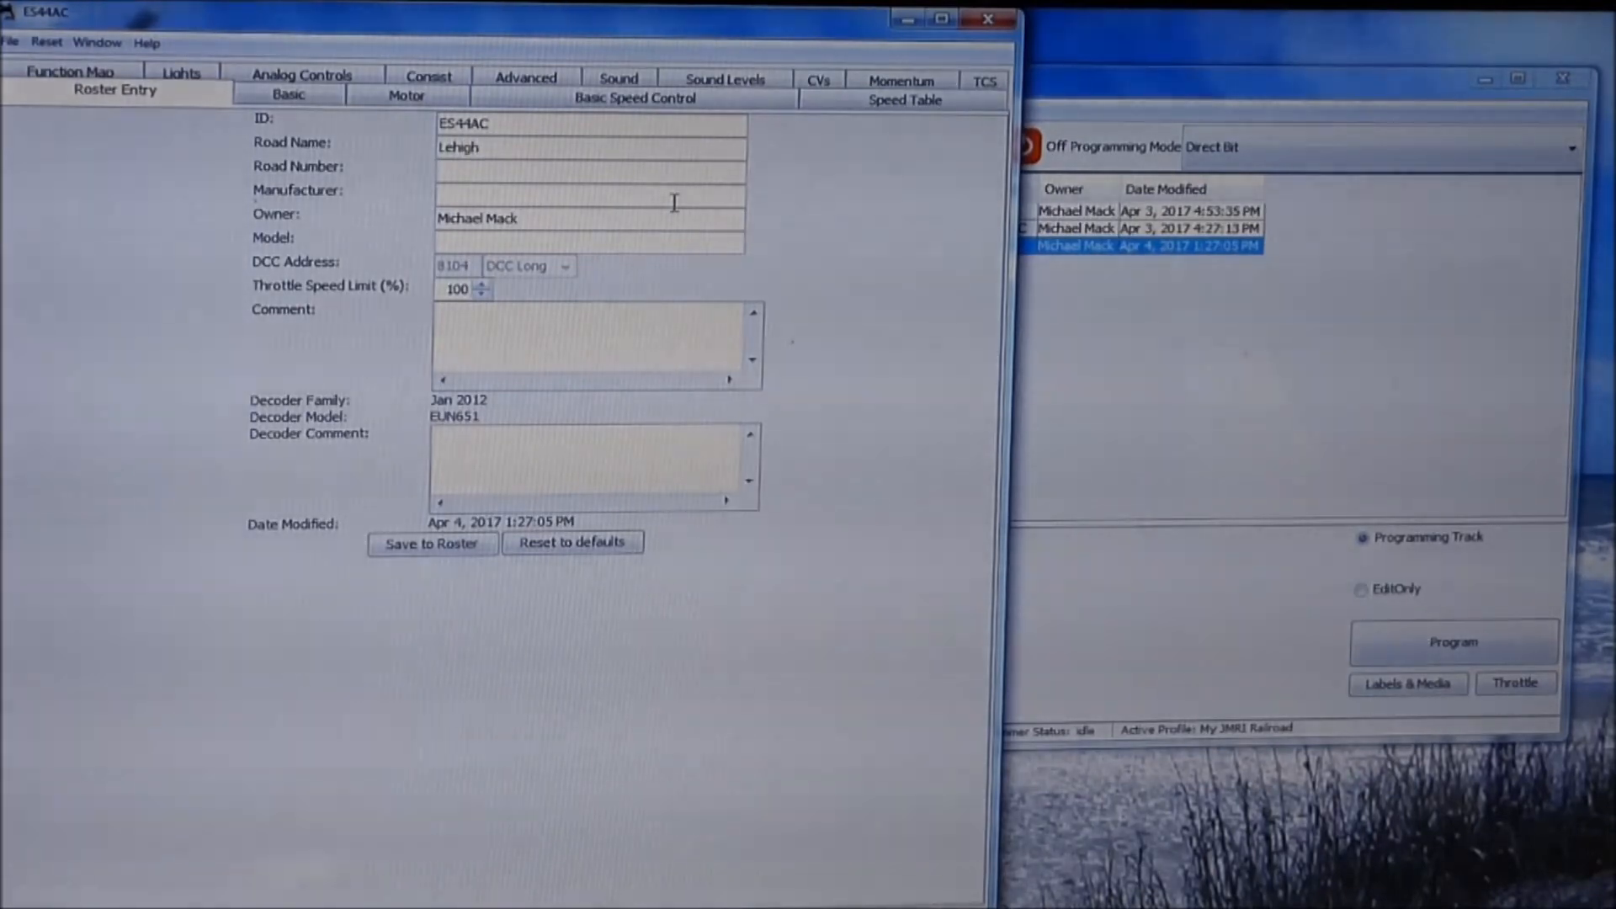
{"action": "type", "text": "V"}
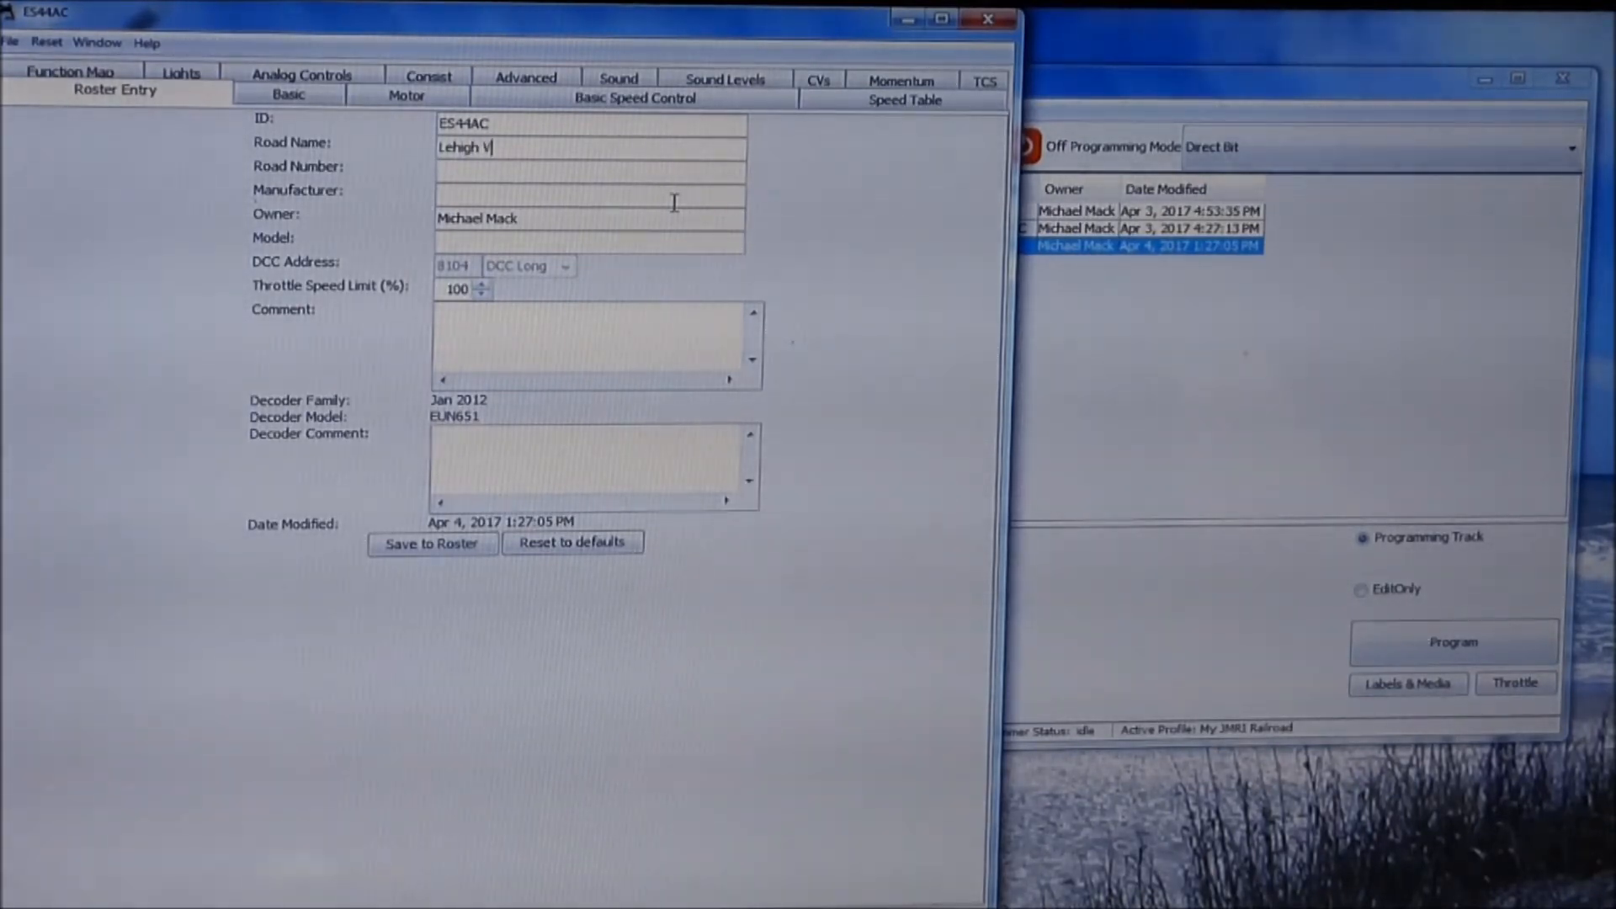
{"action": "type", "text": "alley"}
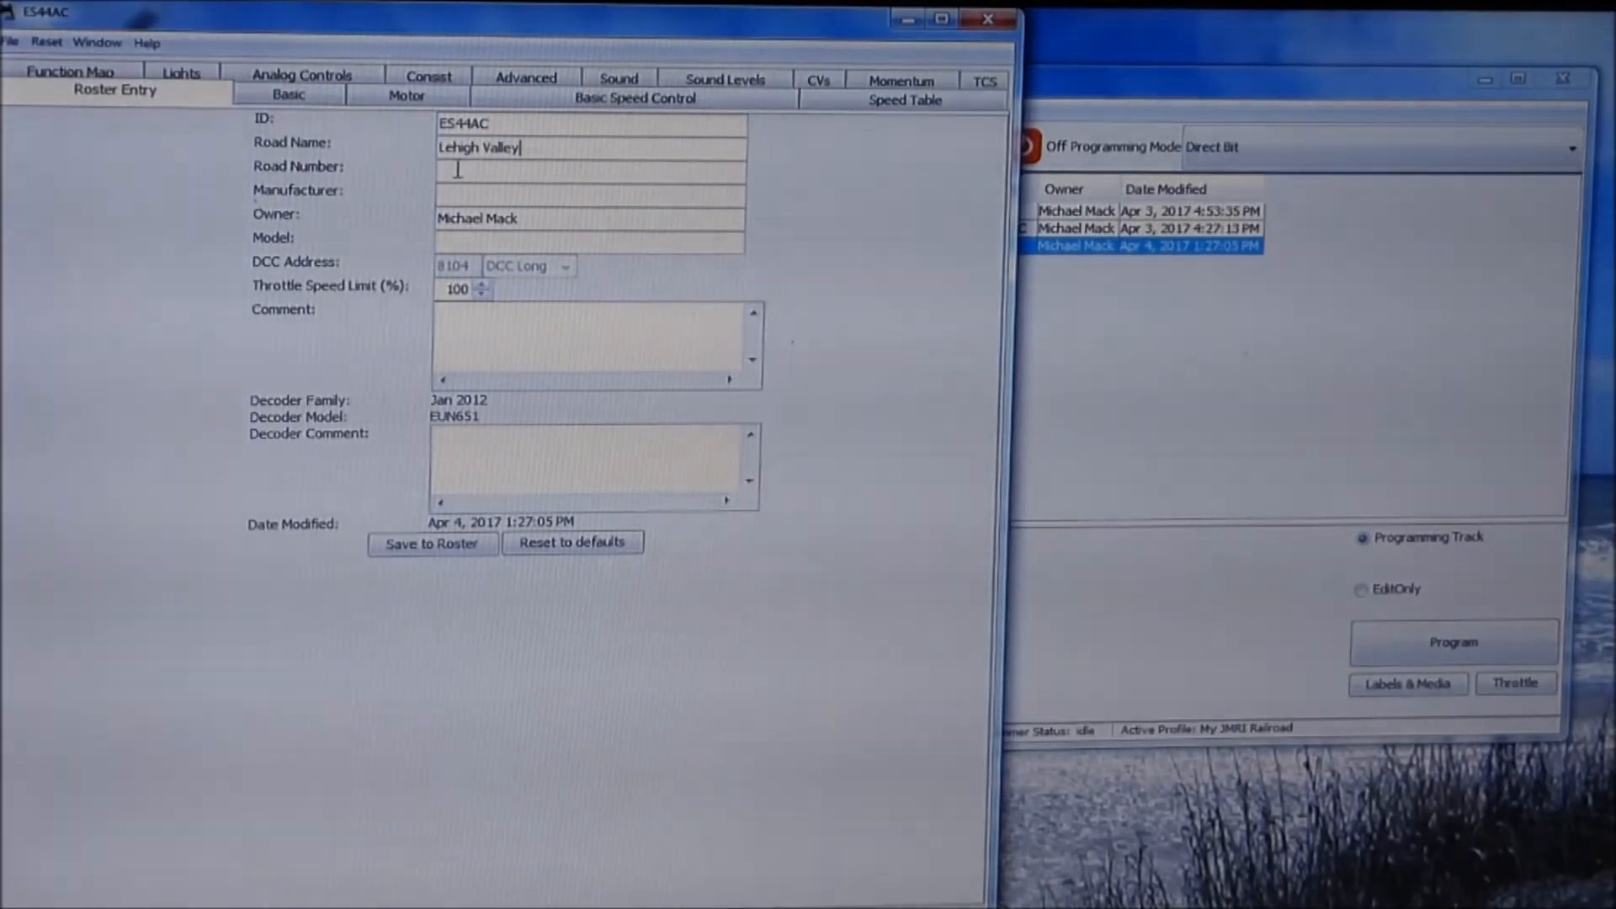
{"action": "type", "text": "8"}
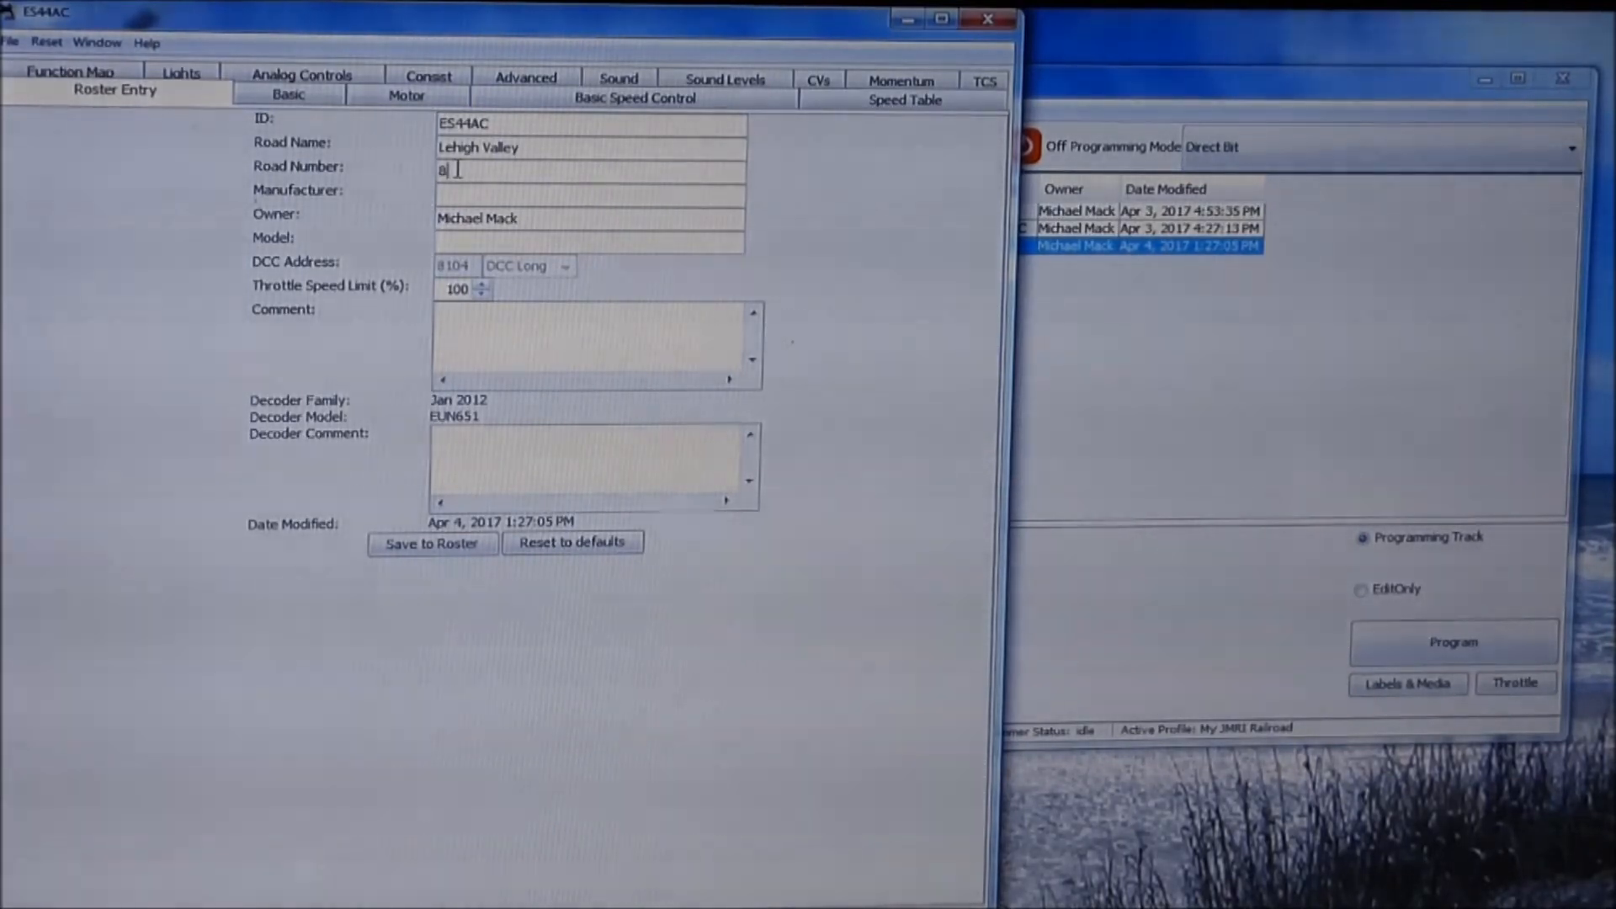
{"action": "type", "text": "104"}
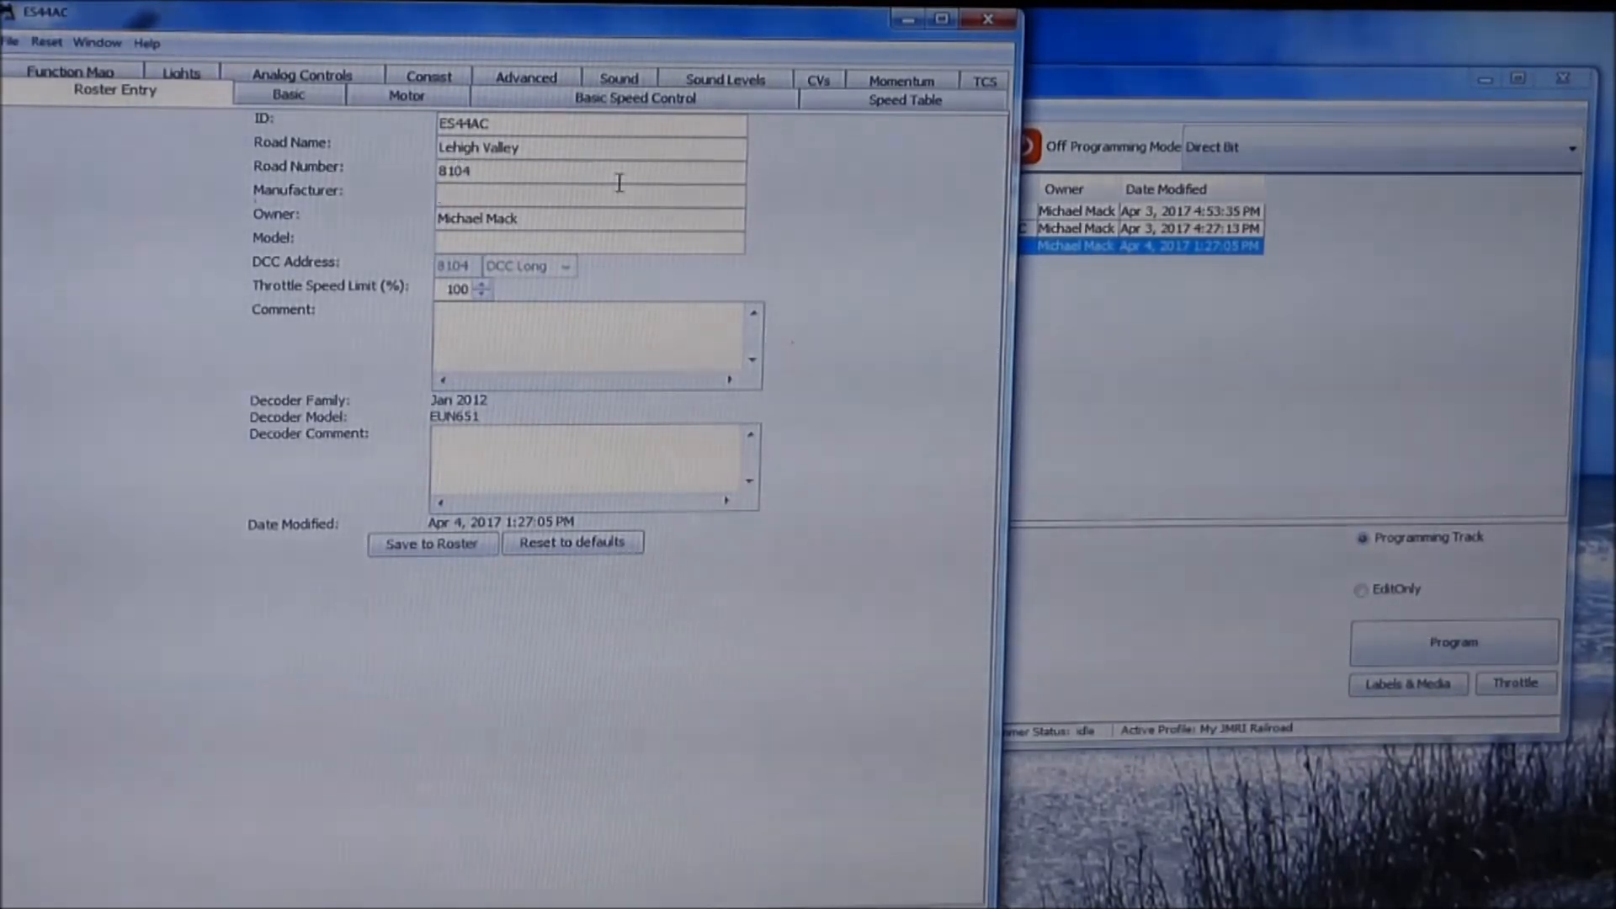
Enter Fox Valley Models as the manufacturer.
{"action": "left_click", "coordinate": [589, 194]}
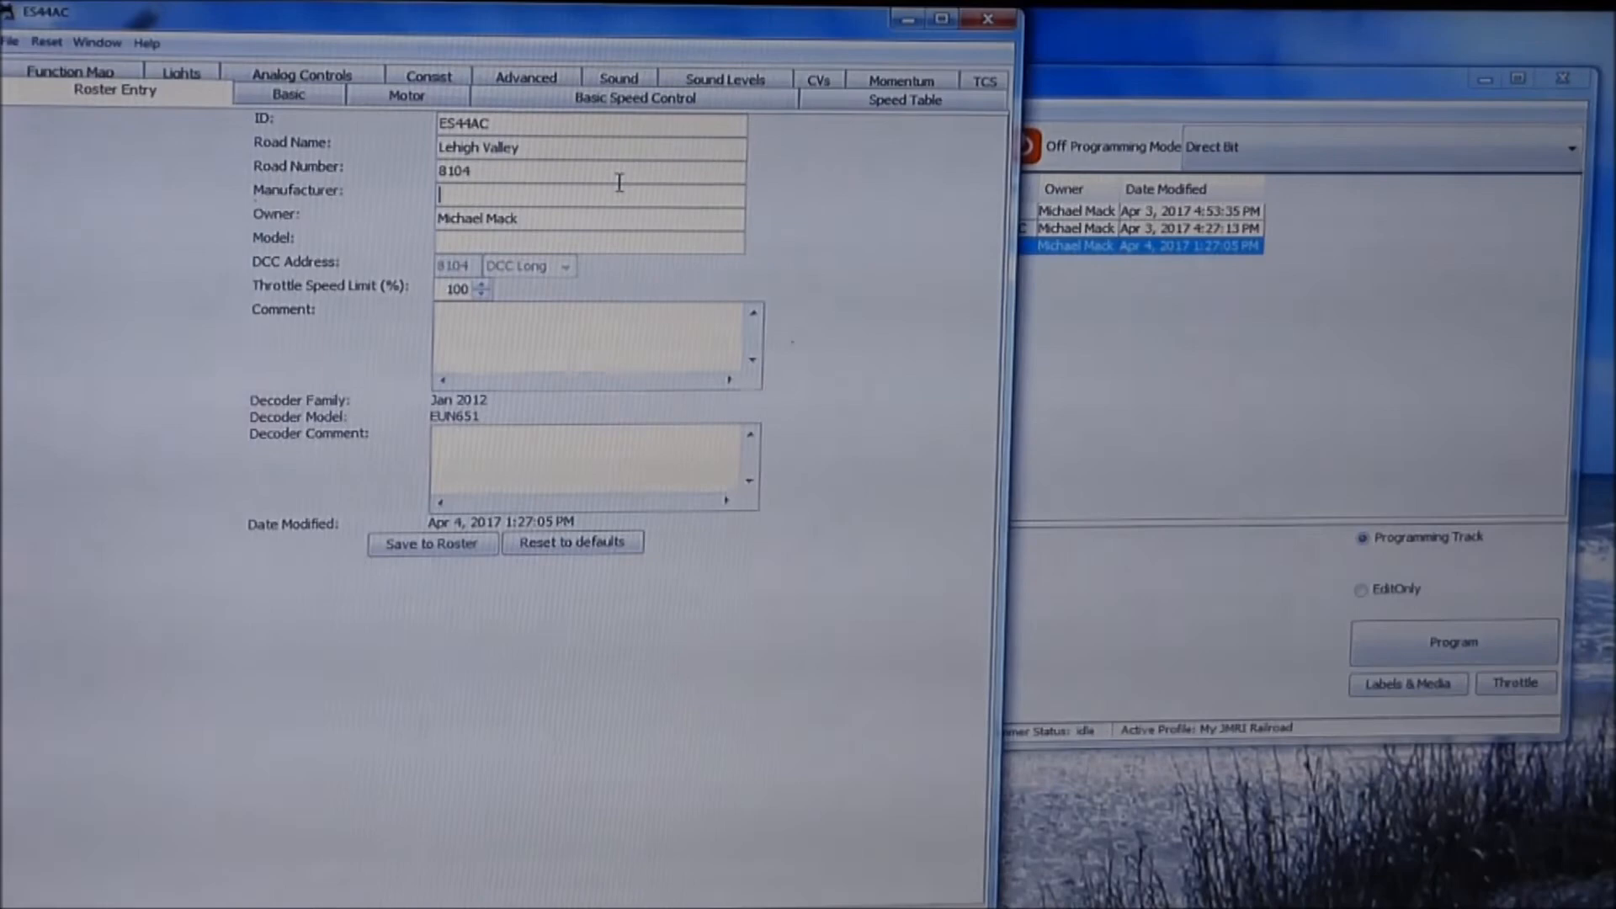
{"action": "type", "text": "F"}
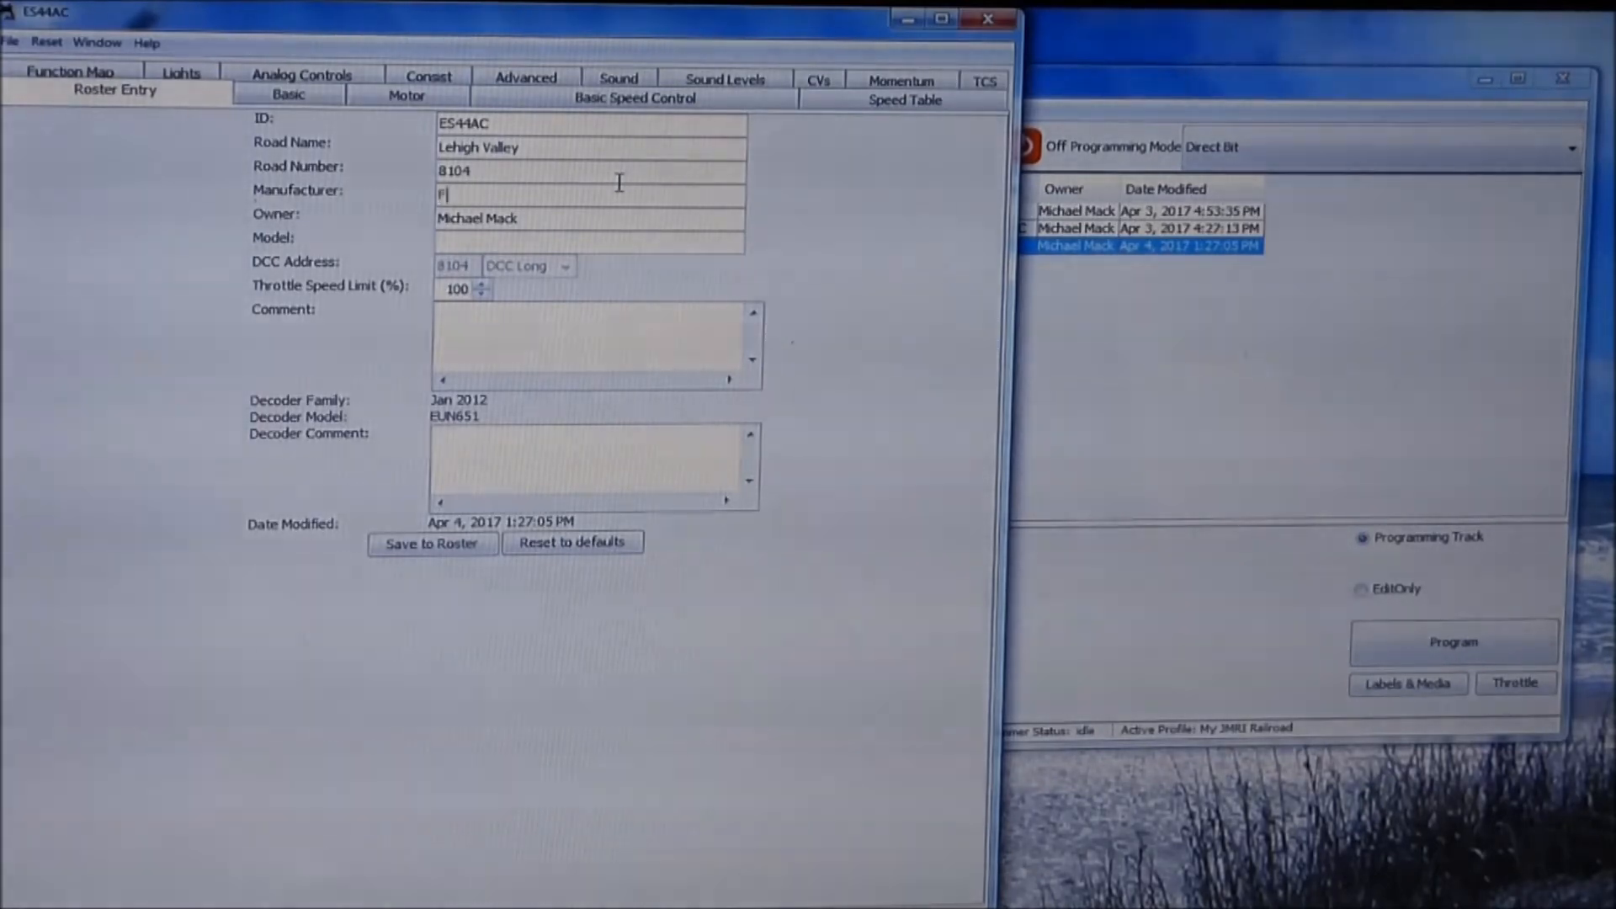
{"action": "type", "text": "ox Valley"}
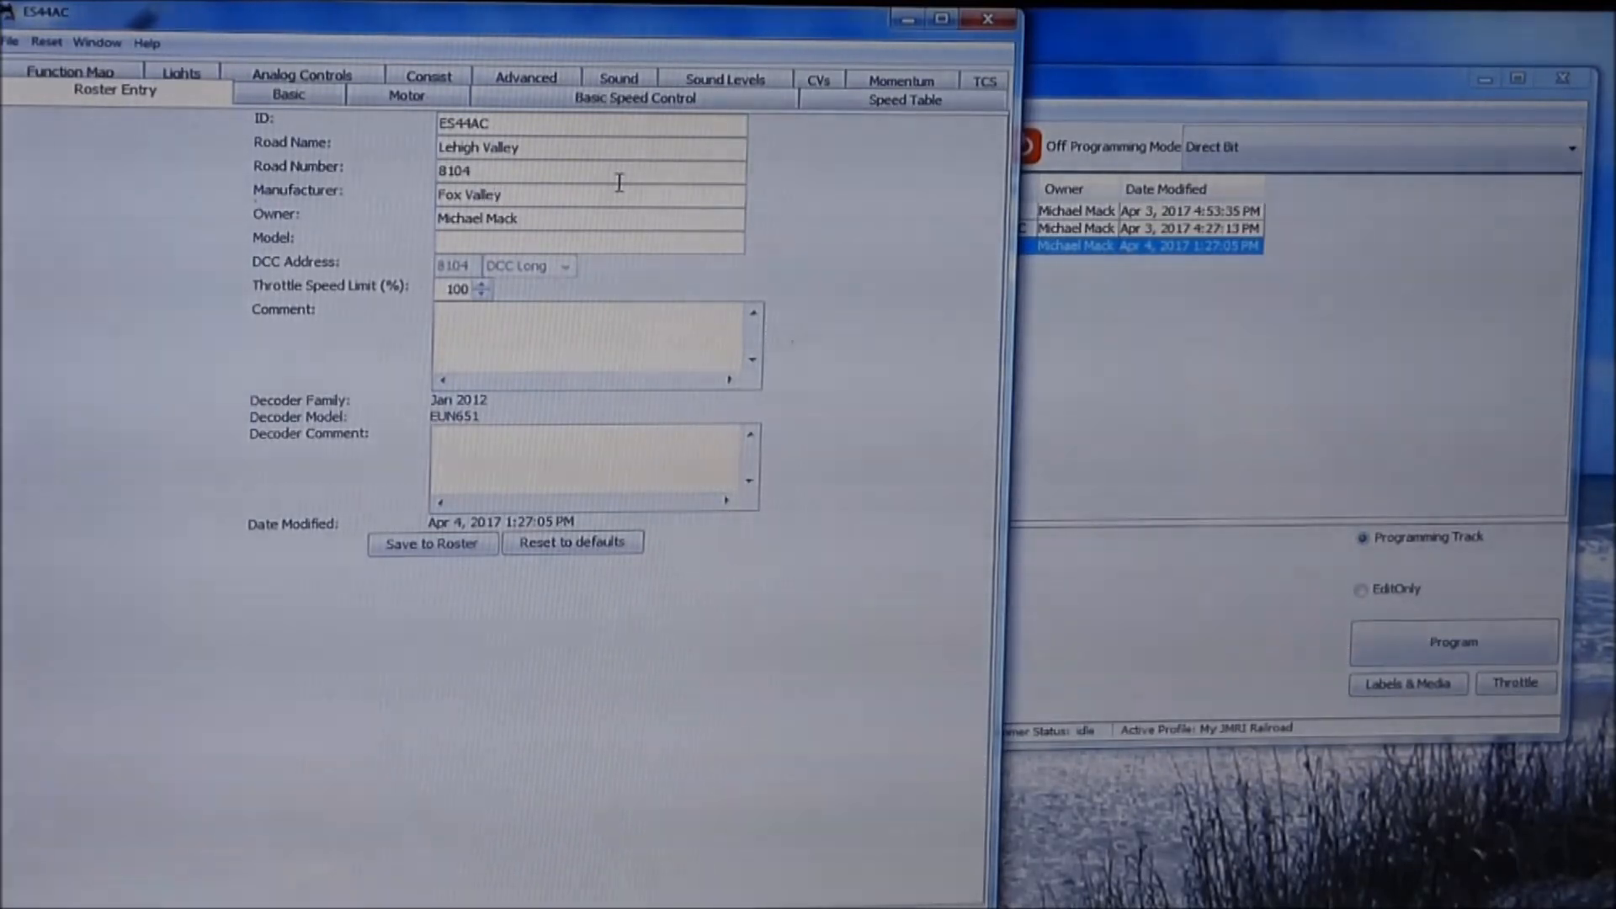
{"action": "type", "text": "Models"}
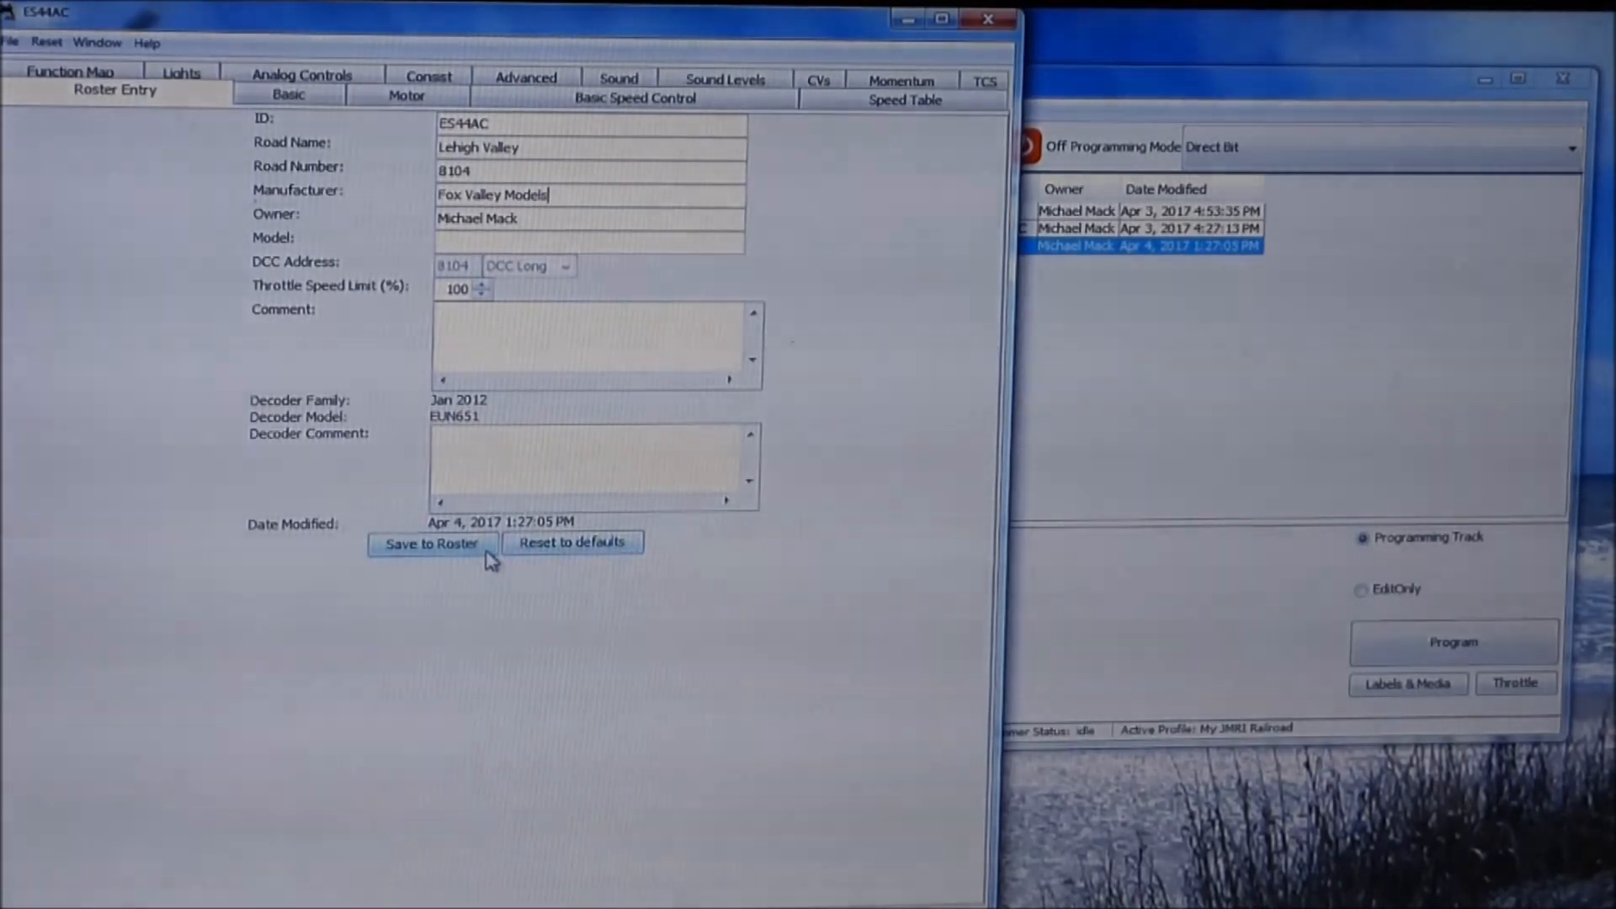
{"action": "mouse_move", "coordinate": [431, 543]}
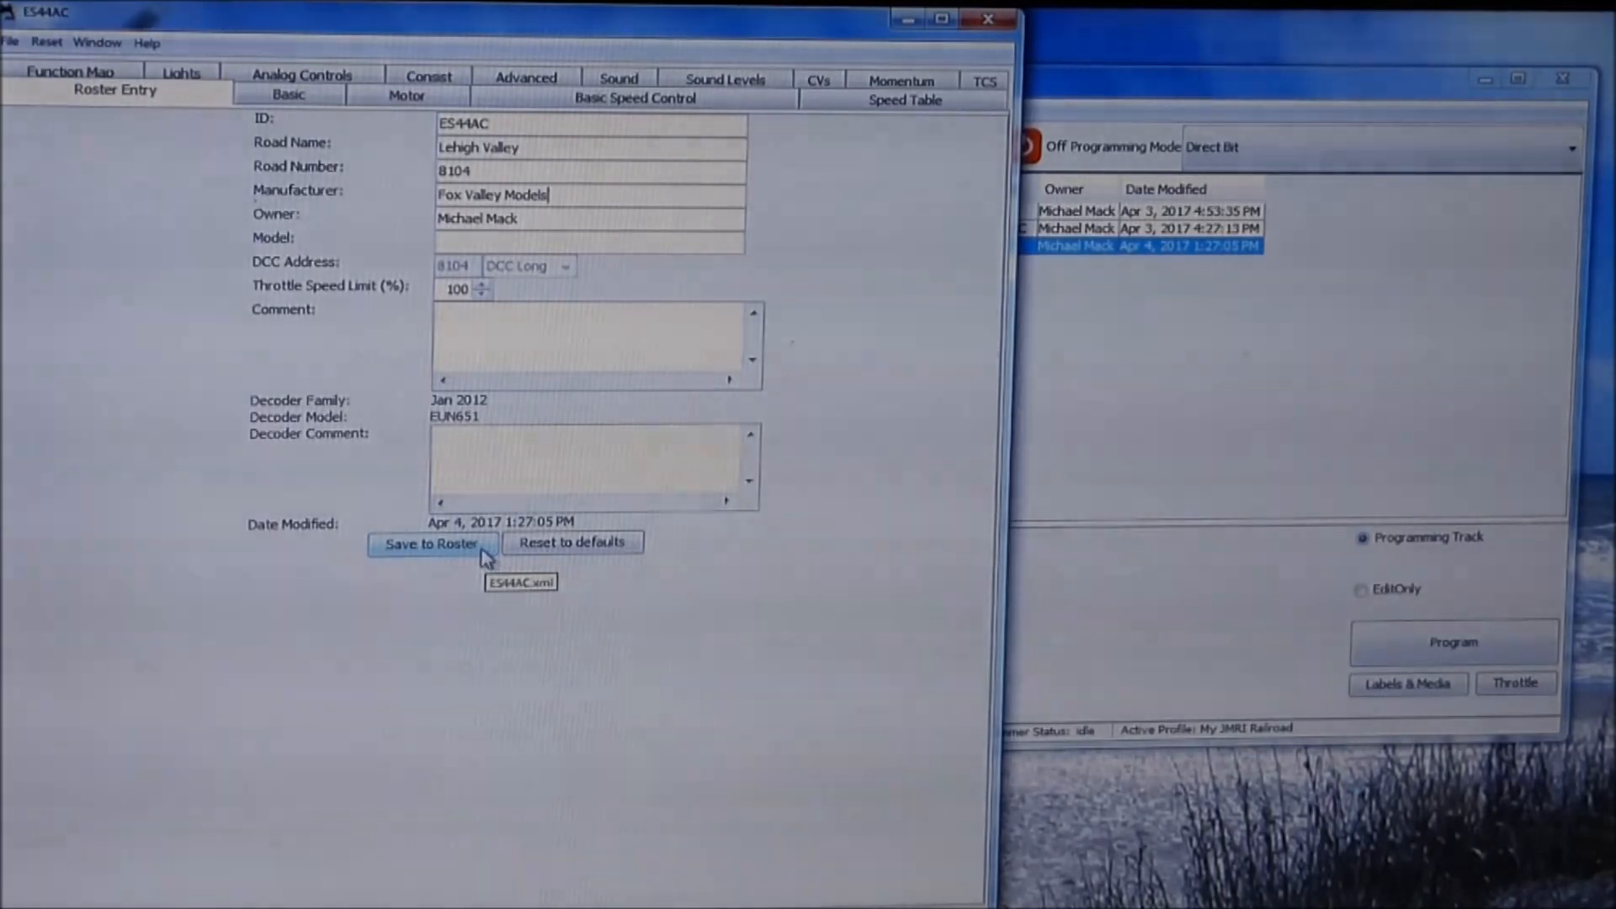
Save the updated ES44AC entry, then browse the Lights, Consist and Basic settings sheets.
{"action": "left_click", "coordinate": [431, 543]}
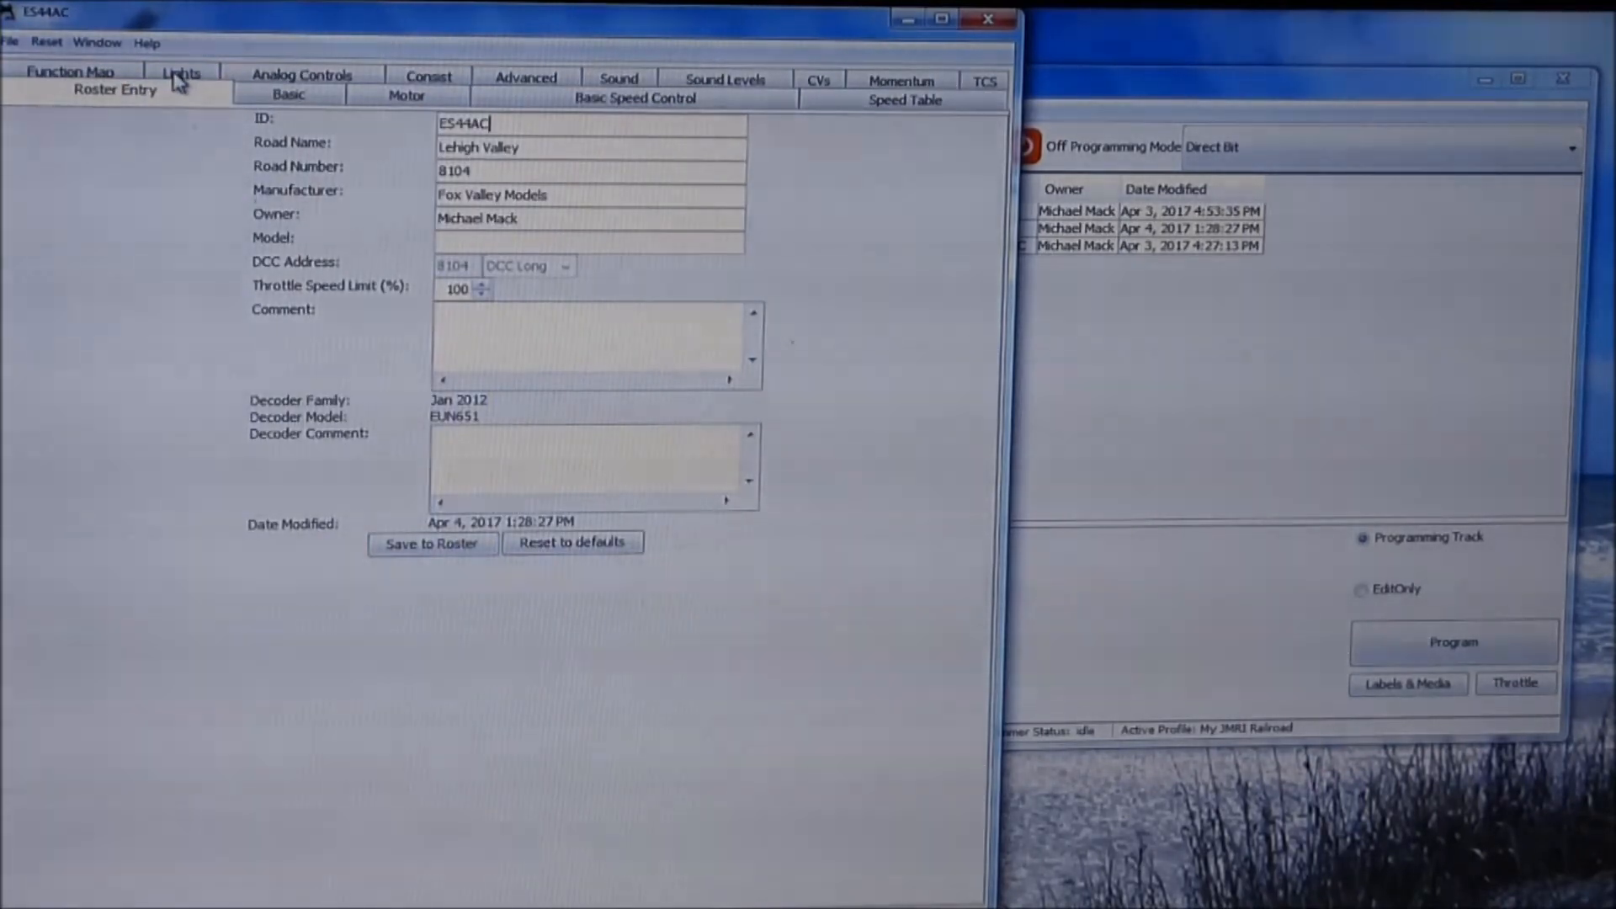
{"action": "left_click", "coordinate": [180, 74]}
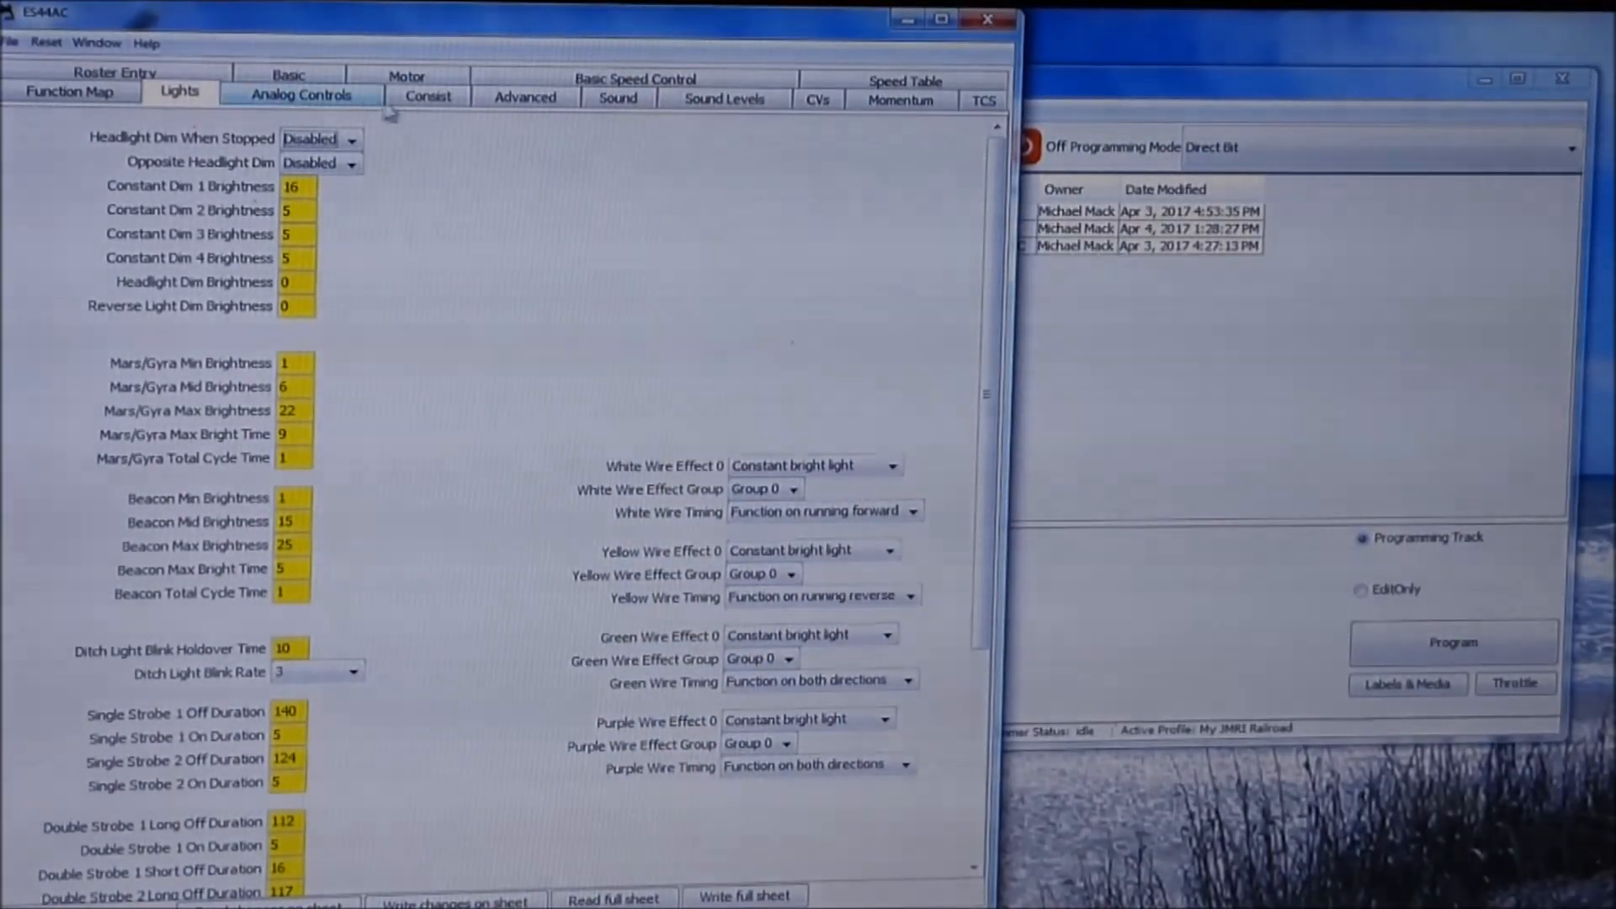
{"action": "left_click", "coordinate": [427, 93]}
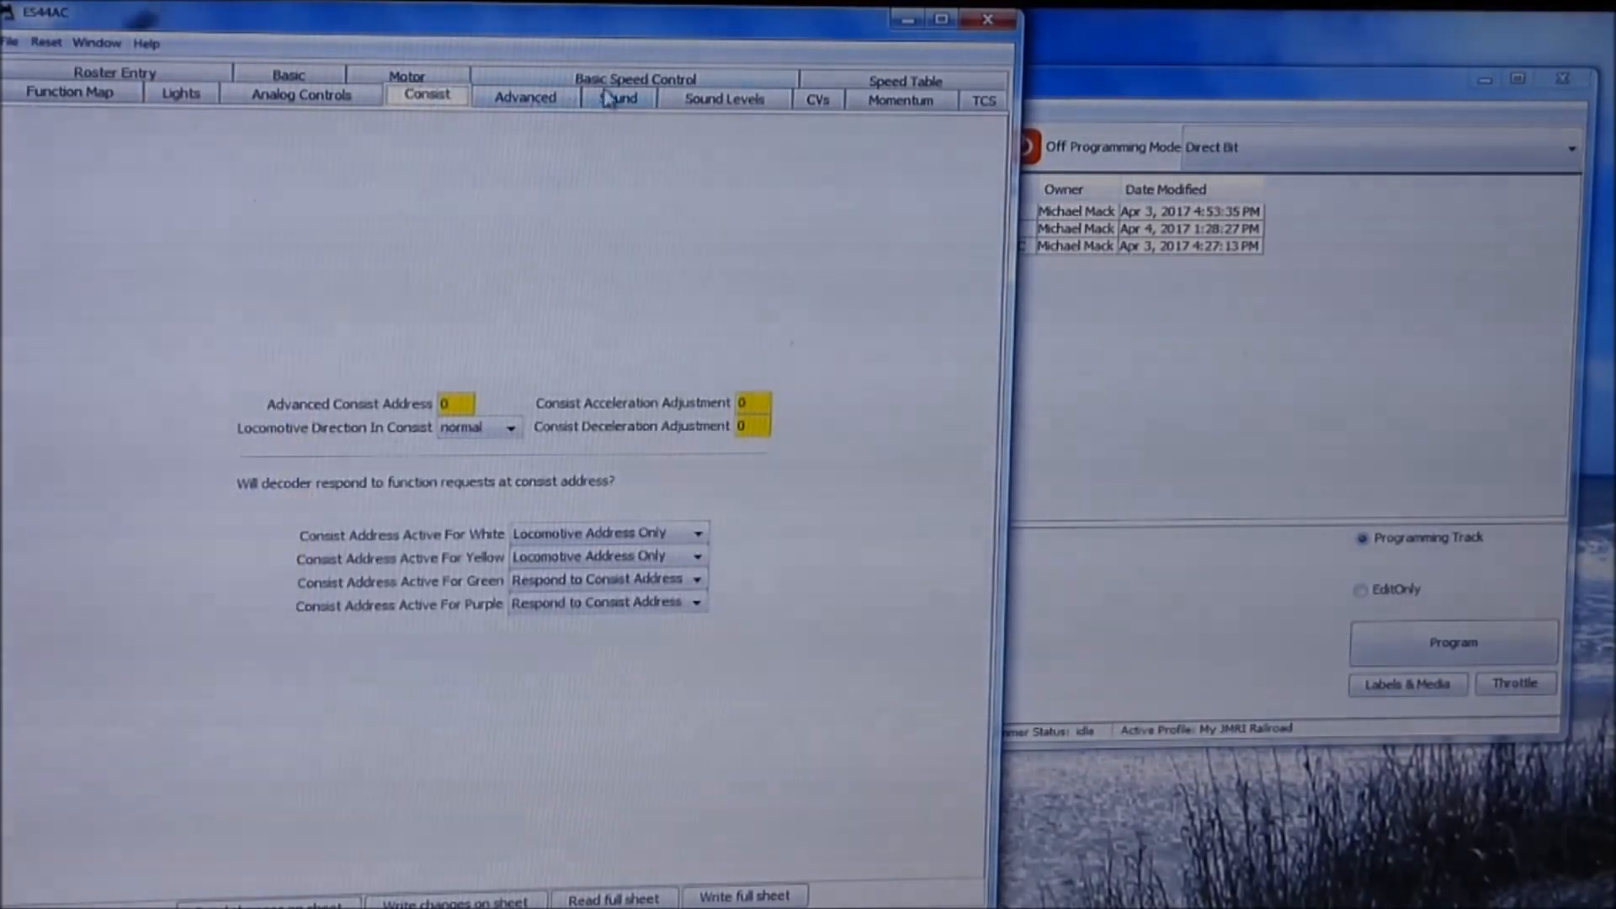
{"action": "left_click", "coordinate": [635, 96]}
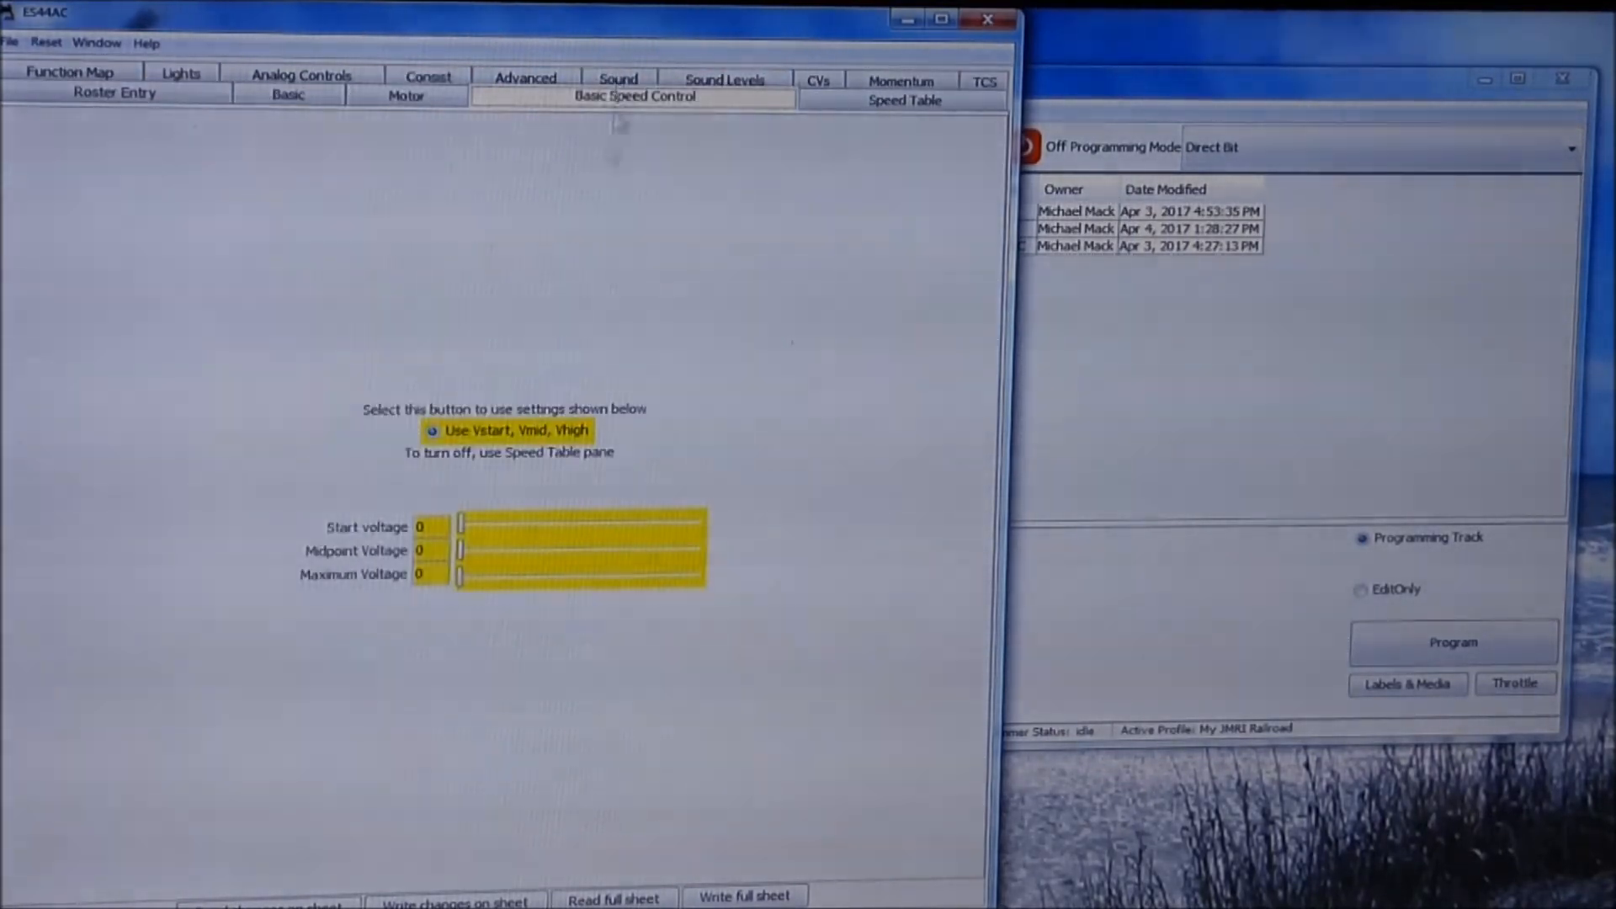
{"action": "mouse_move", "coordinate": [665, 188]}
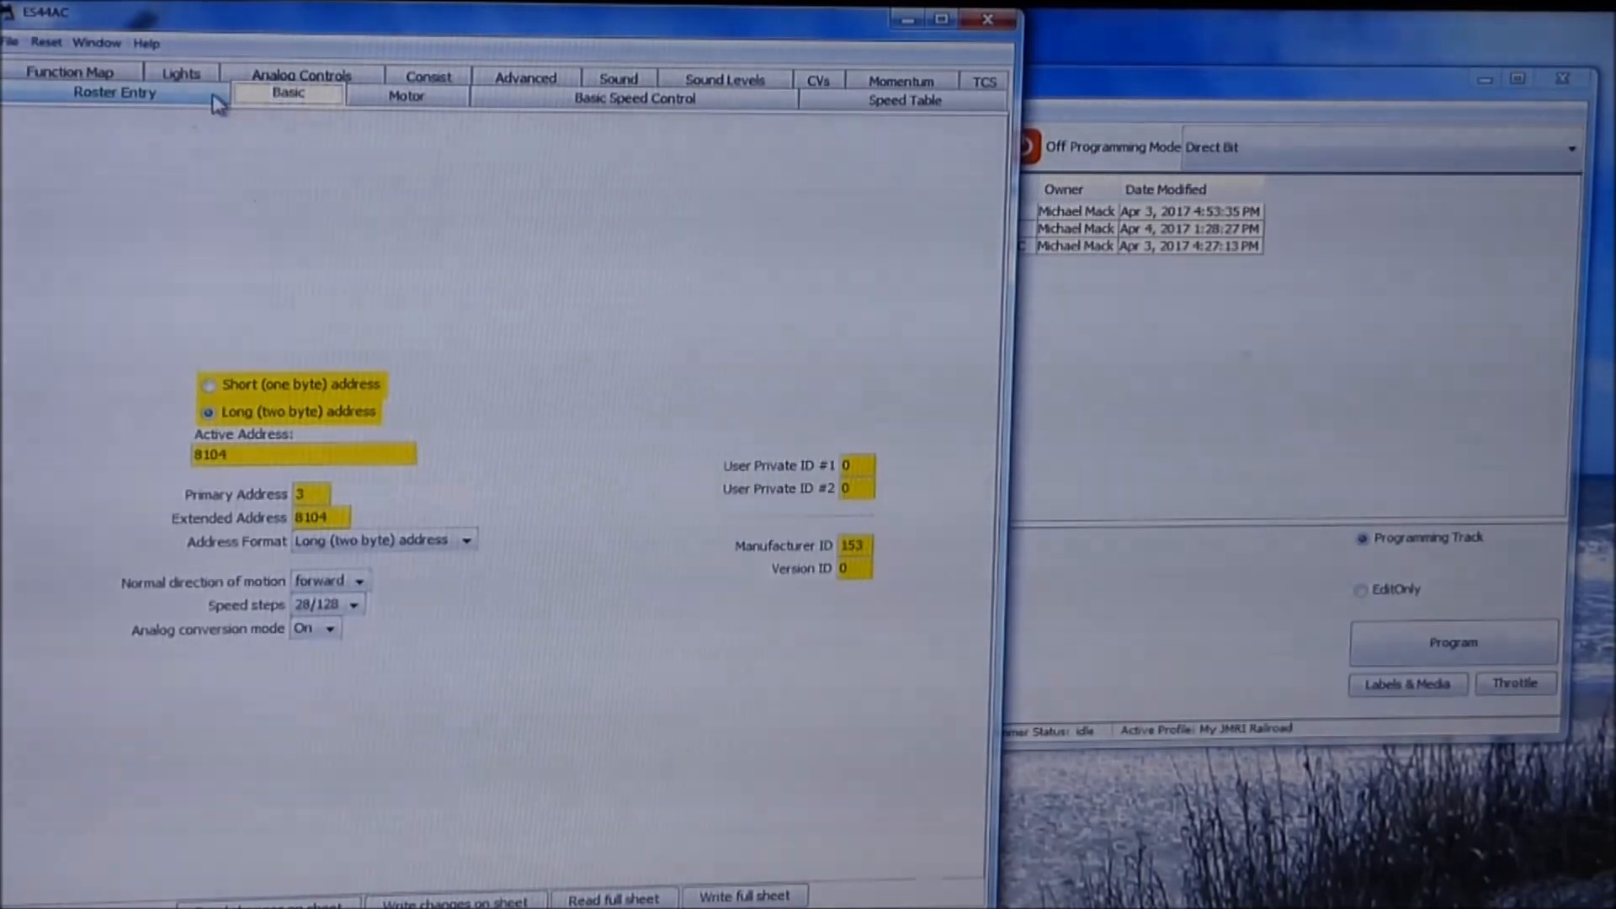
Return to the Roster Entry tab showing Lehigh Valley, 8104 and Fox Valley Models.
{"action": "left_click", "coordinate": [114, 91]}
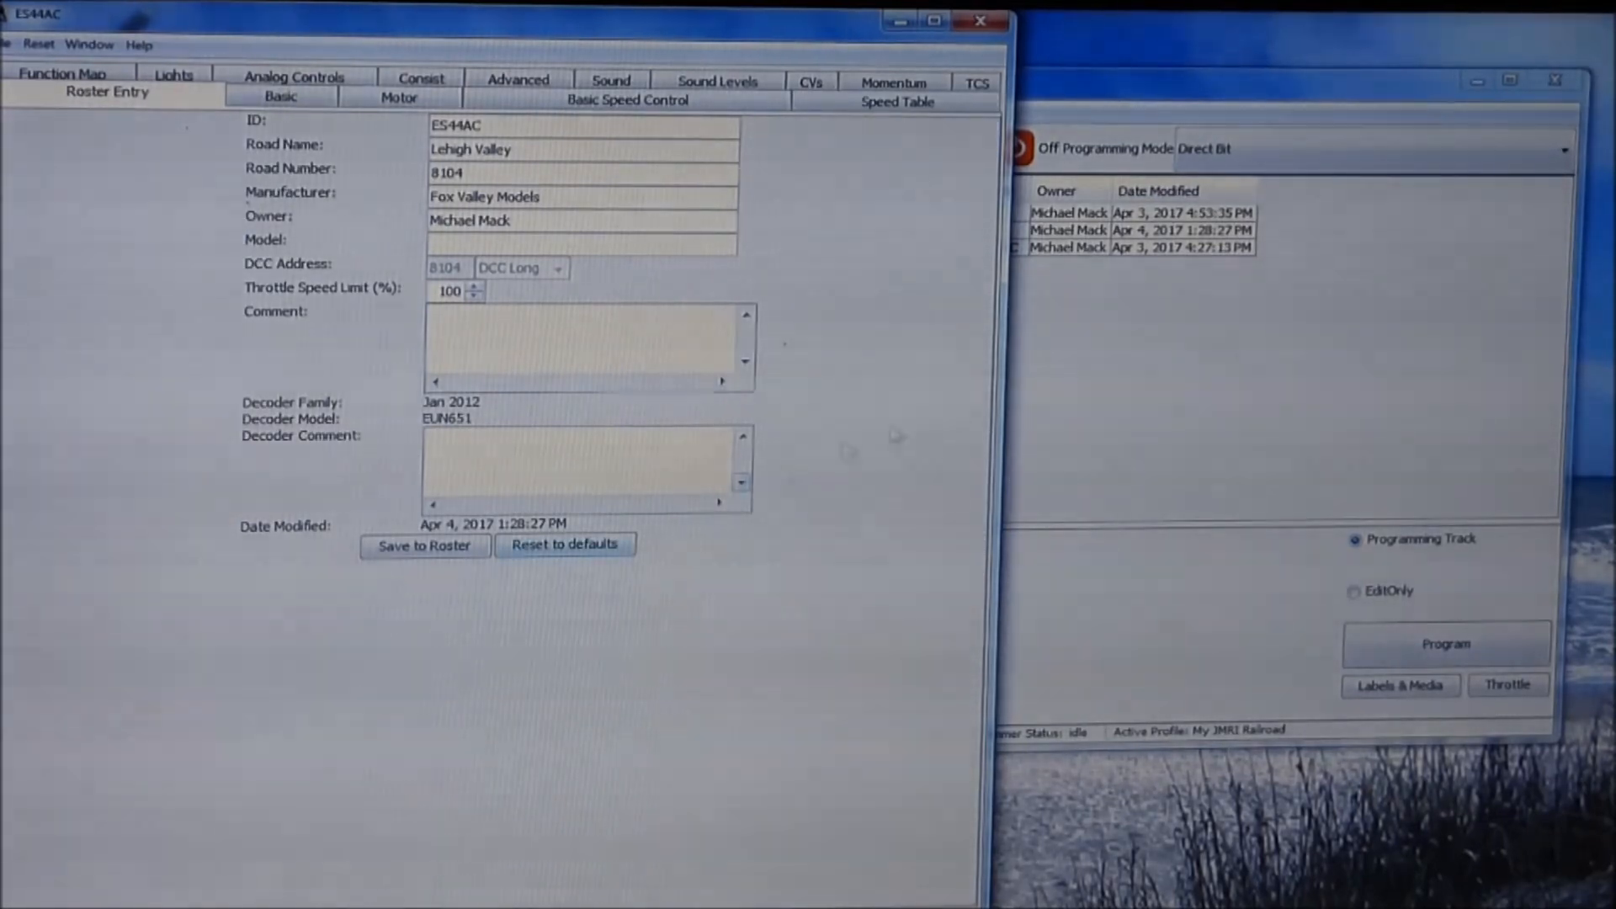
{"action": "mouse_move", "coordinate": [891, 135]}
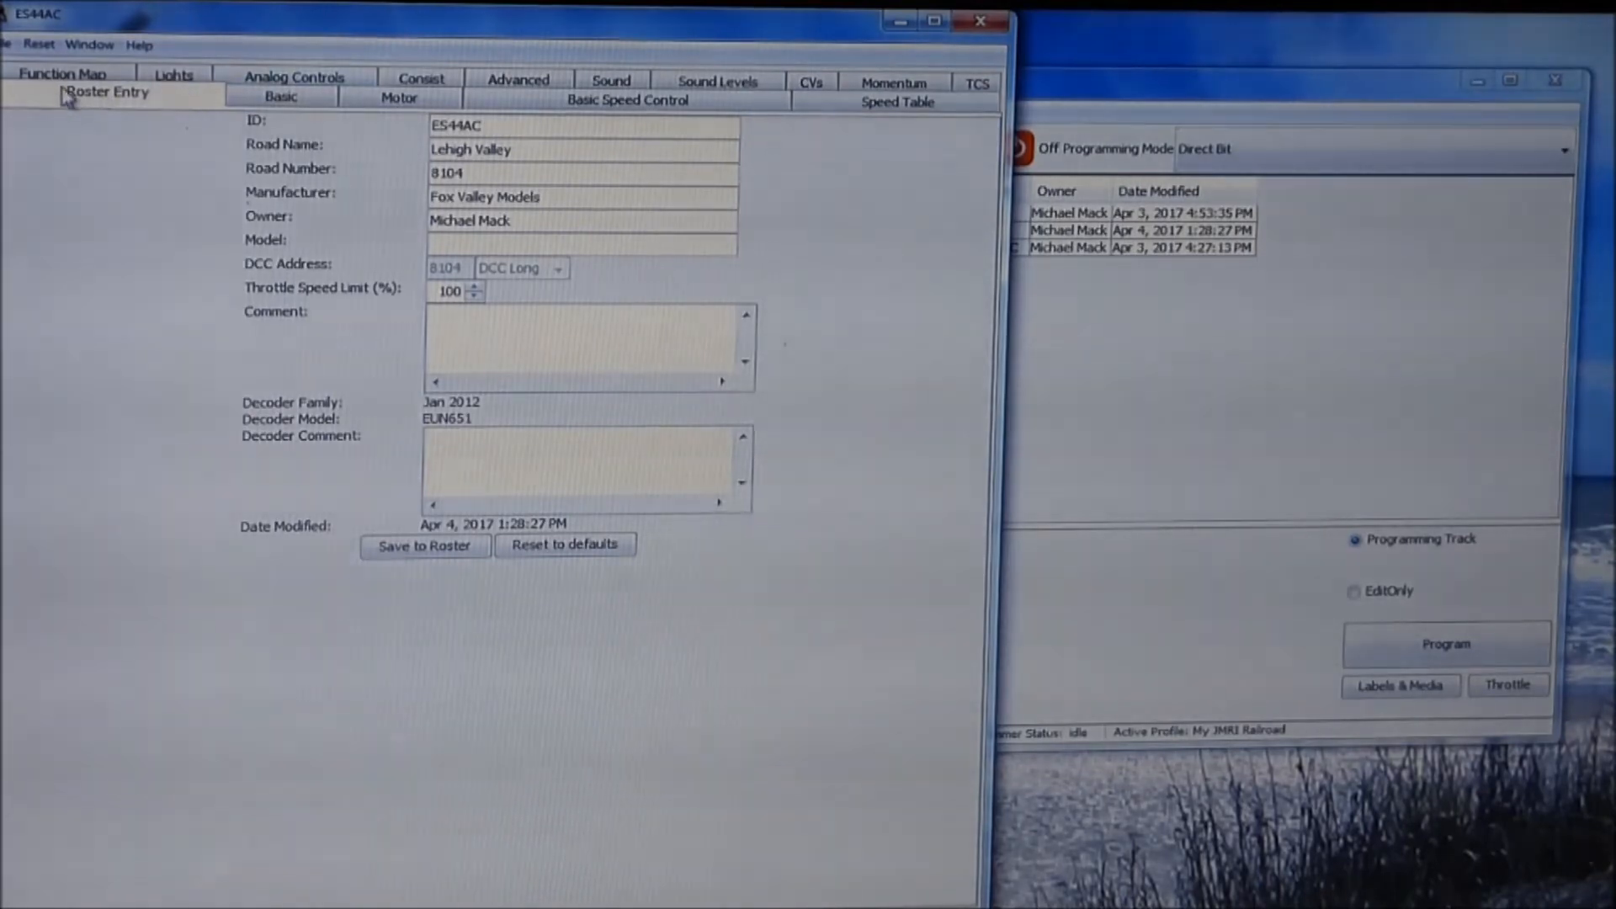
Review the Function Map, Lights, Sound Levels, Momentum and Speed Table tabs.
{"action": "left_click", "coordinate": [61, 91]}
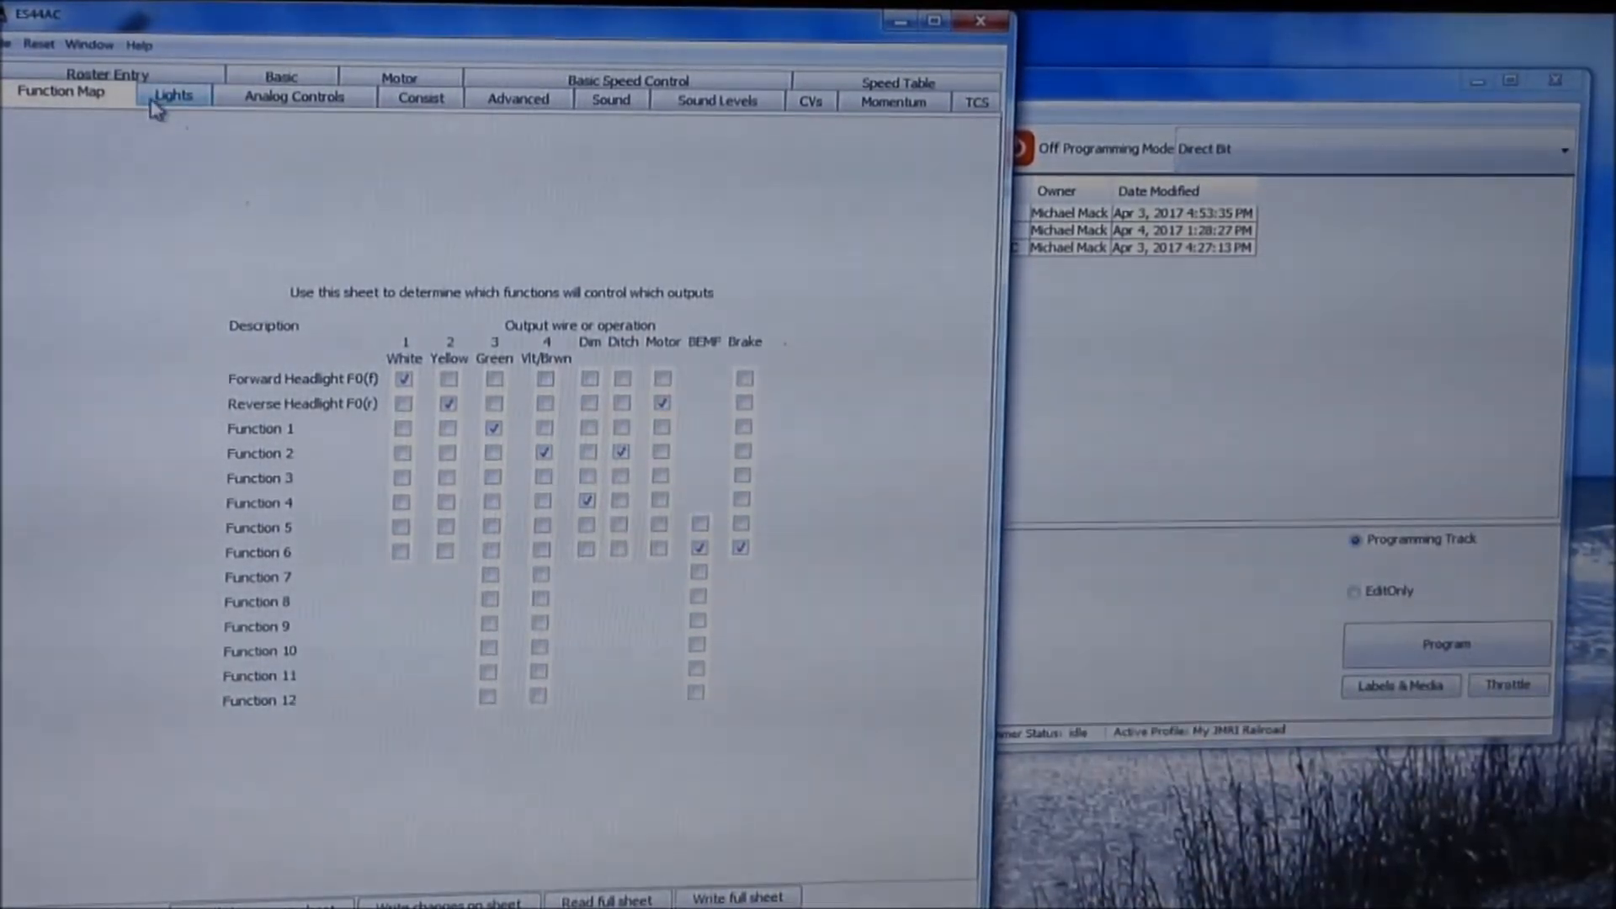
{"action": "left_click", "coordinate": [173, 93]}
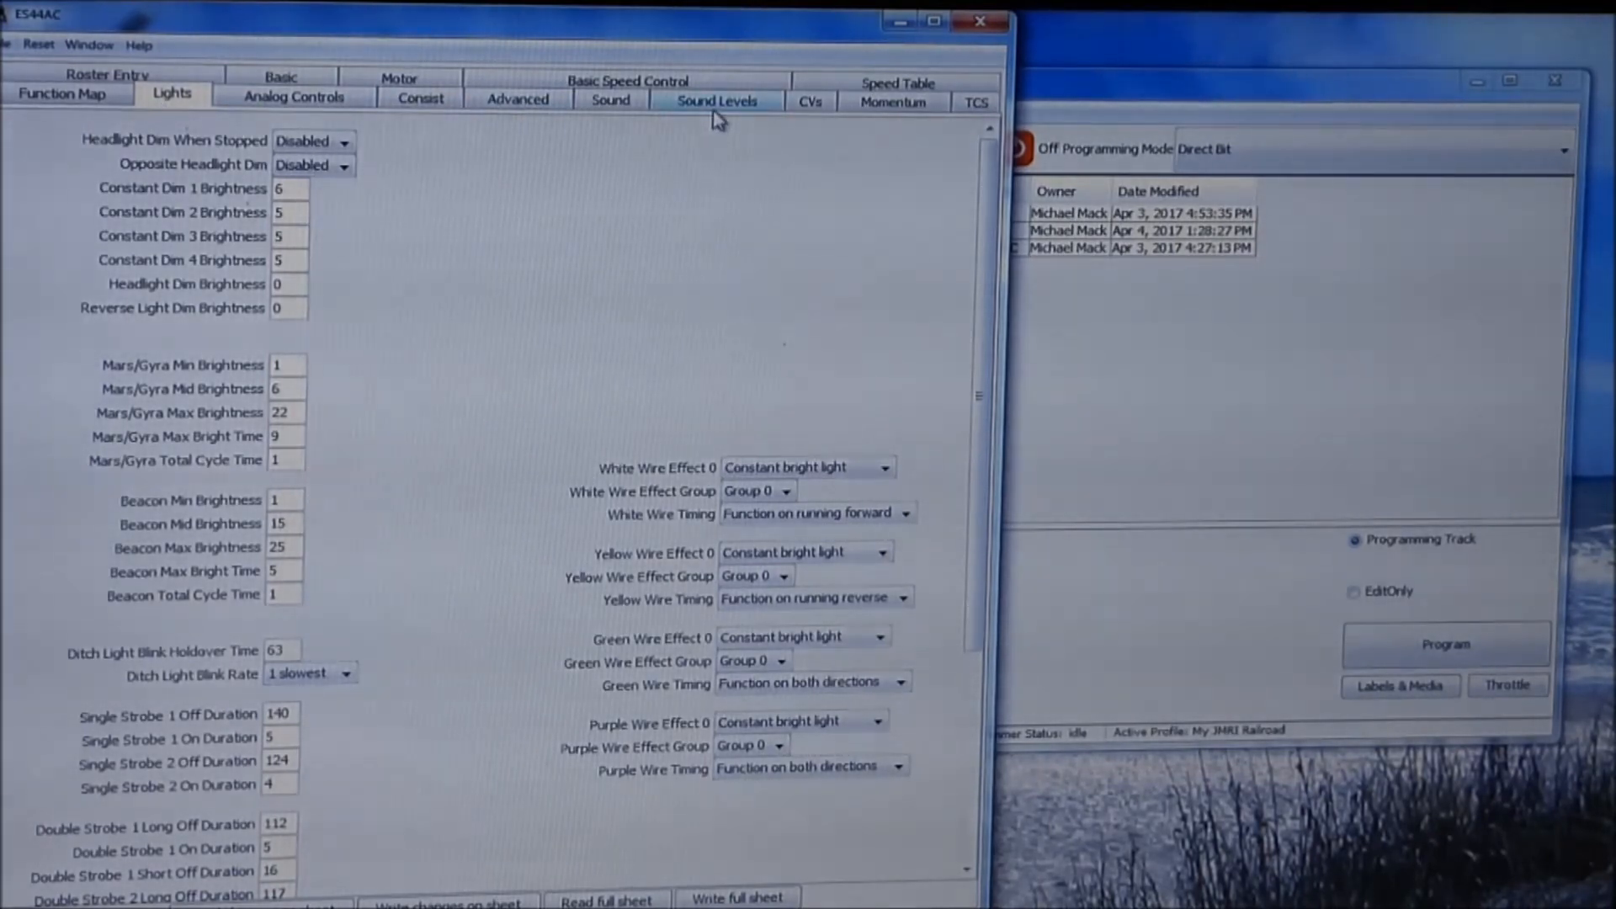
{"action": "left_click", "coordinate": [716, 101]}
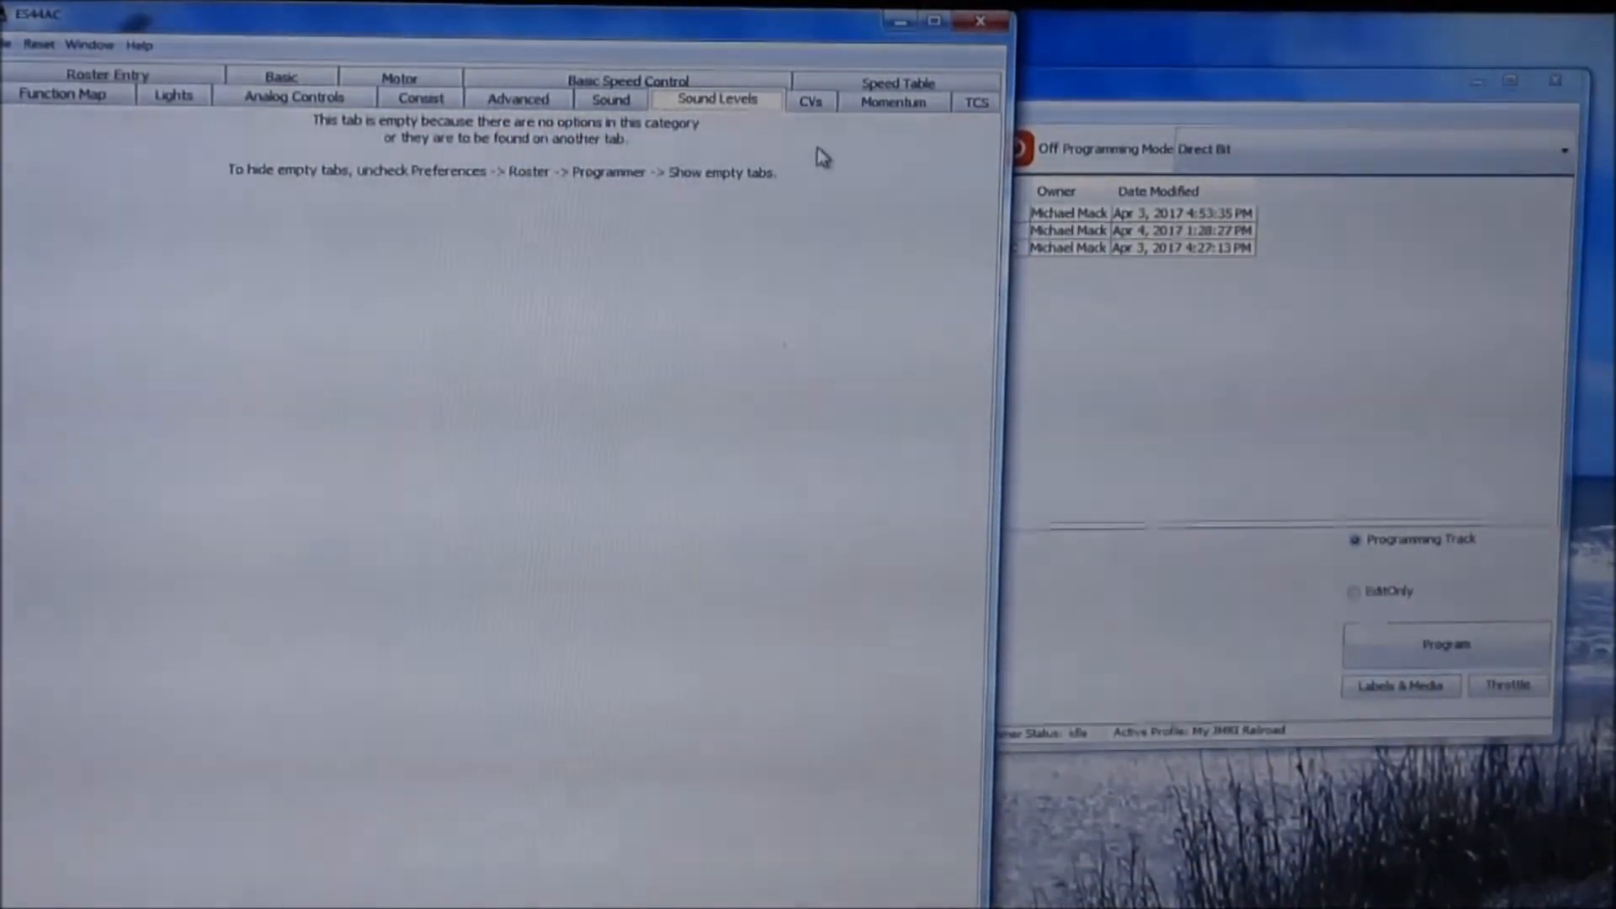
{"action": "left_click", "coordinate": [892, 101]}
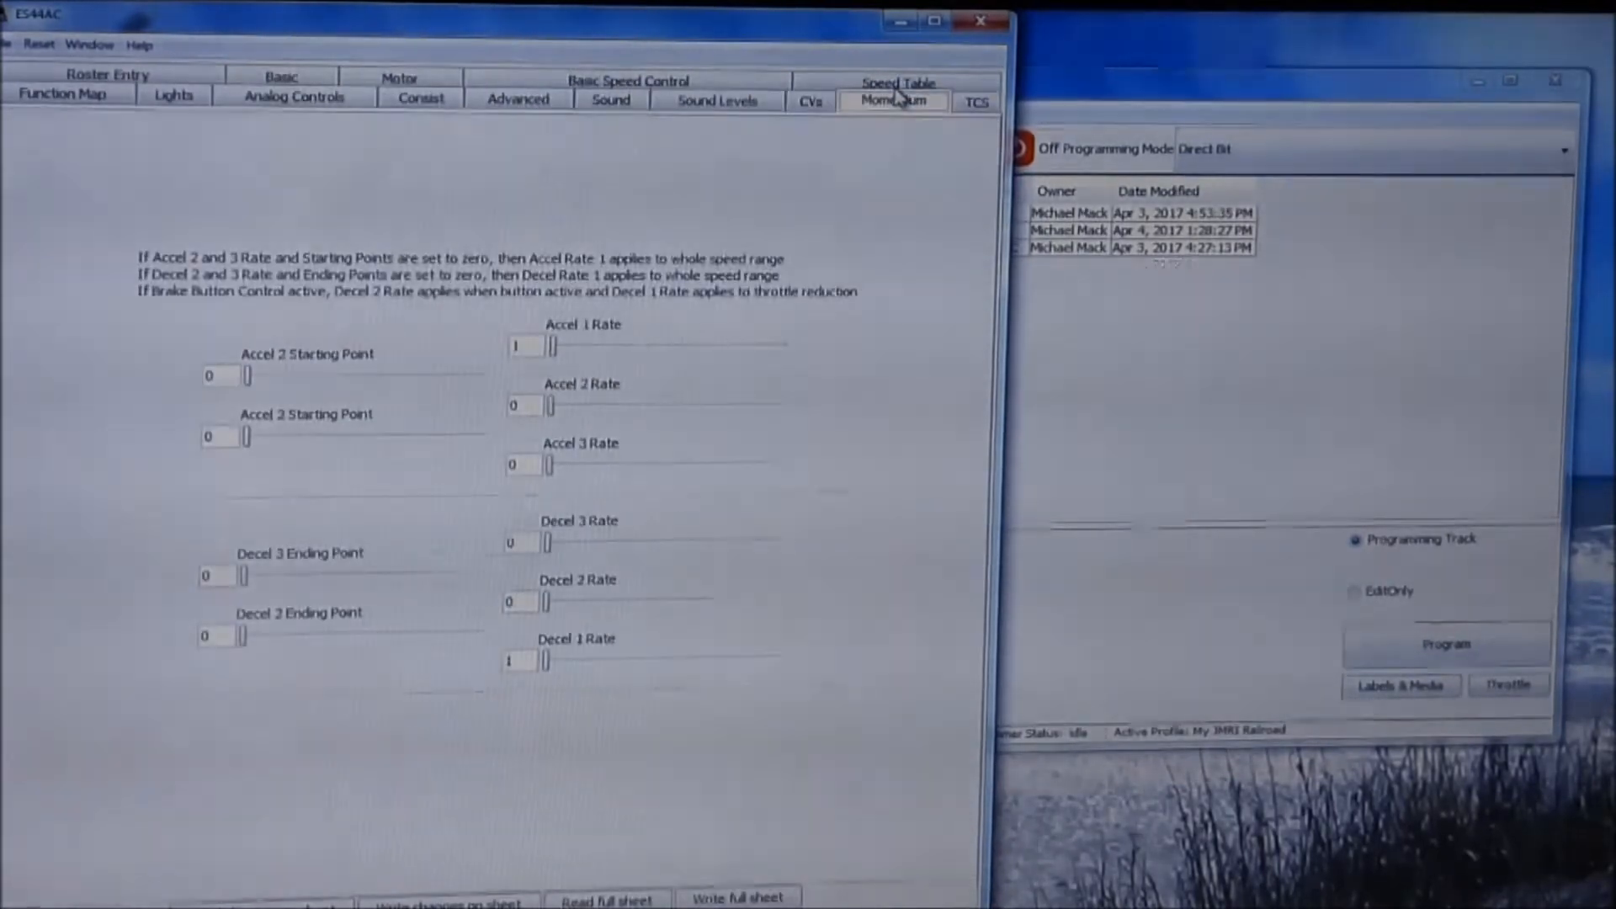
{"action": "left_click", "coordinate": [895, 100]}
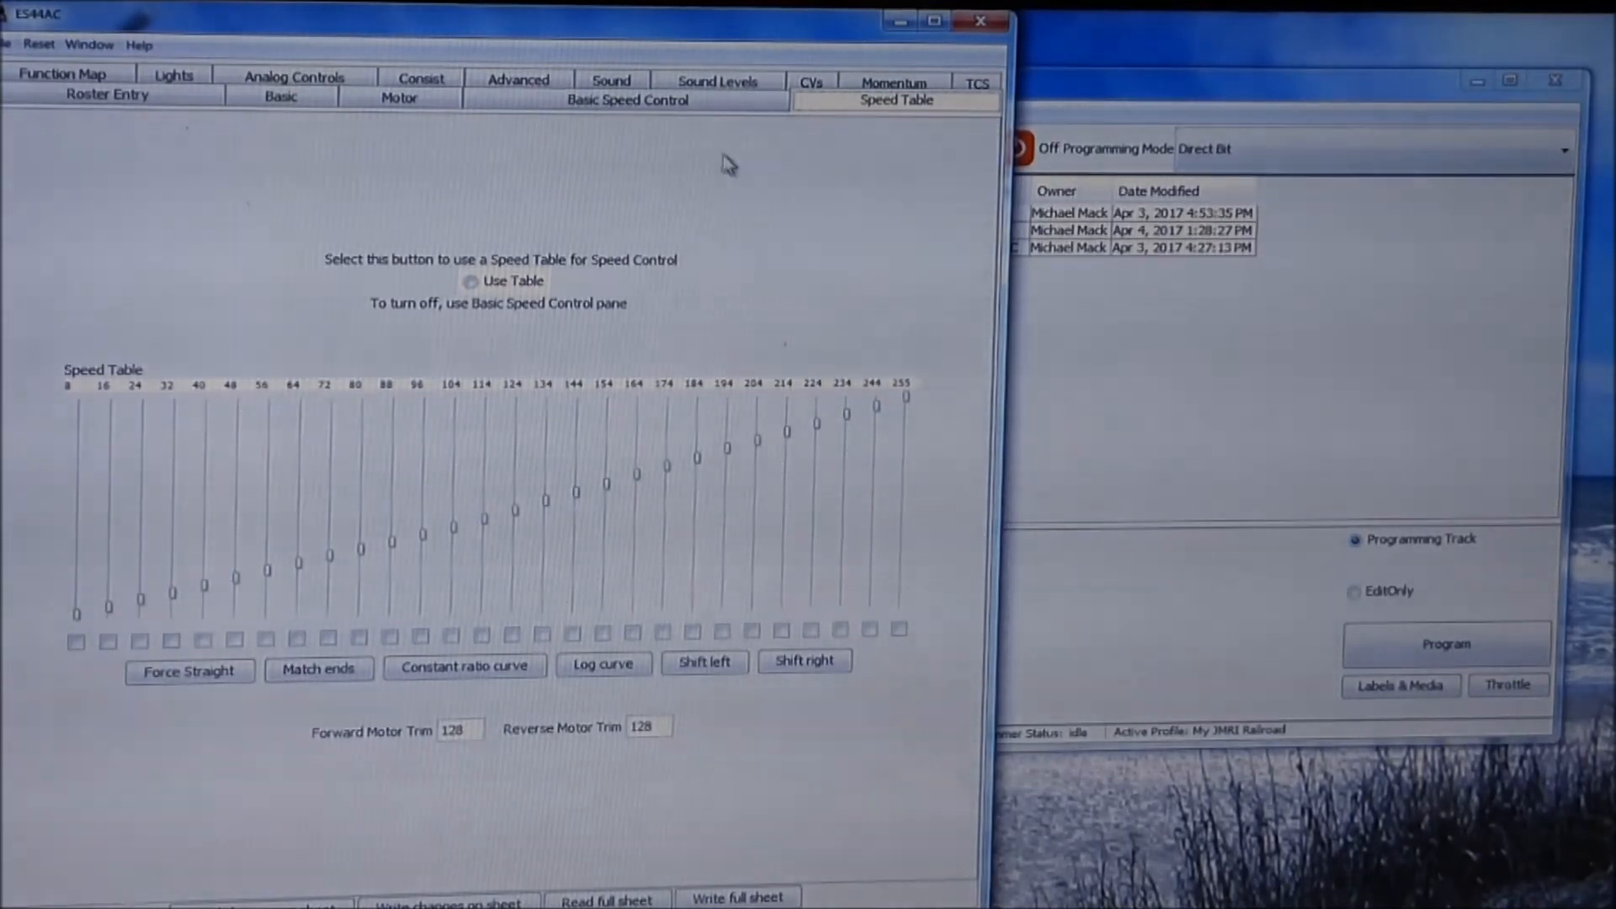
Revisit Momentum, check the CVs, Advanced and Analog Controls tabs, and end on Basic.
{"action": "left_click", "coordinate": [892, 100]}
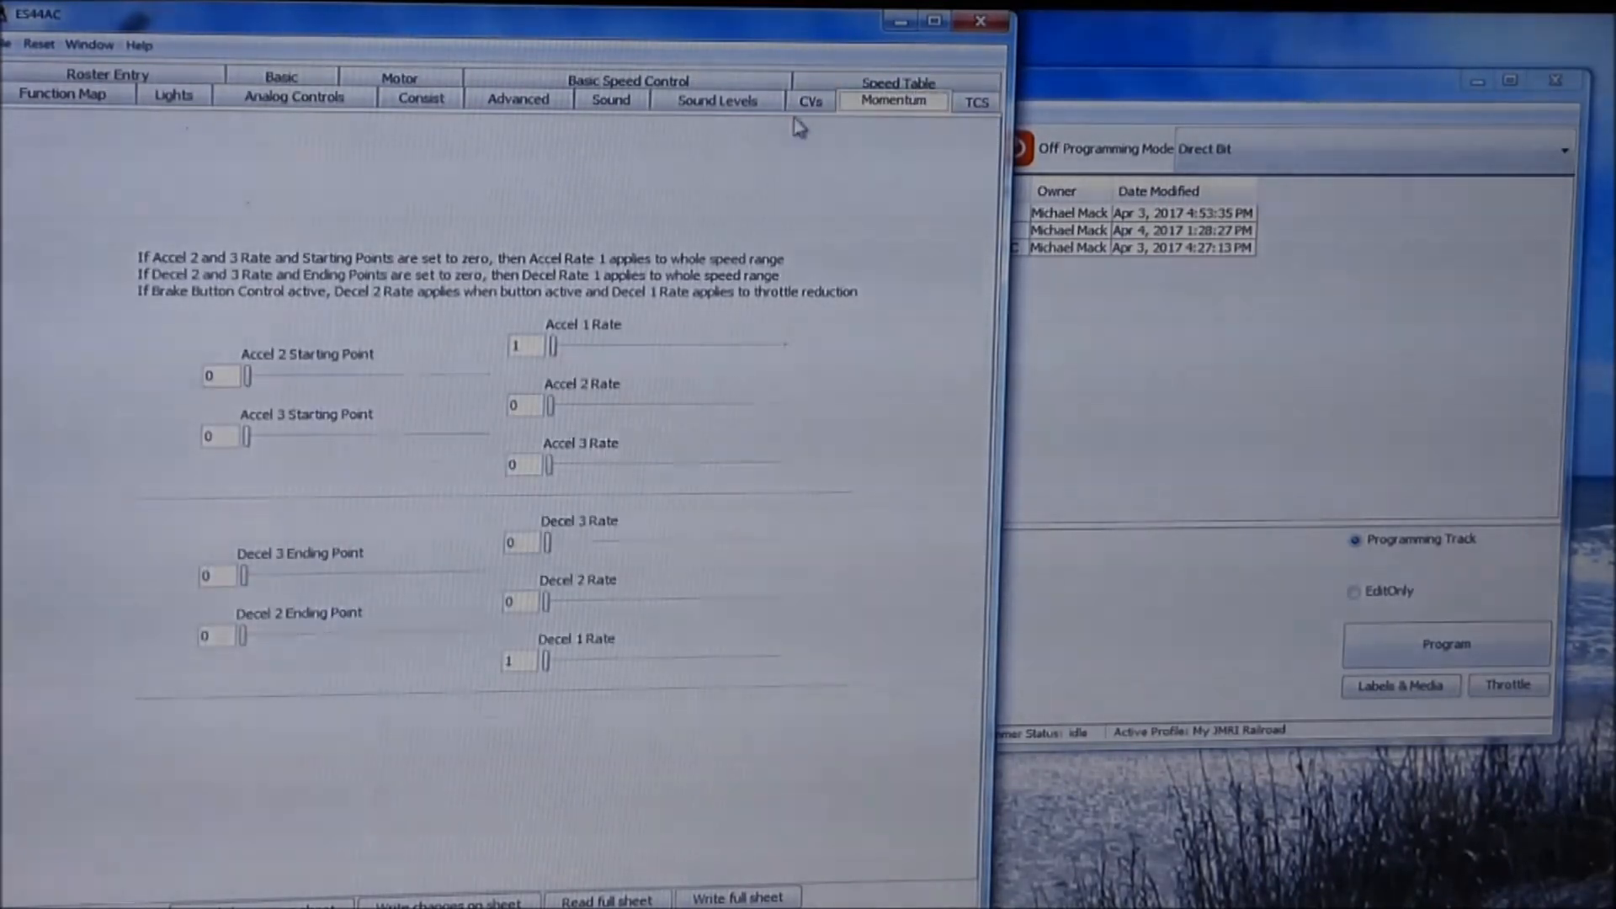
{"action": "left_click", "coordinate": [810, 100]}
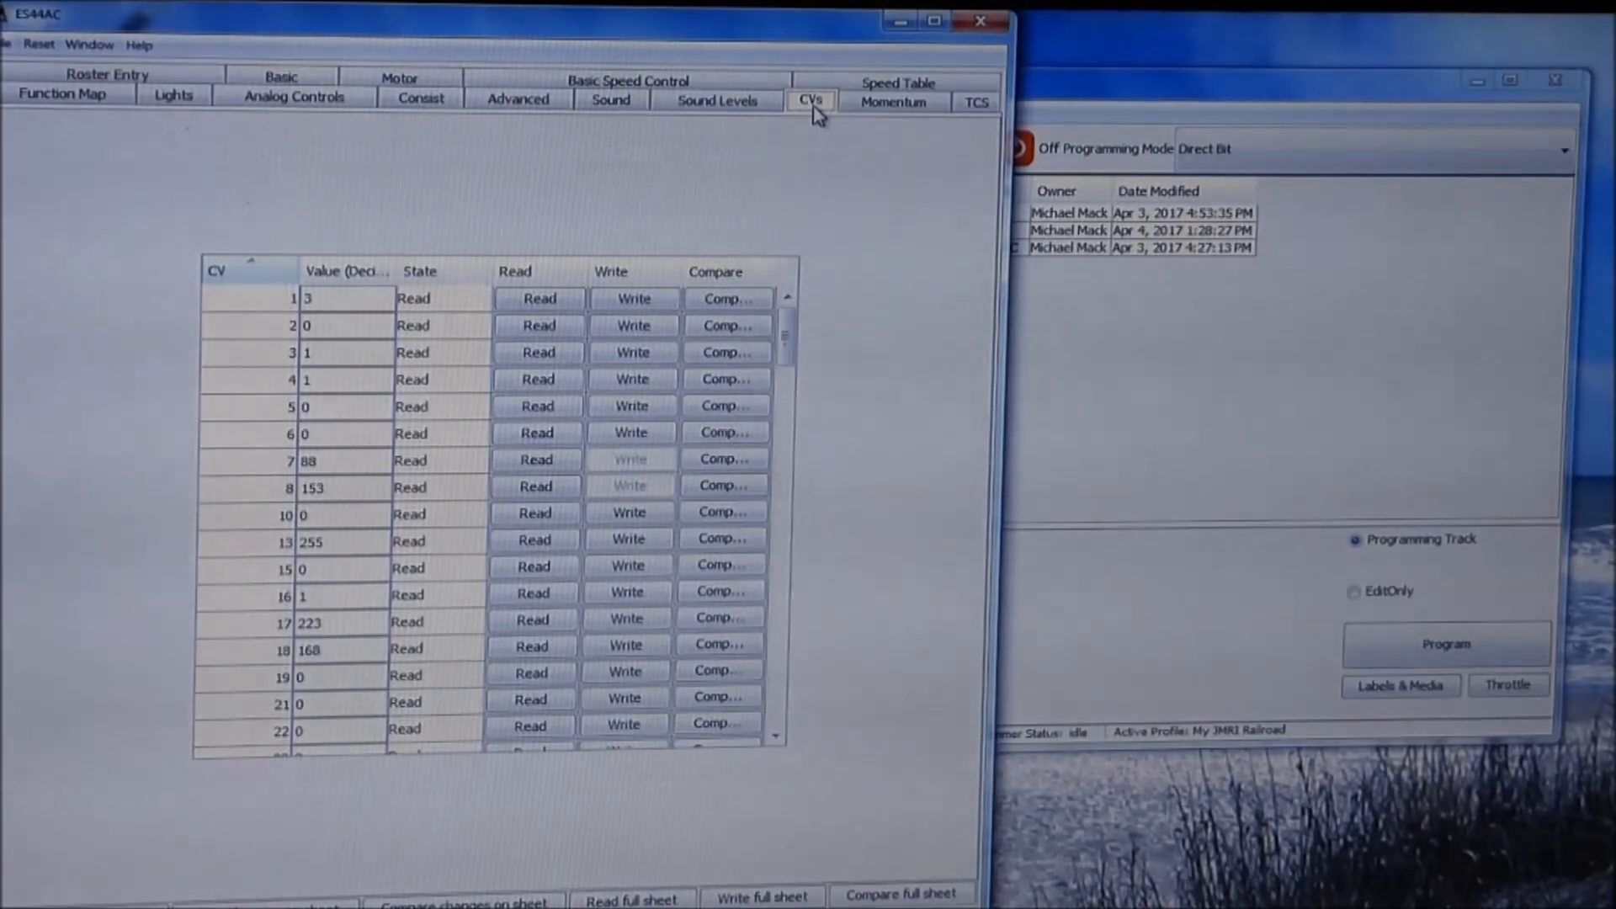
{"action": "left_click", "coordinate": [518, 98]}
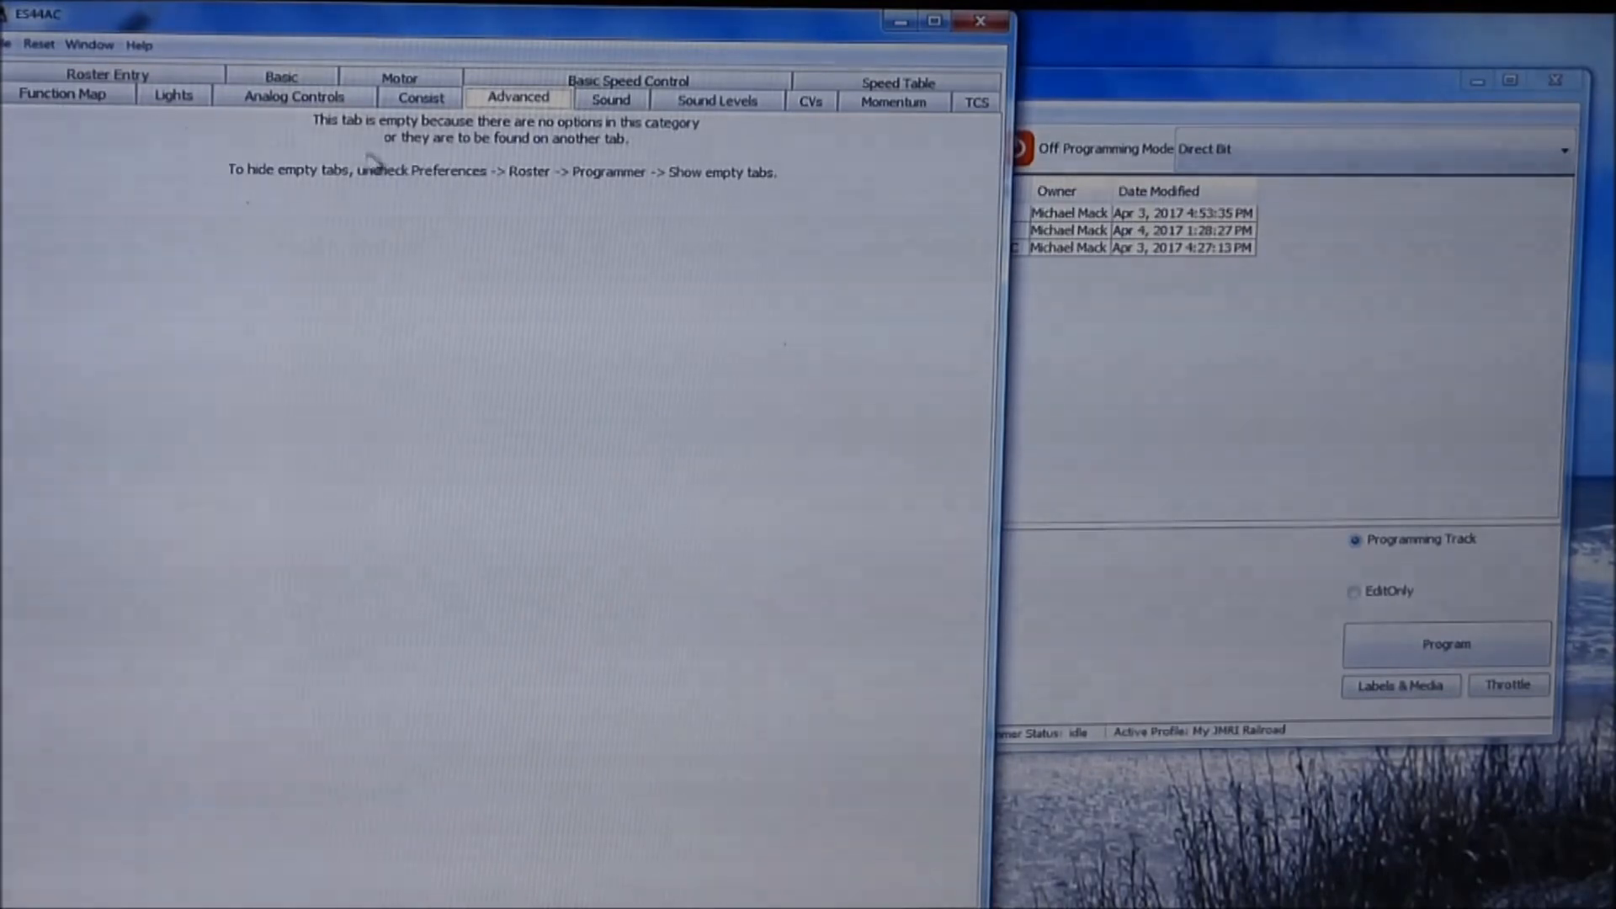
{"action": "left_click", "coordinate": [294, 95]}
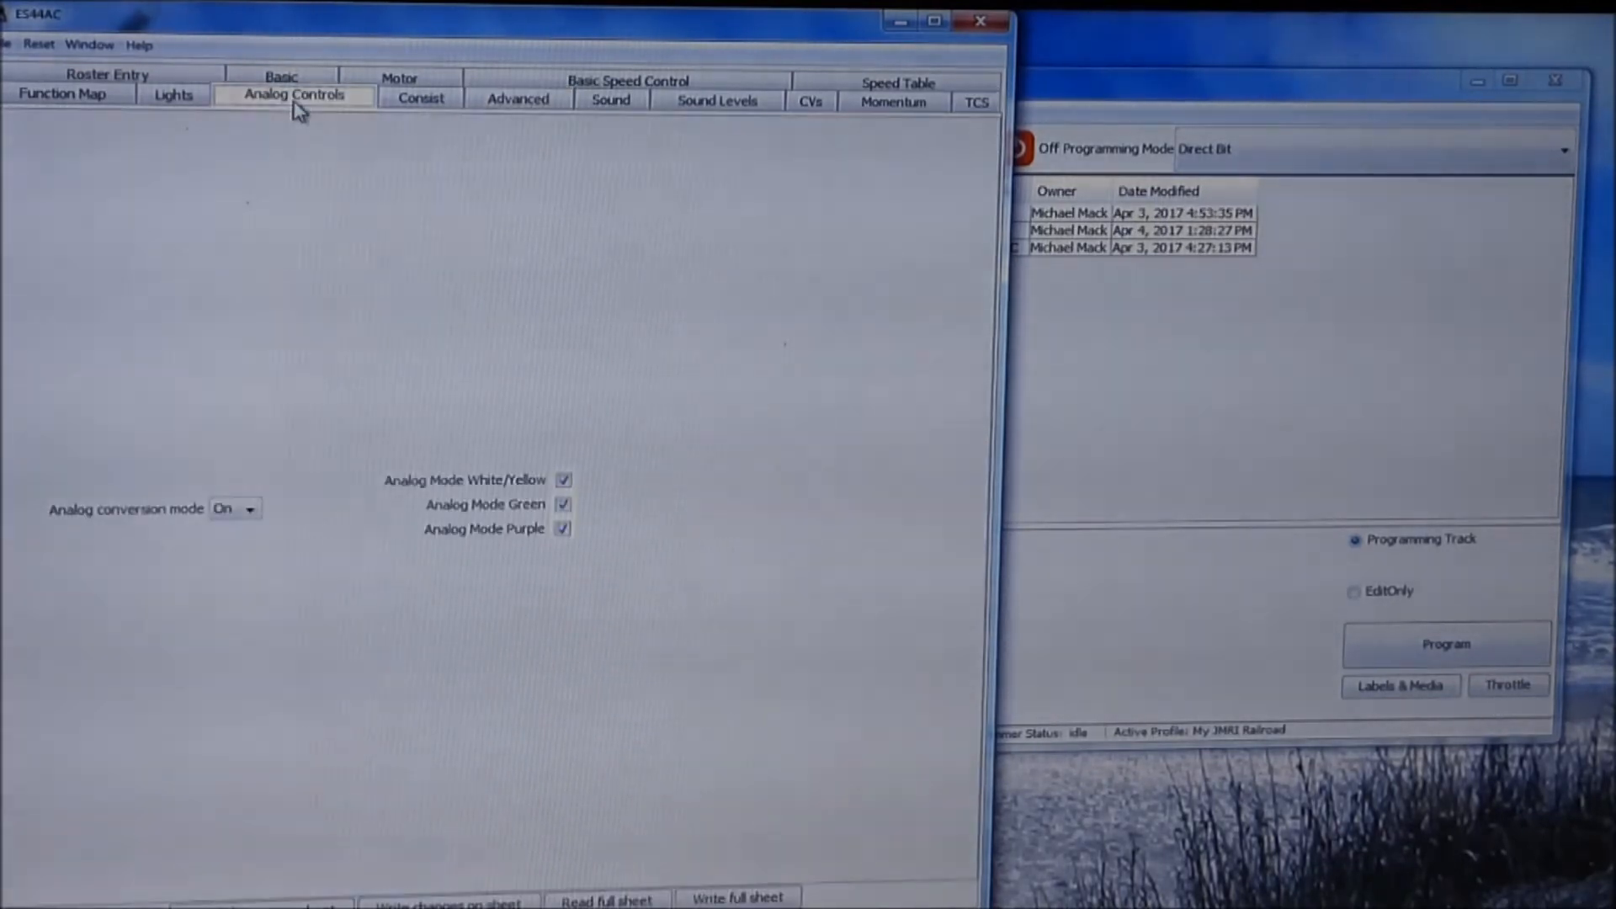
{"action": "mouse_move", "coordinate": [721, 338]}
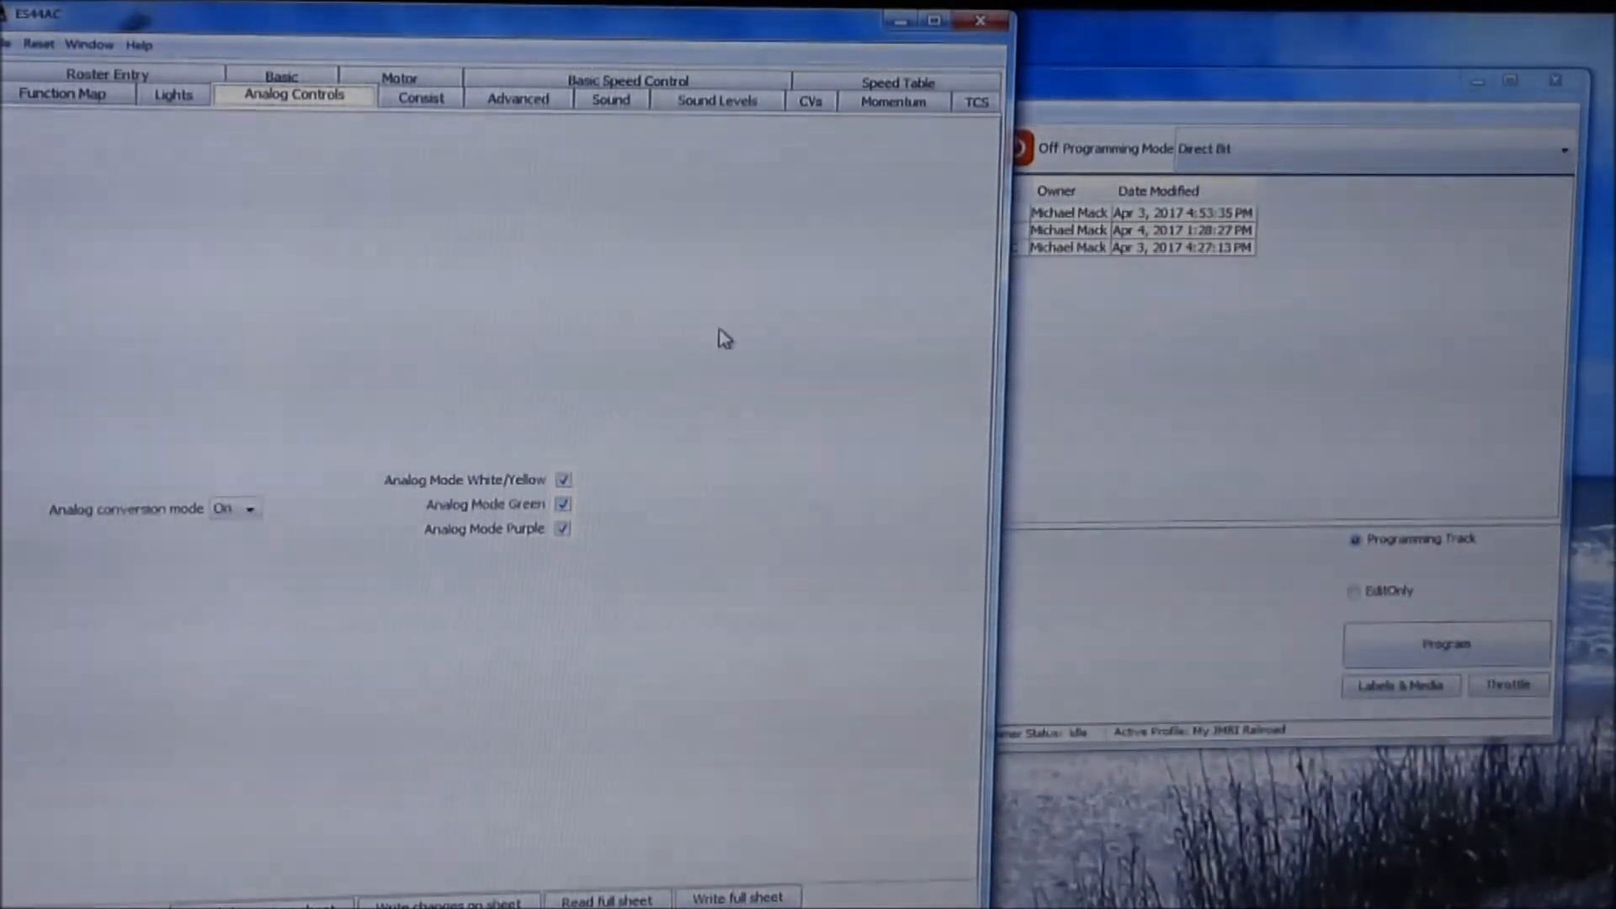
{"action": "mouse_move", "coordinate": [229, 111]}
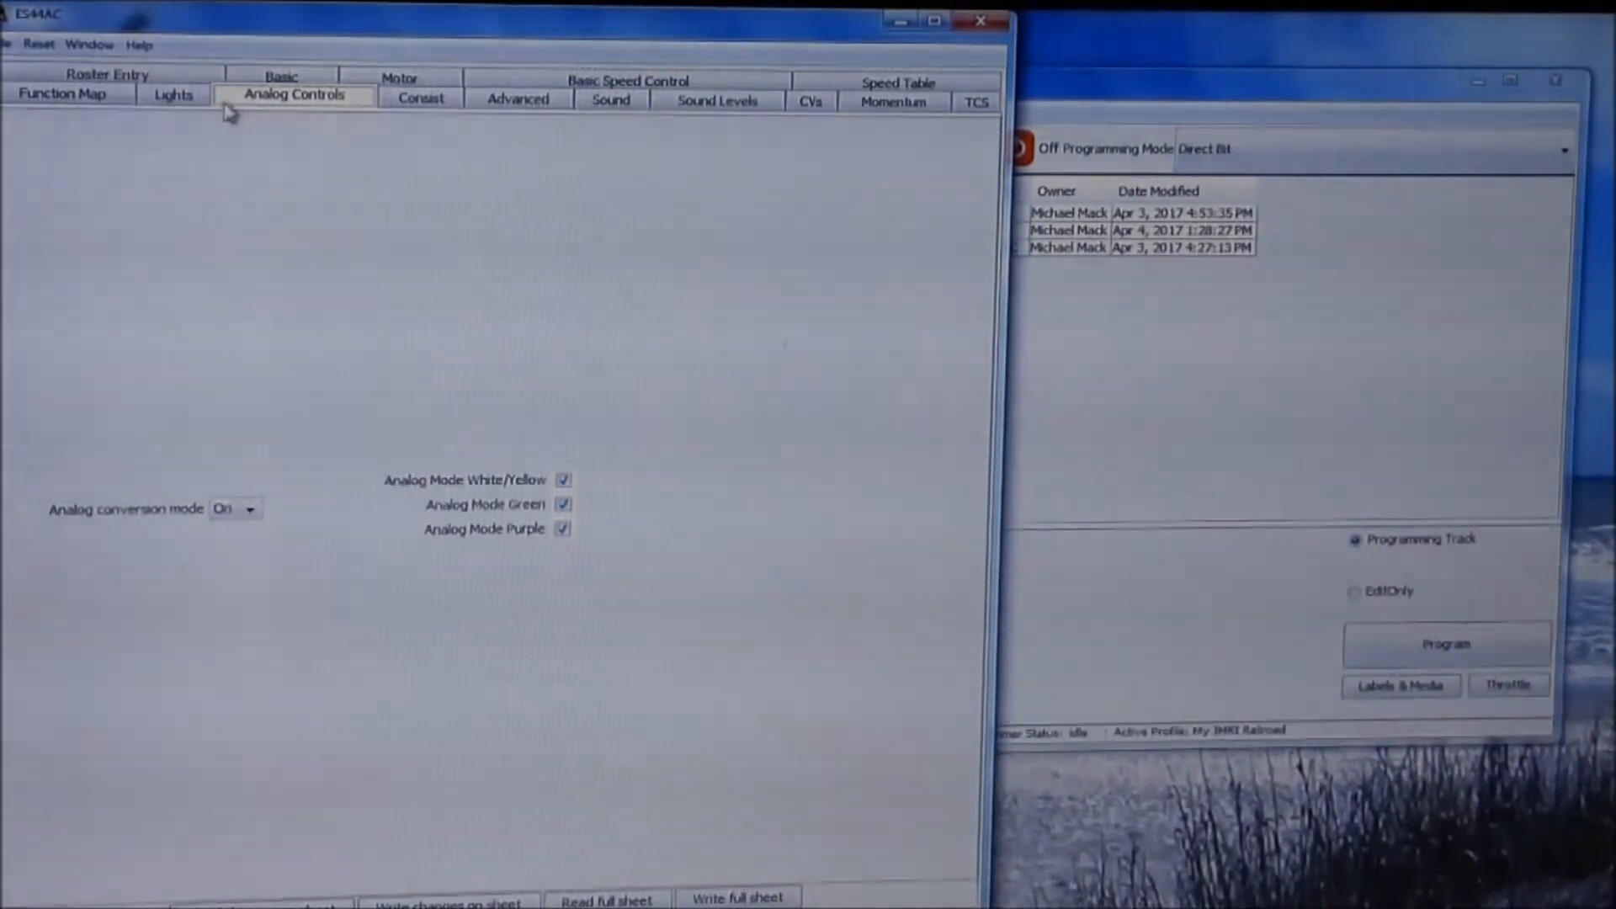
{"action": "left_click", "coordinate": [280, 93]}
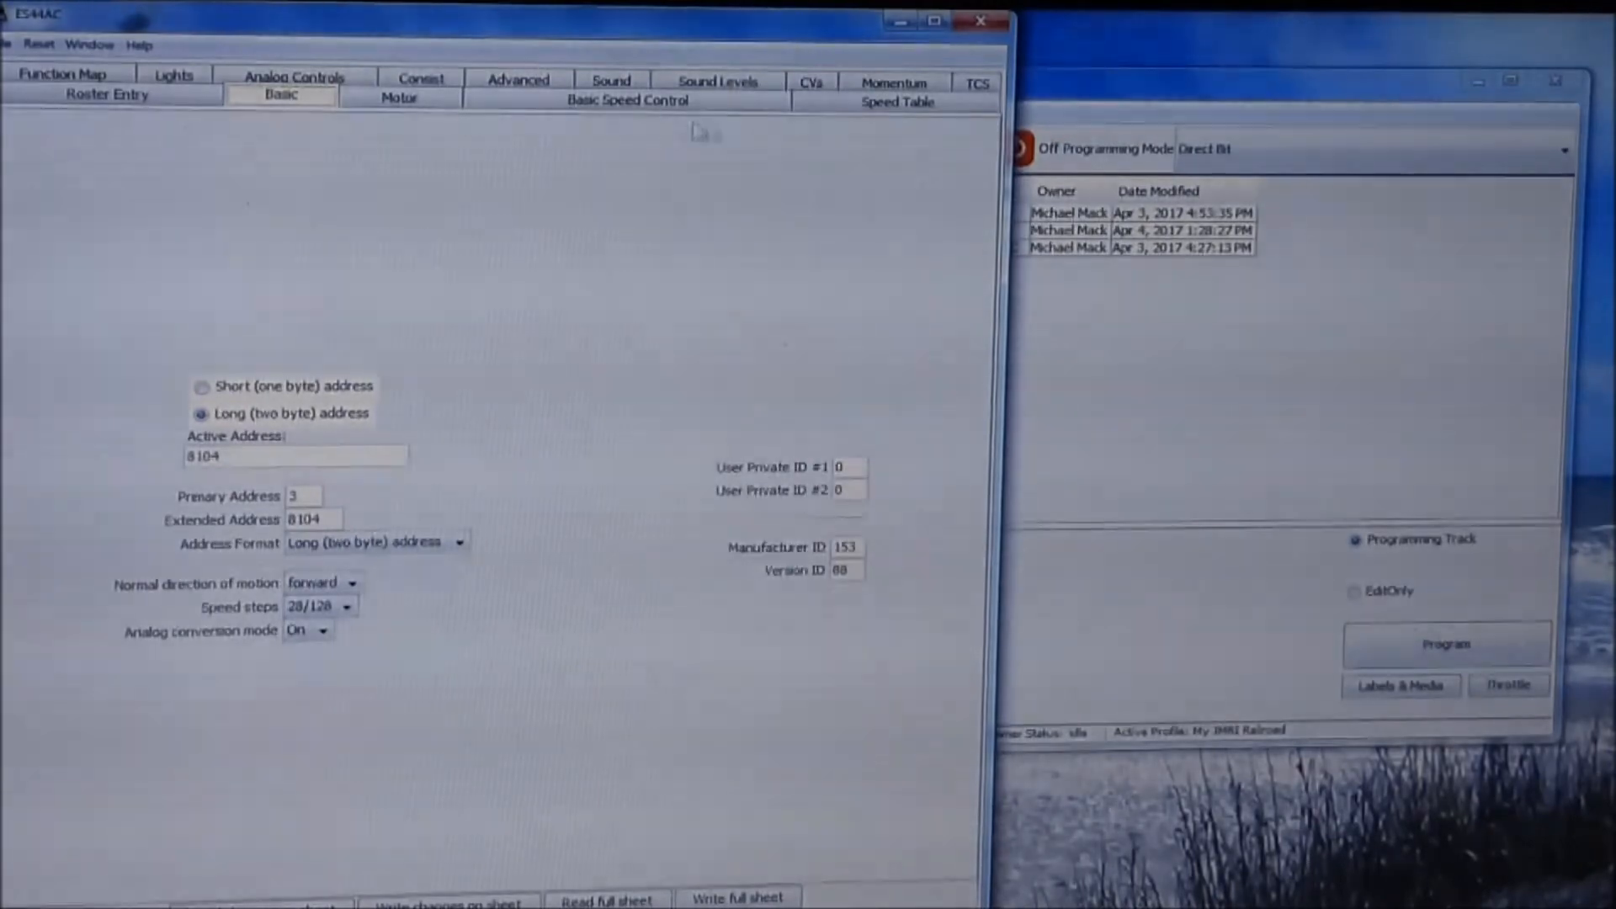
View the TCS decoder lock settings, then close the ES44AC programmer window.
{"action": "left_click", "coordinate": [973, 100]}
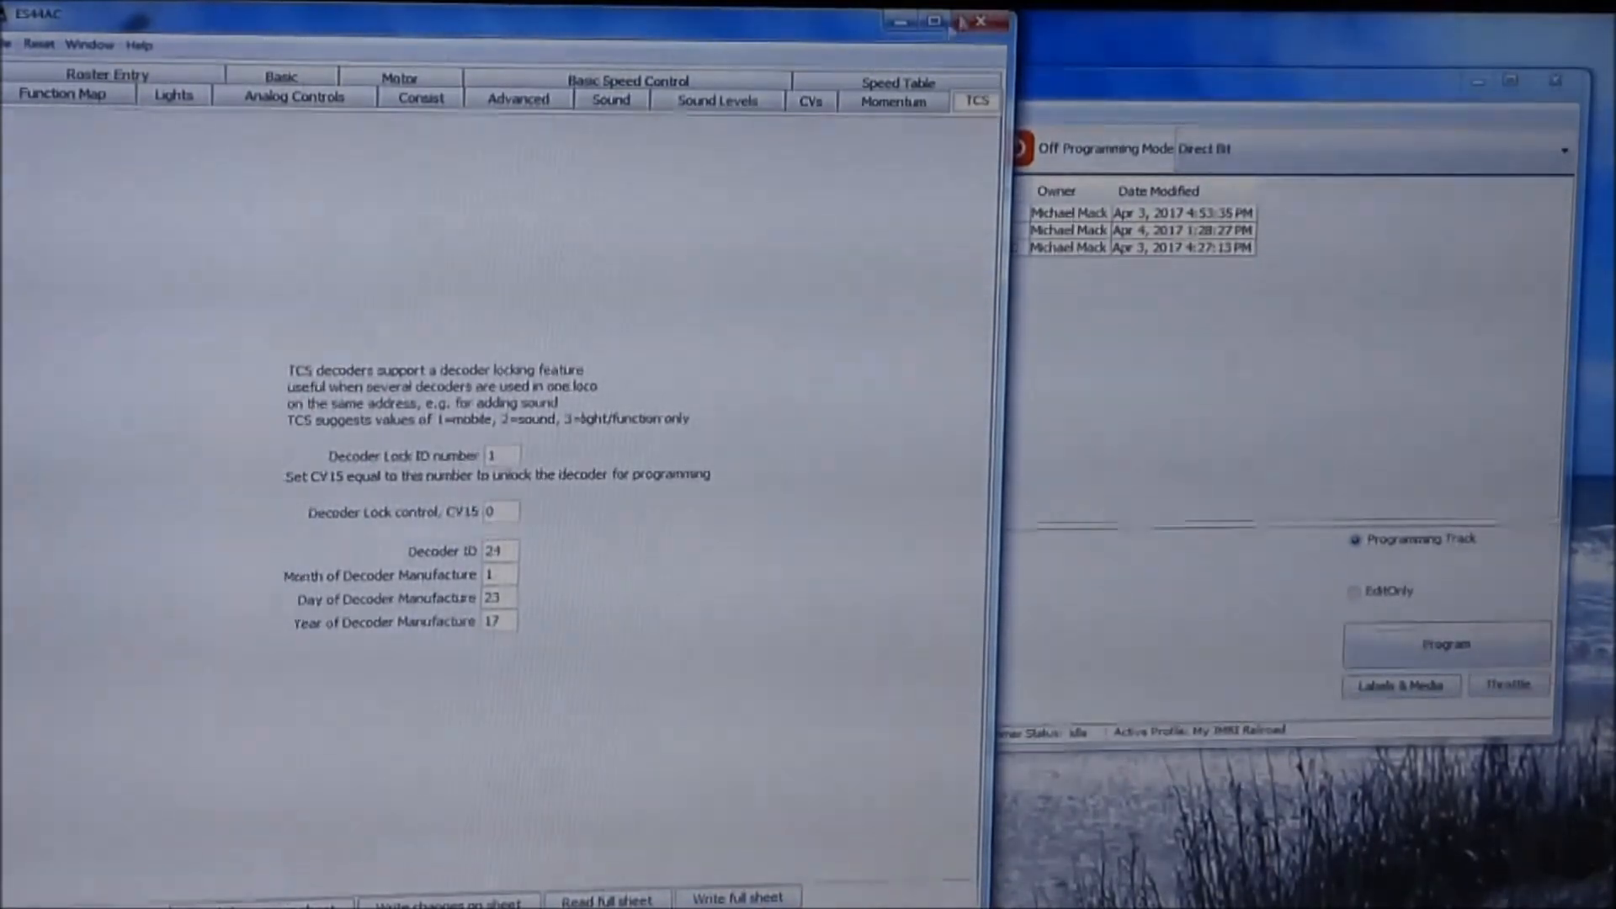
{"action": "left_click", "coordinate": [979, 20]}
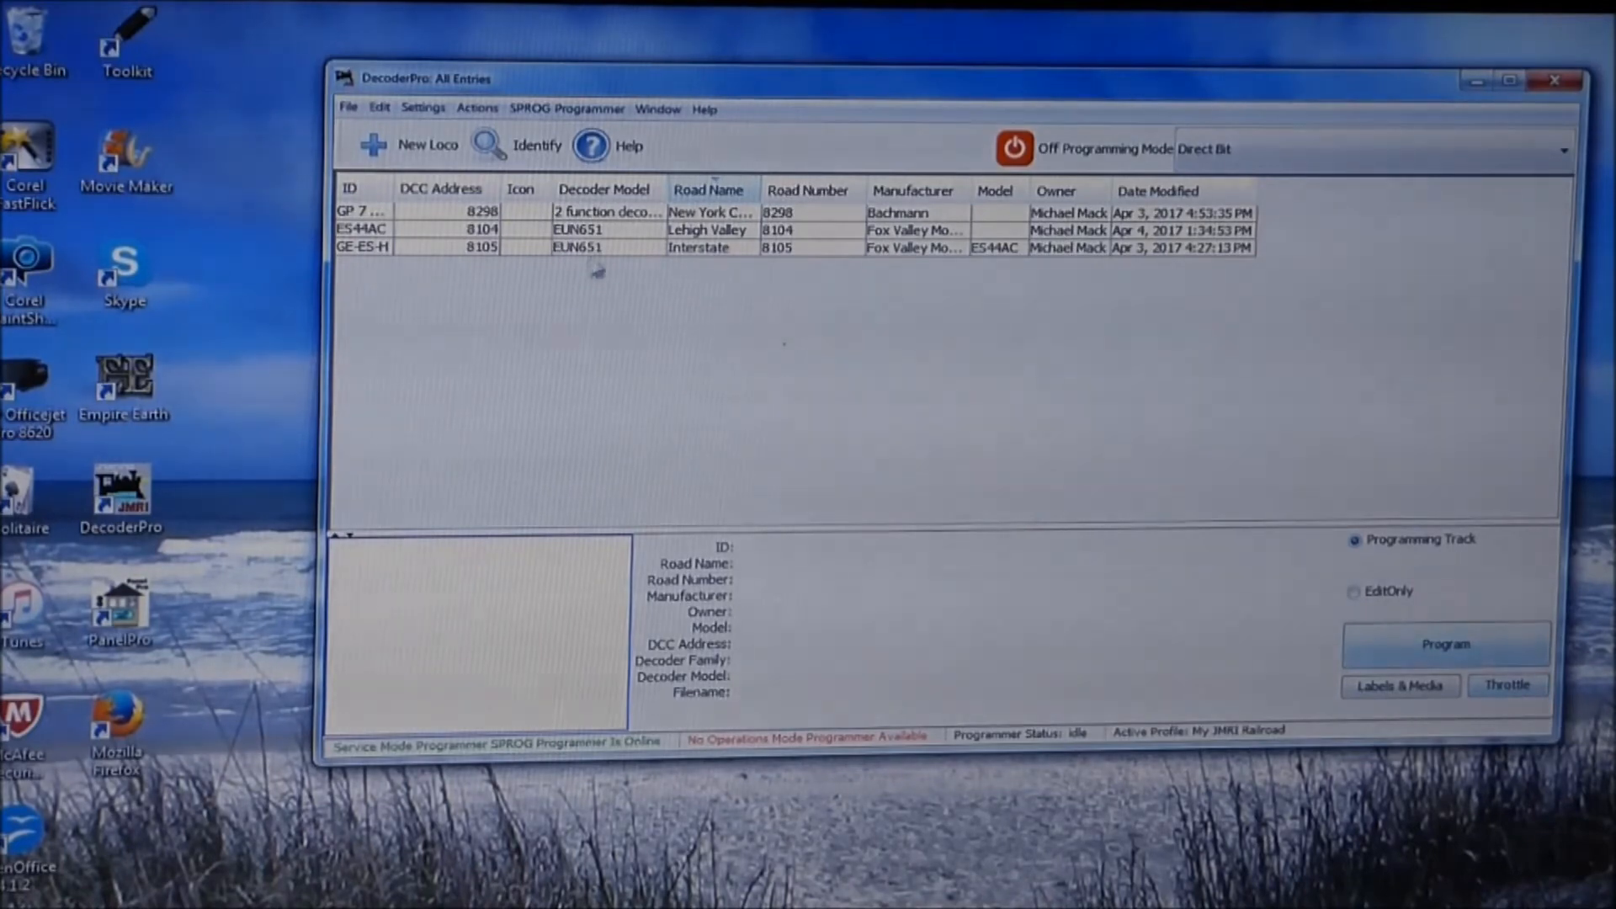
{"action": "mouse_move", "coordinate": [615, 261]}
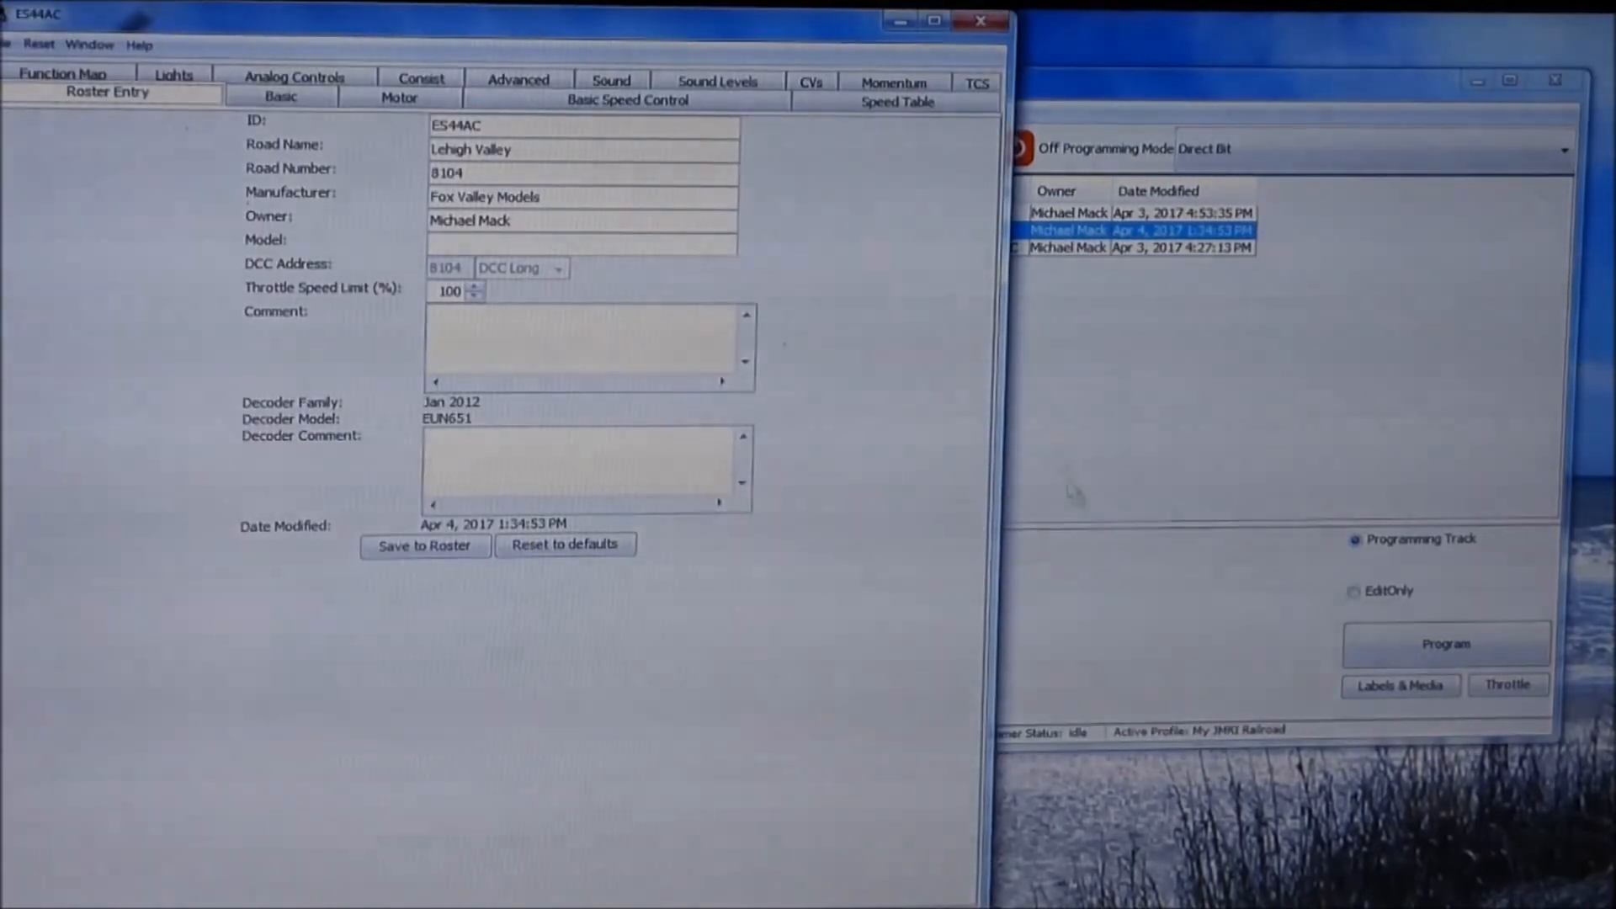
{"action": "mouse_move", "coordinate": [922, 567]}
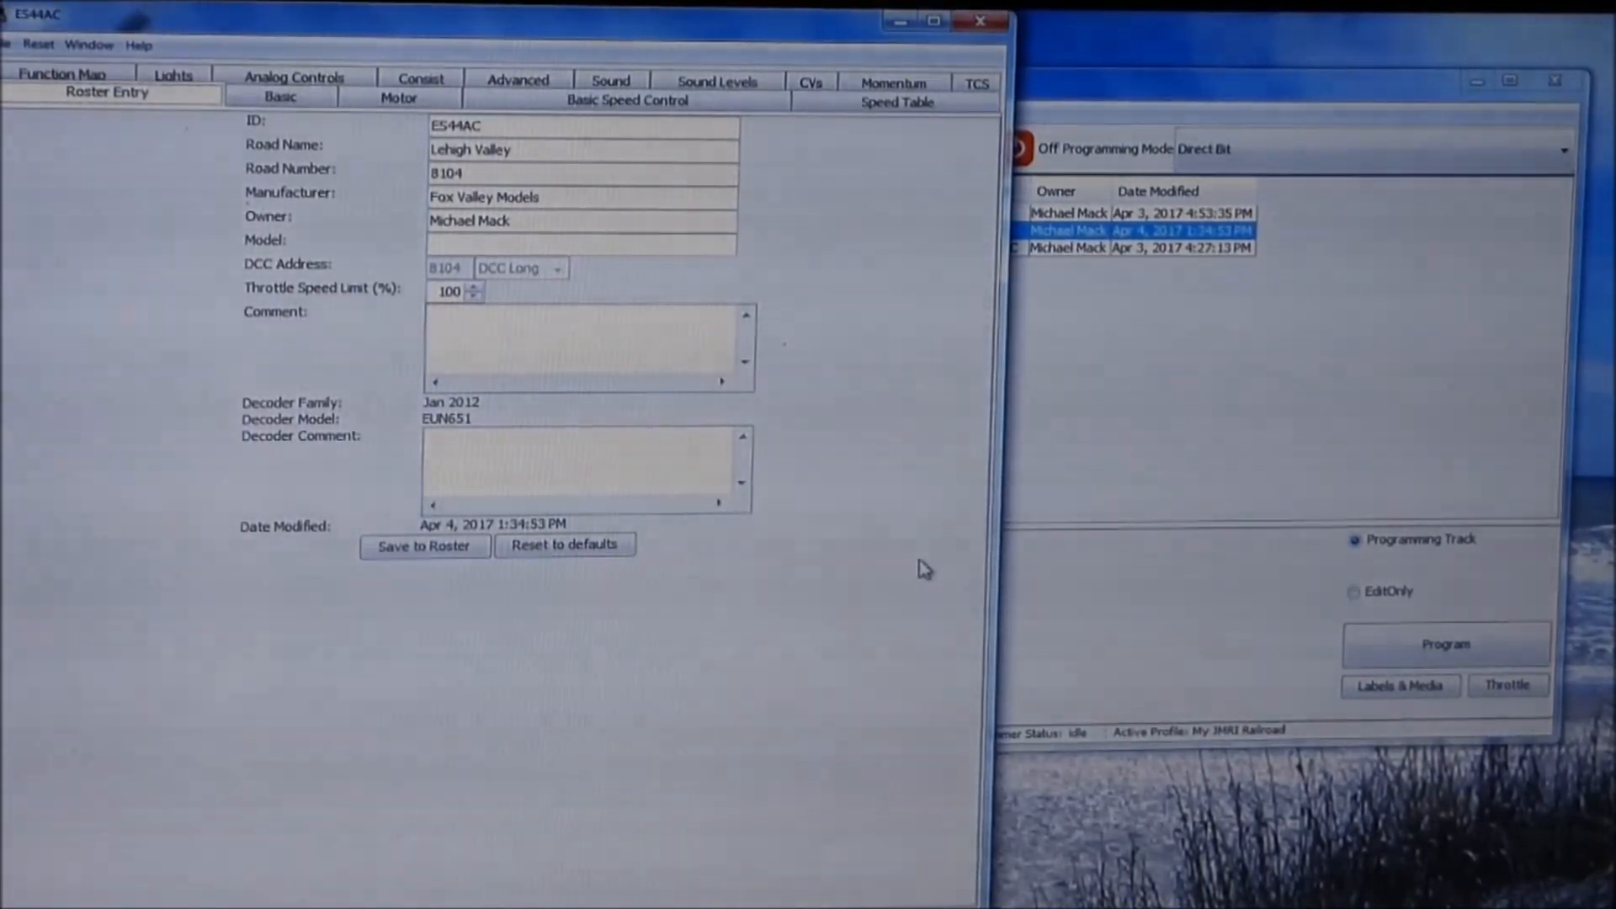
Select ES44AC in the roster and launch its throttle at address 8104.
{"action": "left_click", "coordinate": [979, 20]}
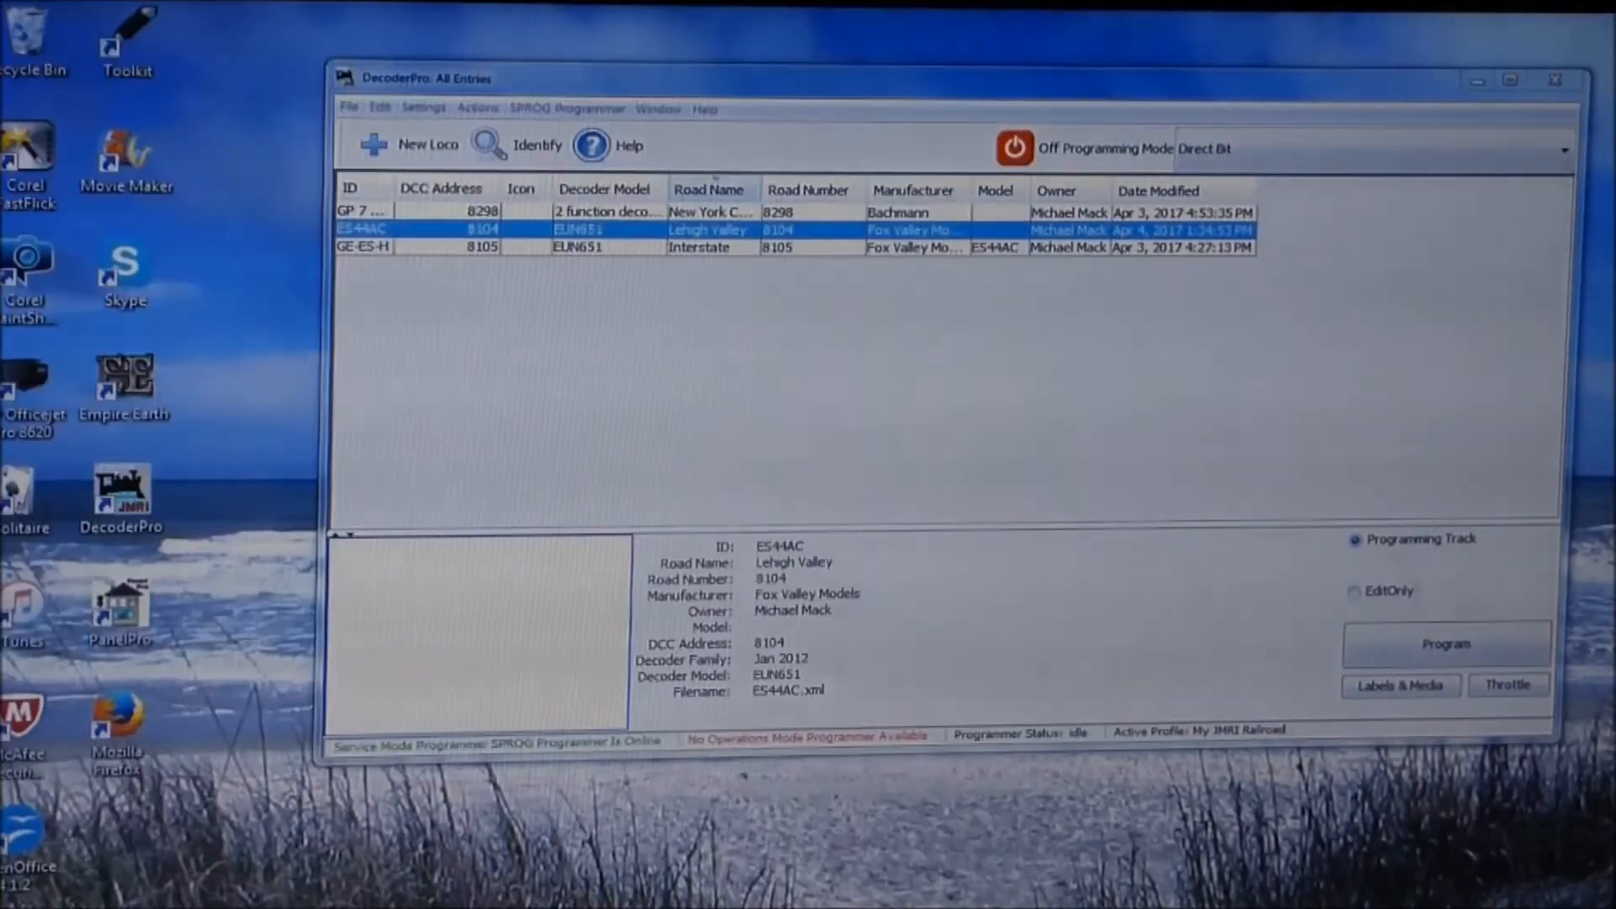
{"action": "left_click", "coordinate": [1506, 684]}
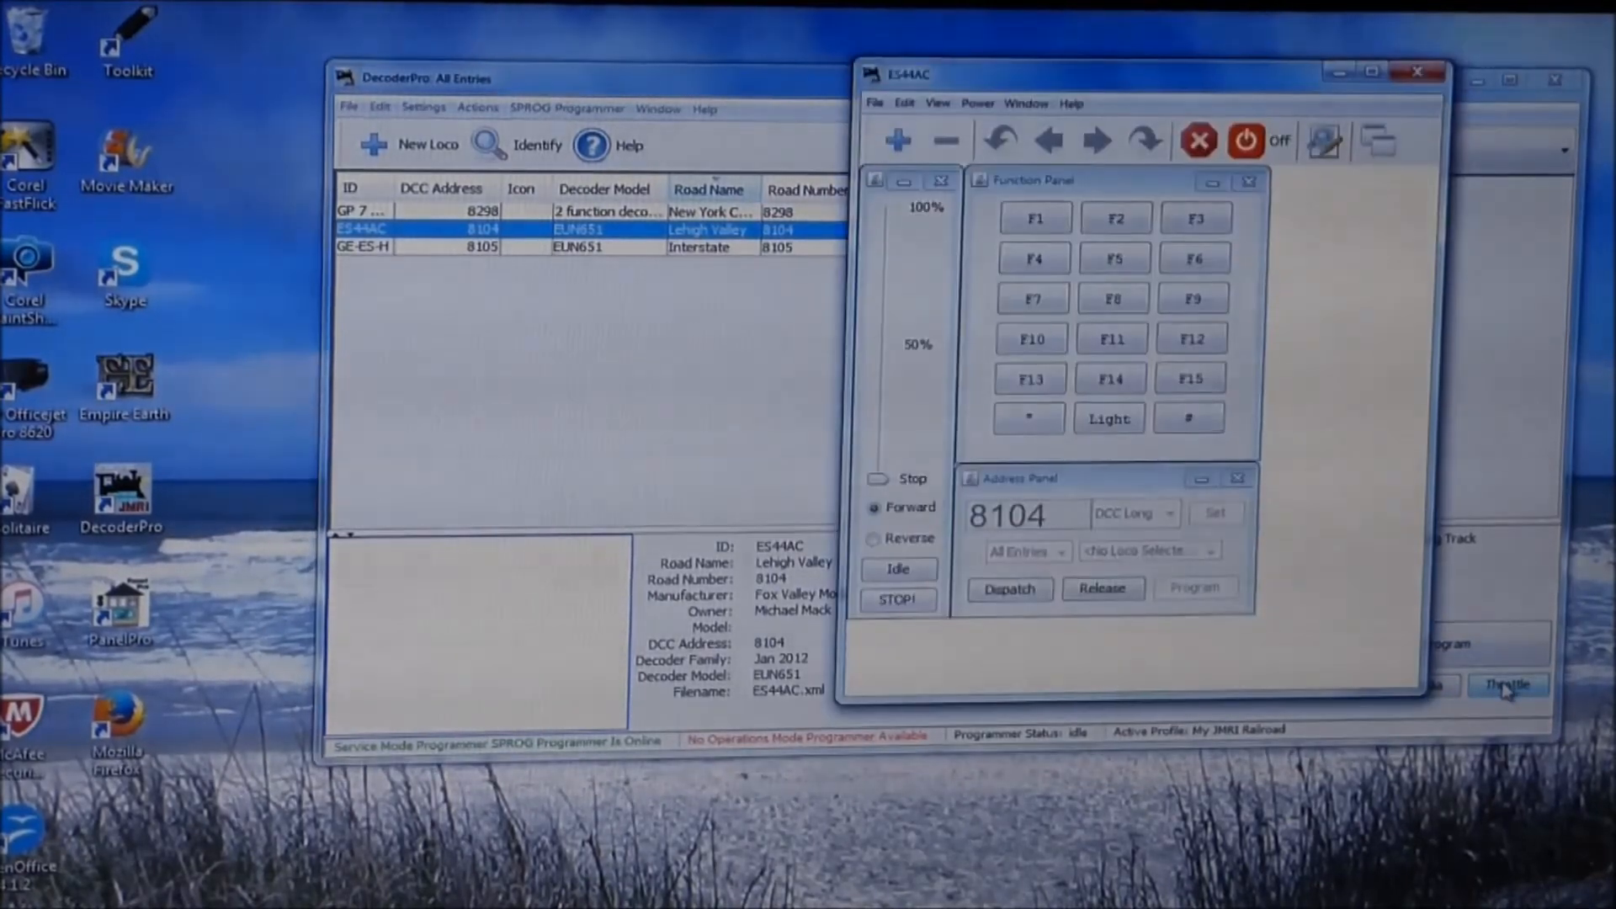